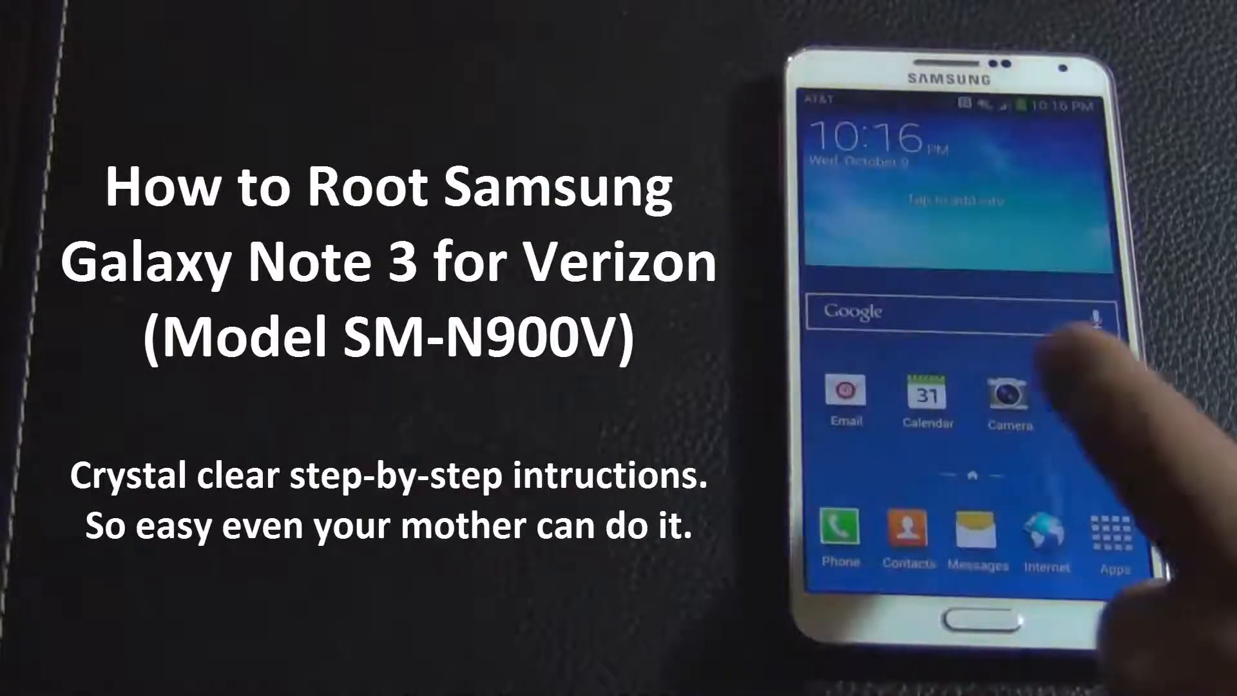
# Step: Show SuperSU's Settings with Enable Superuser checked, then reach the tutorial's required files page
pyautogui.click(1114, 537)
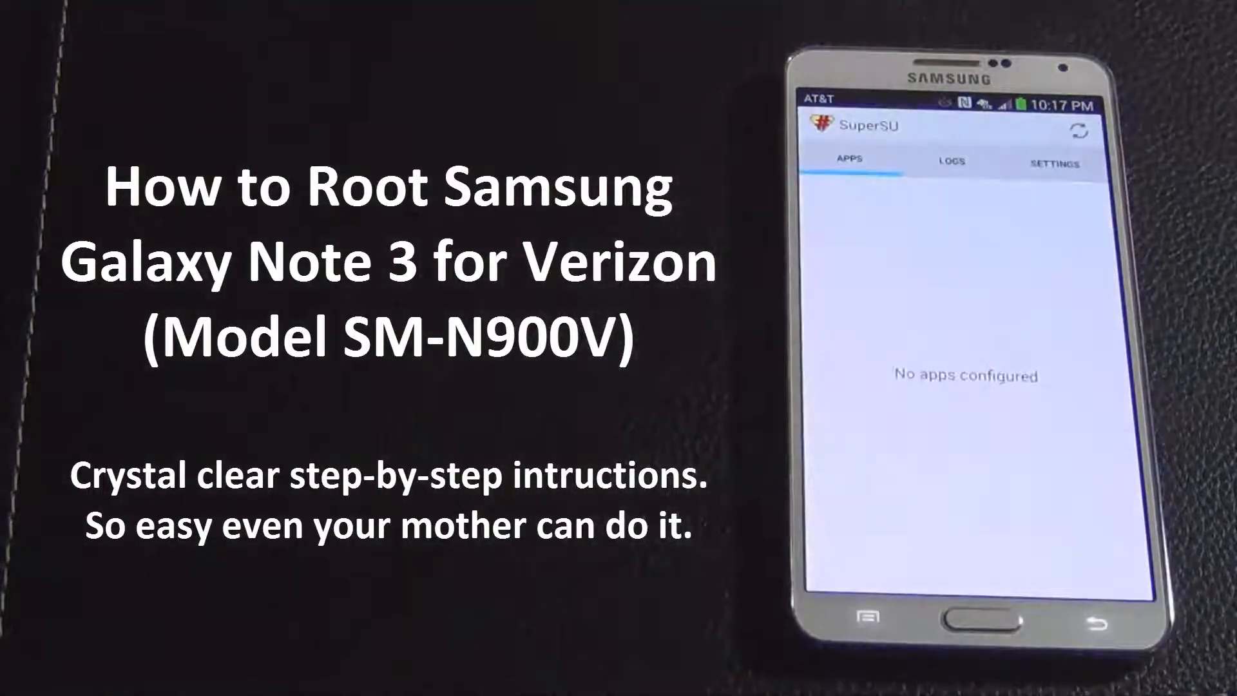
pyautogui.click(1056, 164)
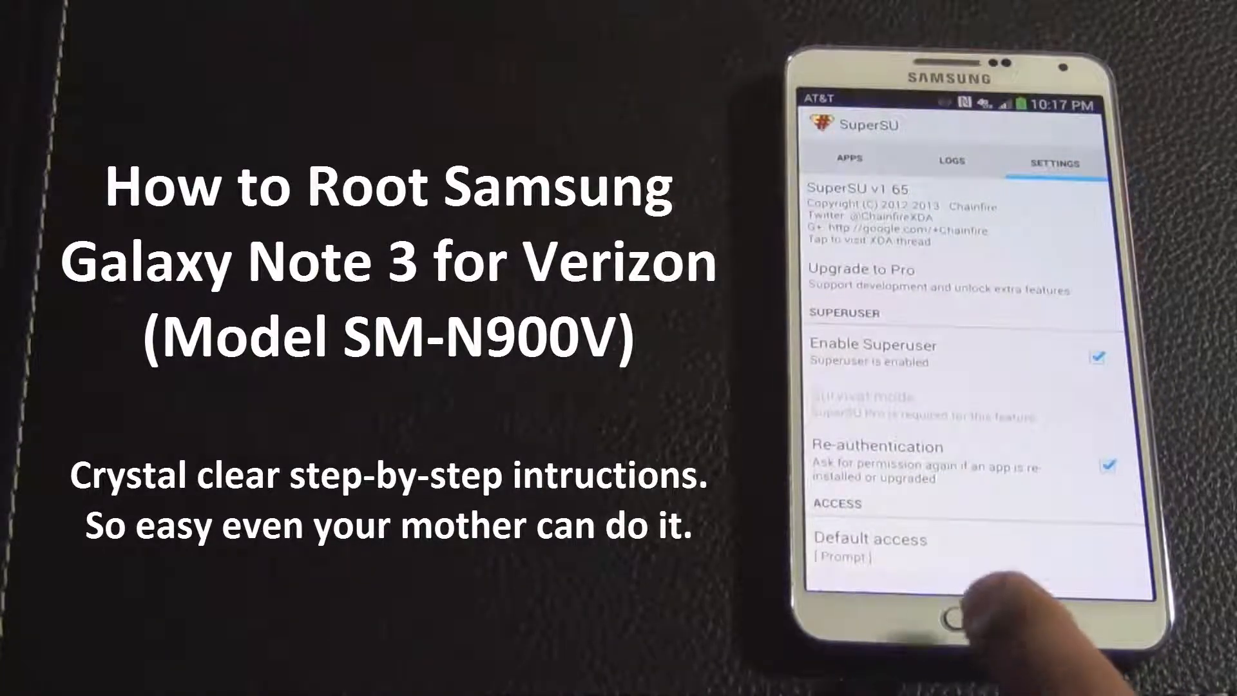
pyautogui.click(955, 613)
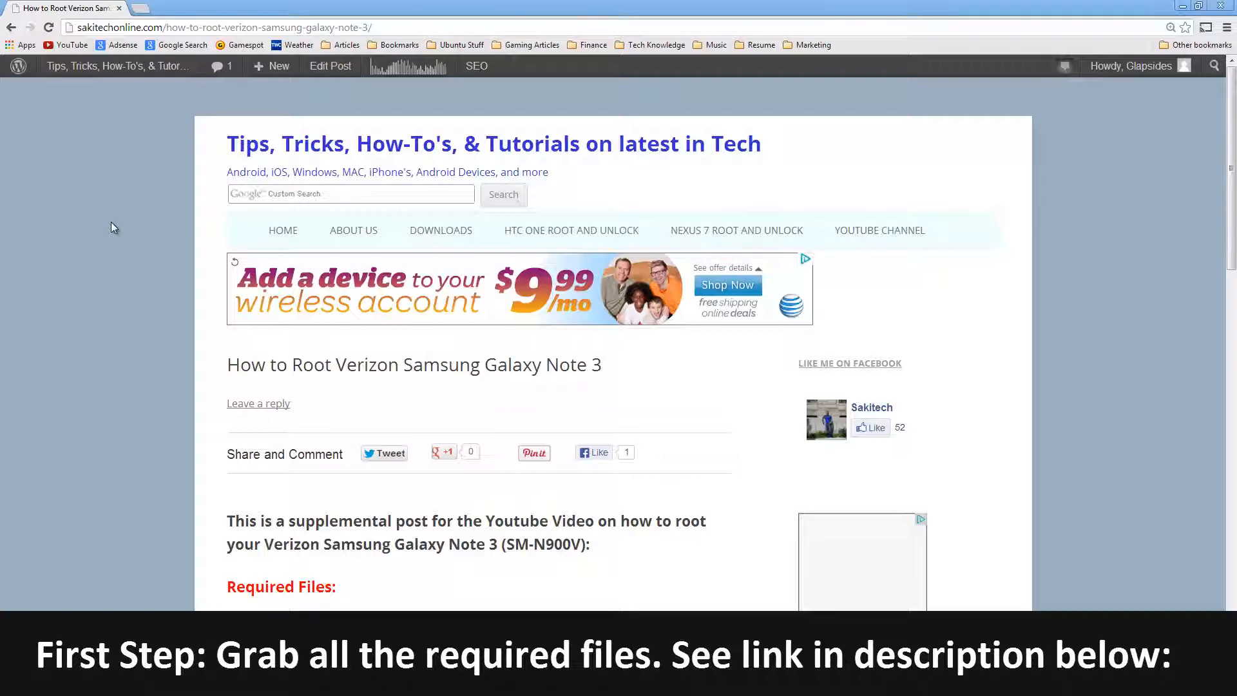
# Step: Reach the Required Files list and open the Android ADT Bundle (SDK Tools) link
pyautogui.scroll(-3)
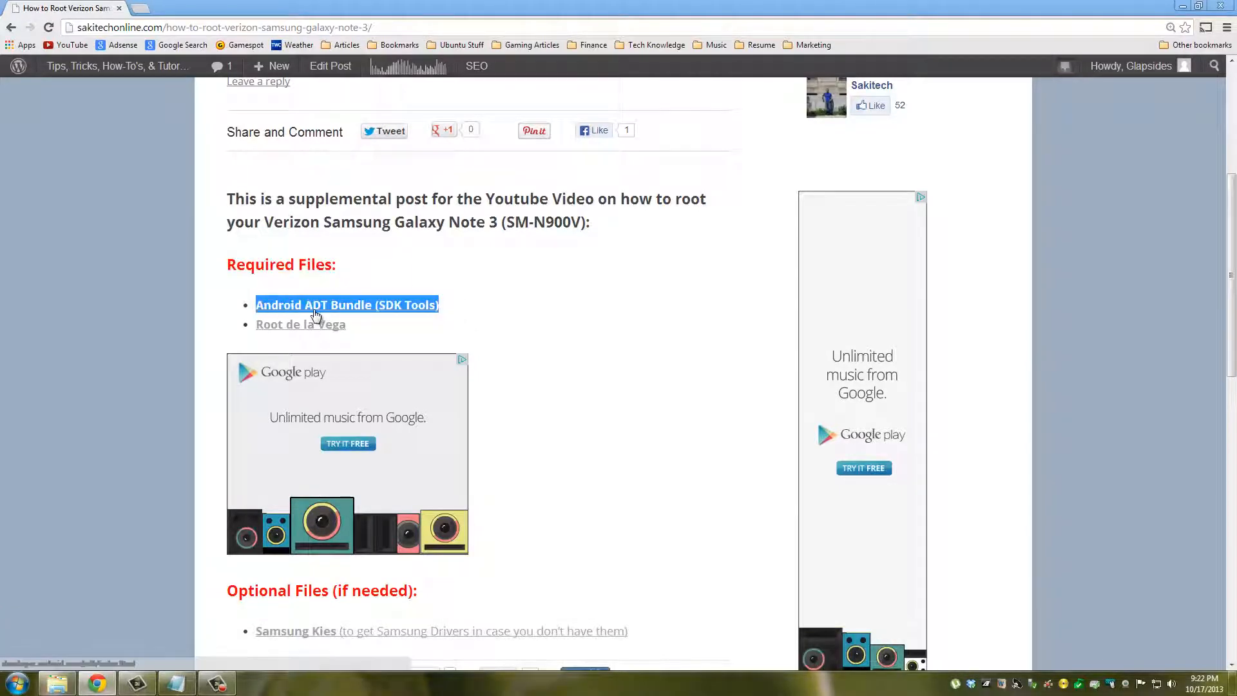
pyautogui.click(347, 304)
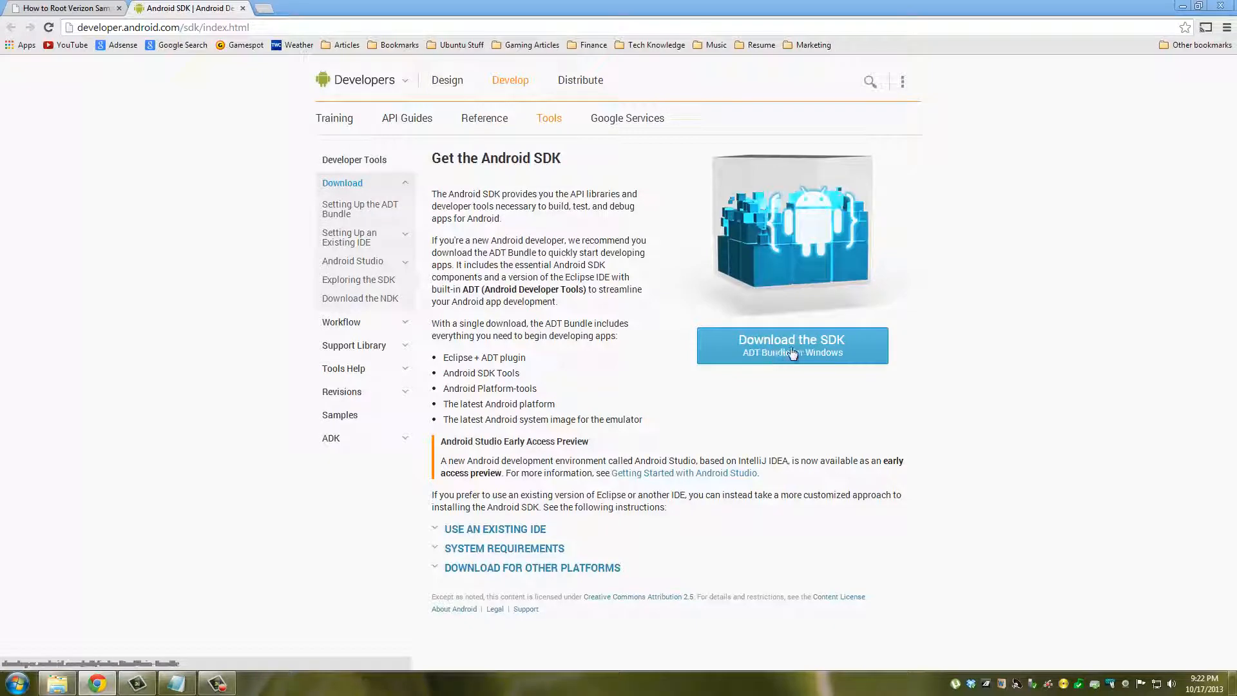
# Step: Agree to the SDK terms and choose the 64-bit ADT Bundle for Windows download
pyautogui.click(791, 346)
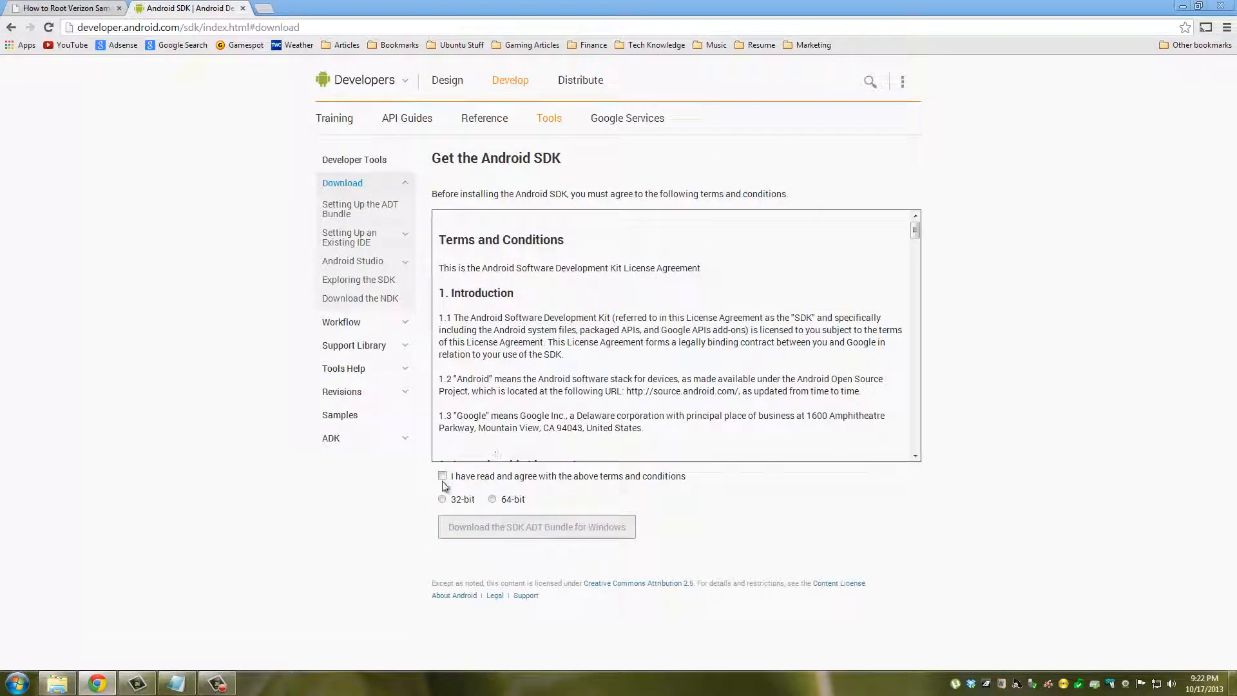
pyautogui.click(442, 475)
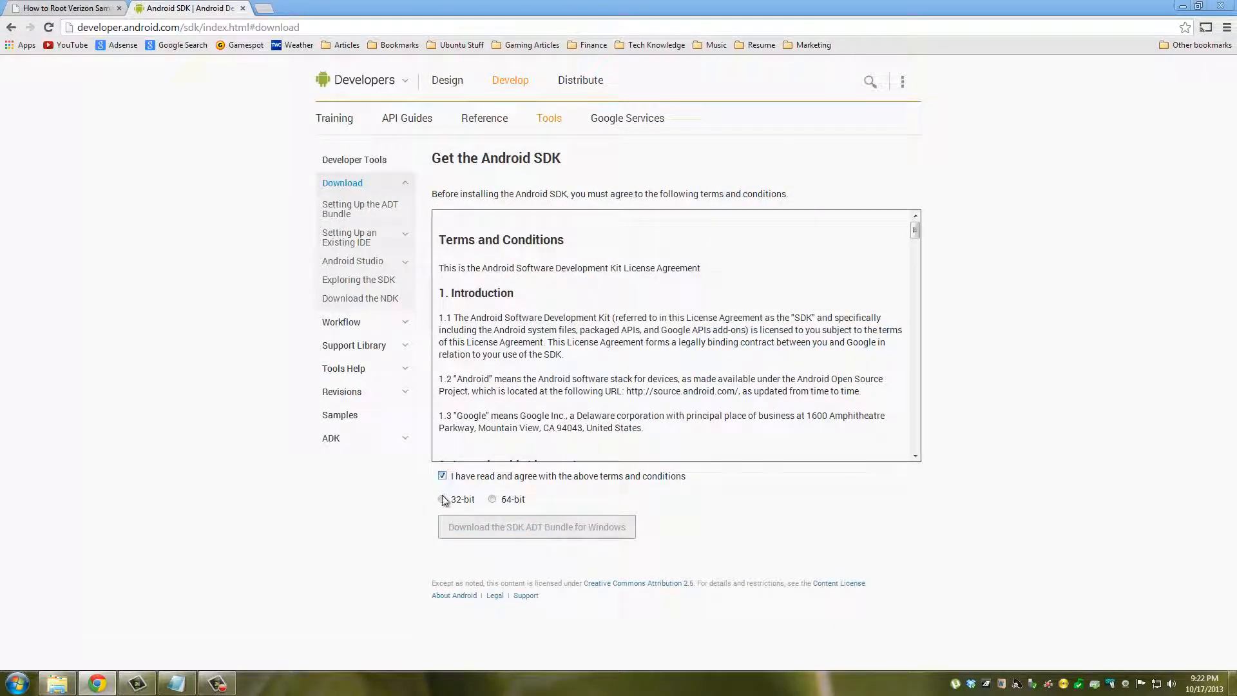
pyautogui.click(493, 499)
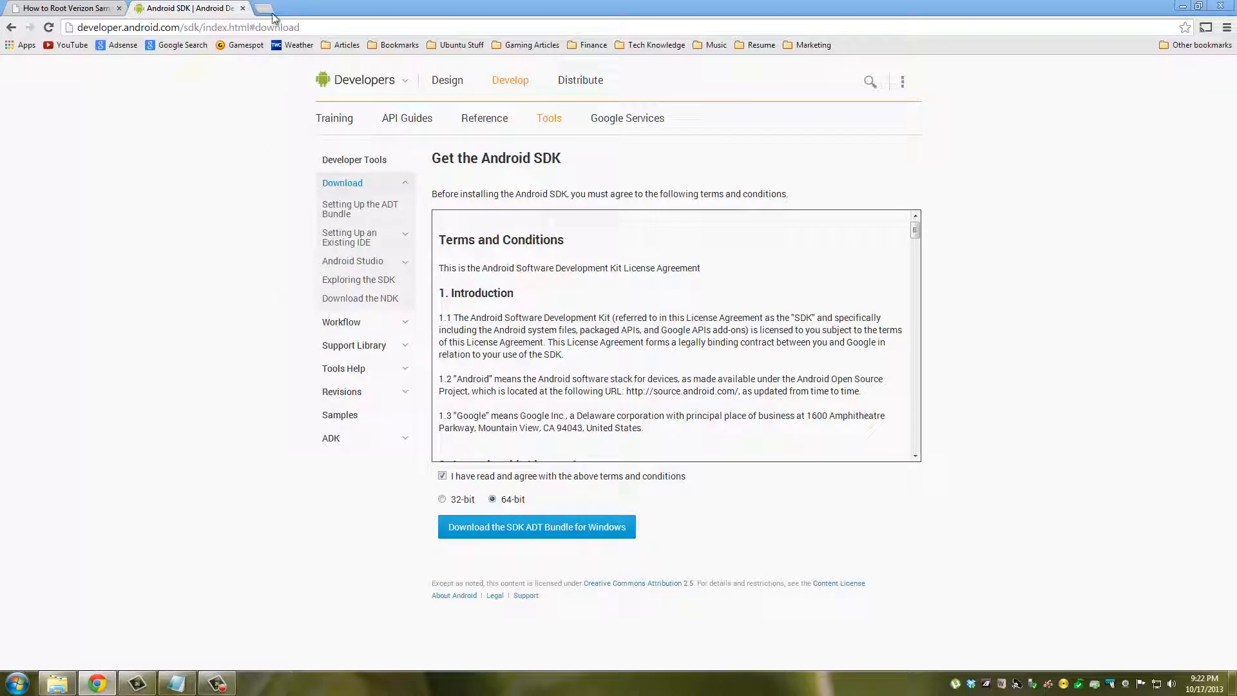
# Step: From the Sakitech post, open the Root de la Vega XDA thread at its Required Files and mirrors
pyautogui.click(63, 8)
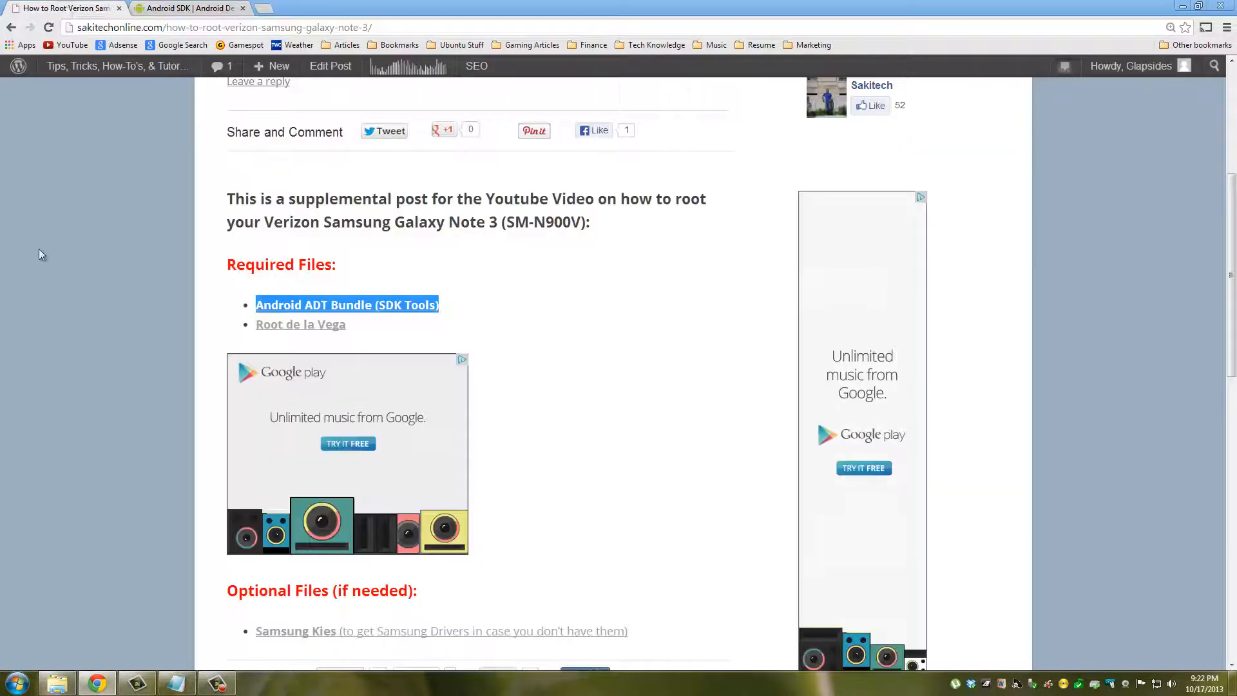
pyautogui.moveTo(301, 331)
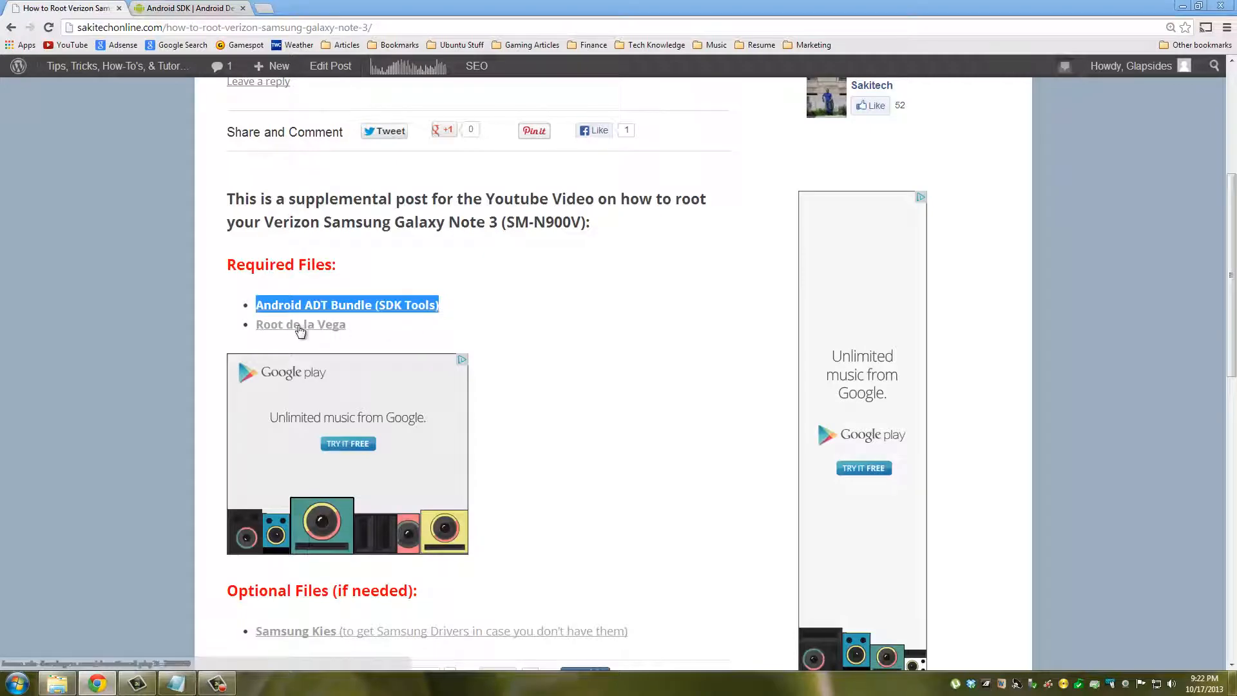
pyautogui.click(301, 325)
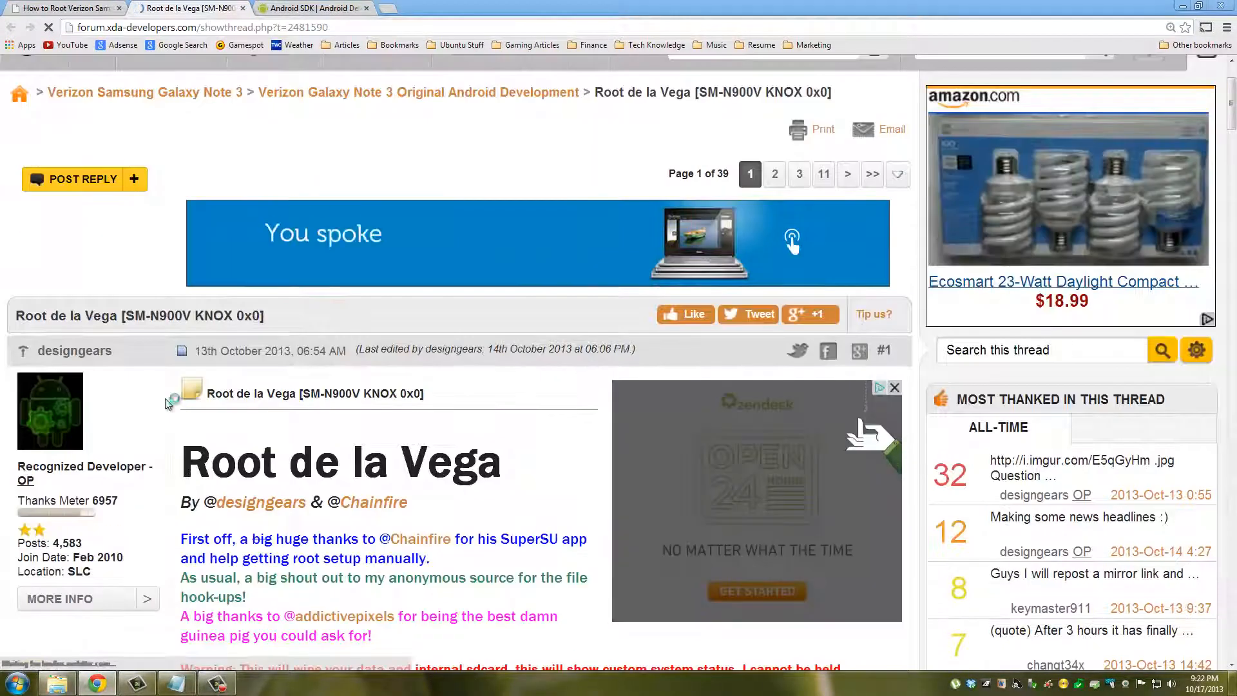
pyautogui.doubleClick(73, 350)
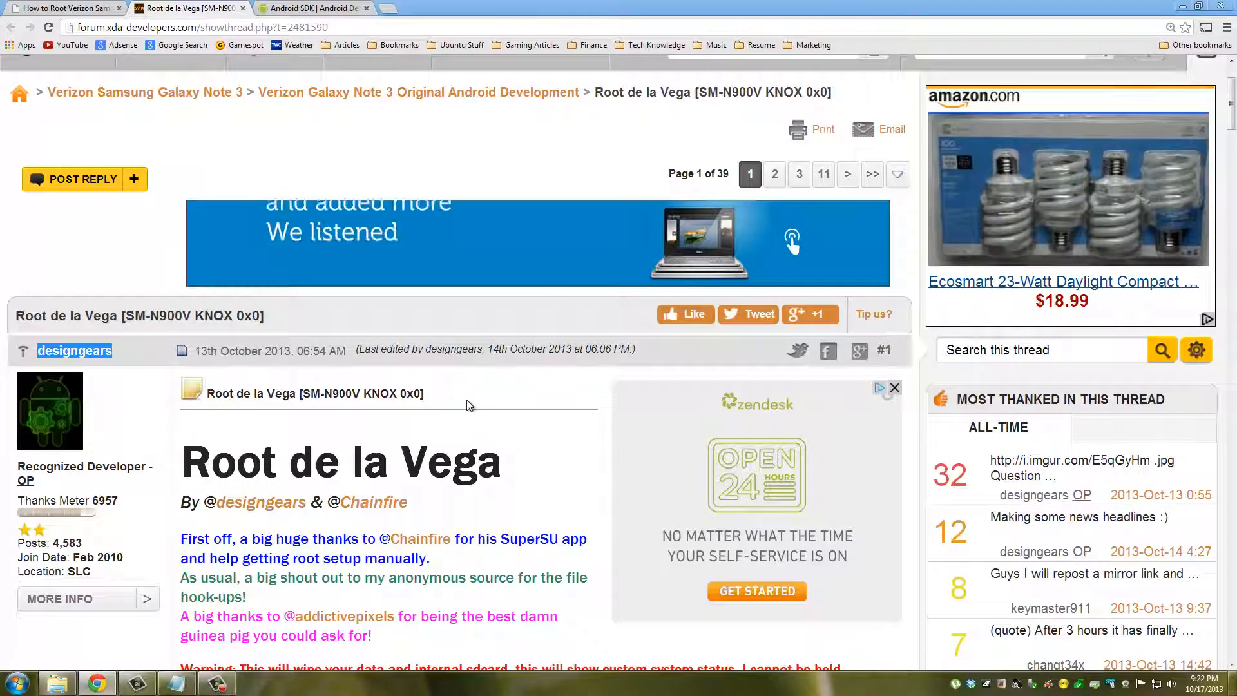
pyautogui.scroll(-3)
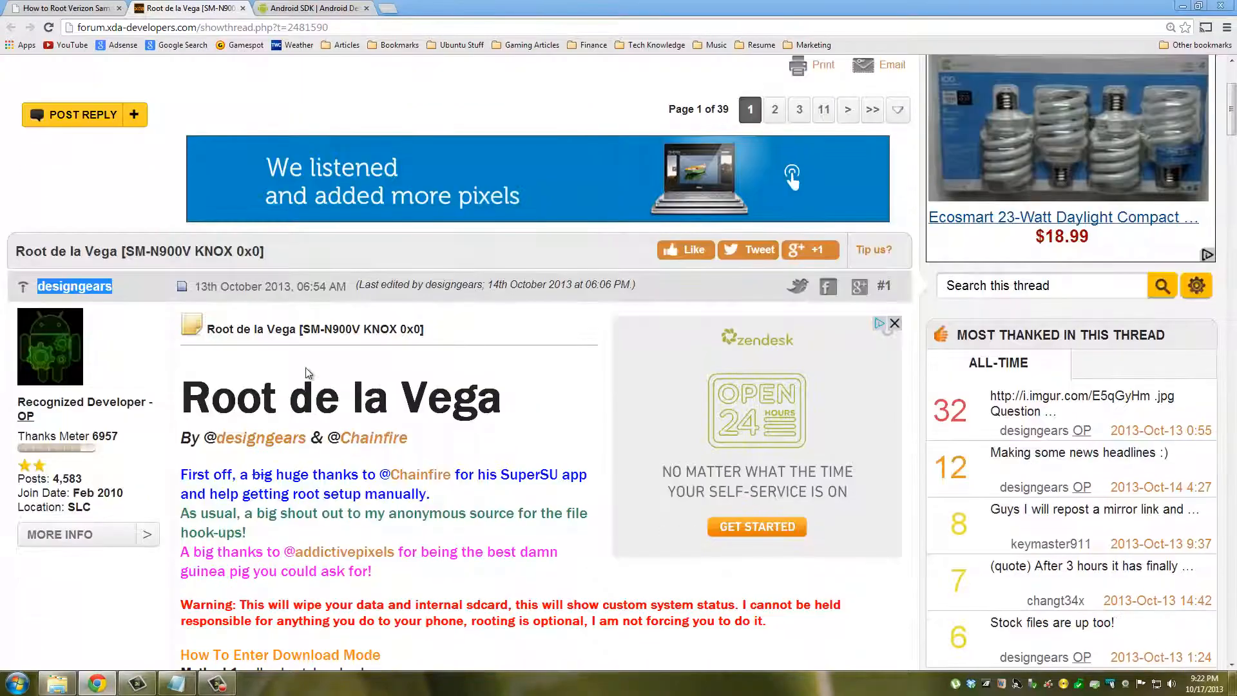
pyautogui.scroll(-3)
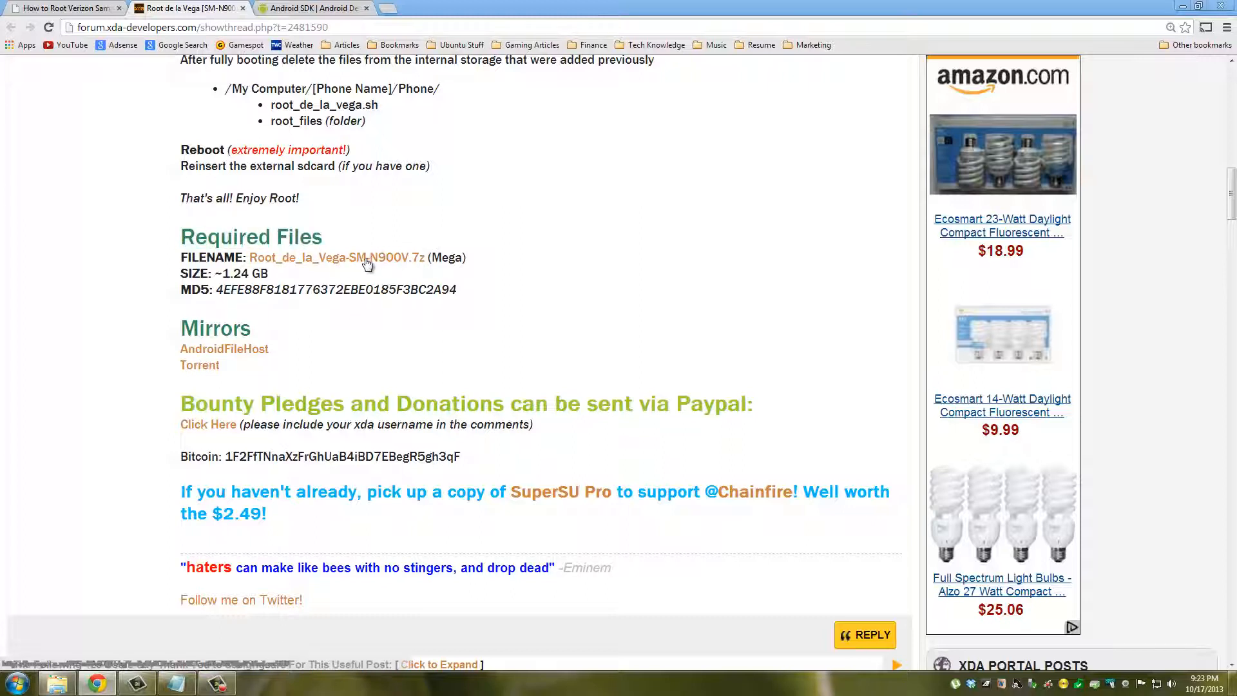
pyautogui.moveTo(339, 260)
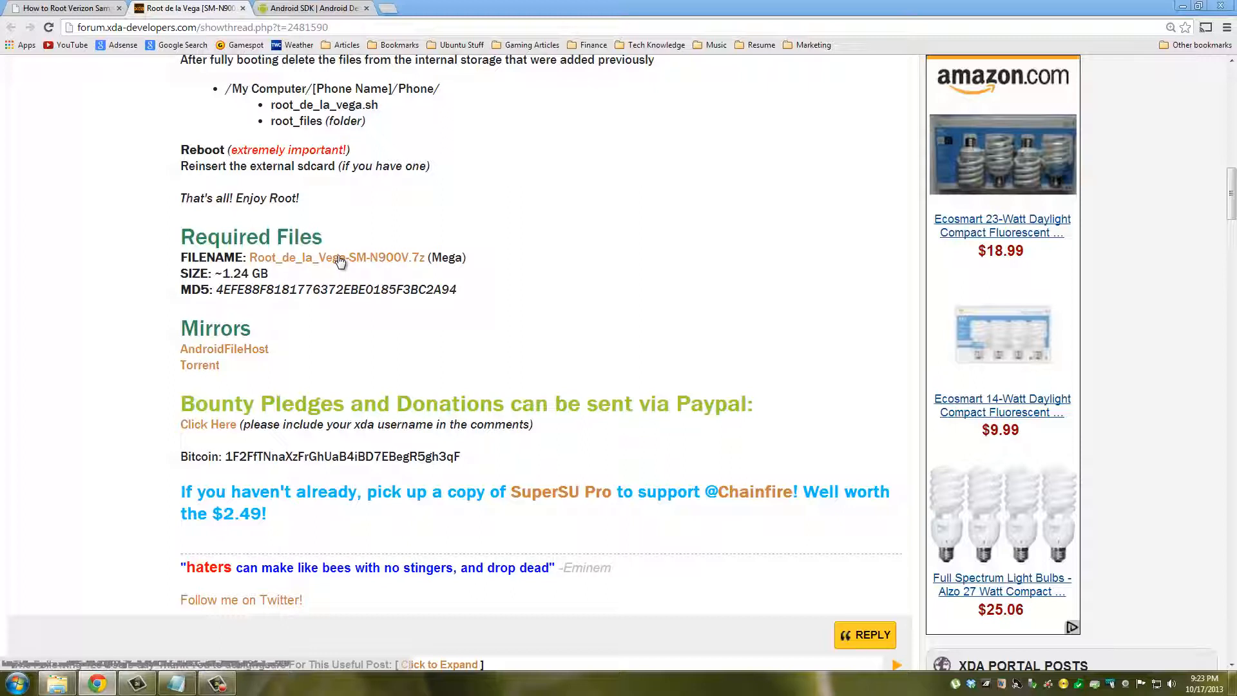
pyautogui.moveTo(200, 372)
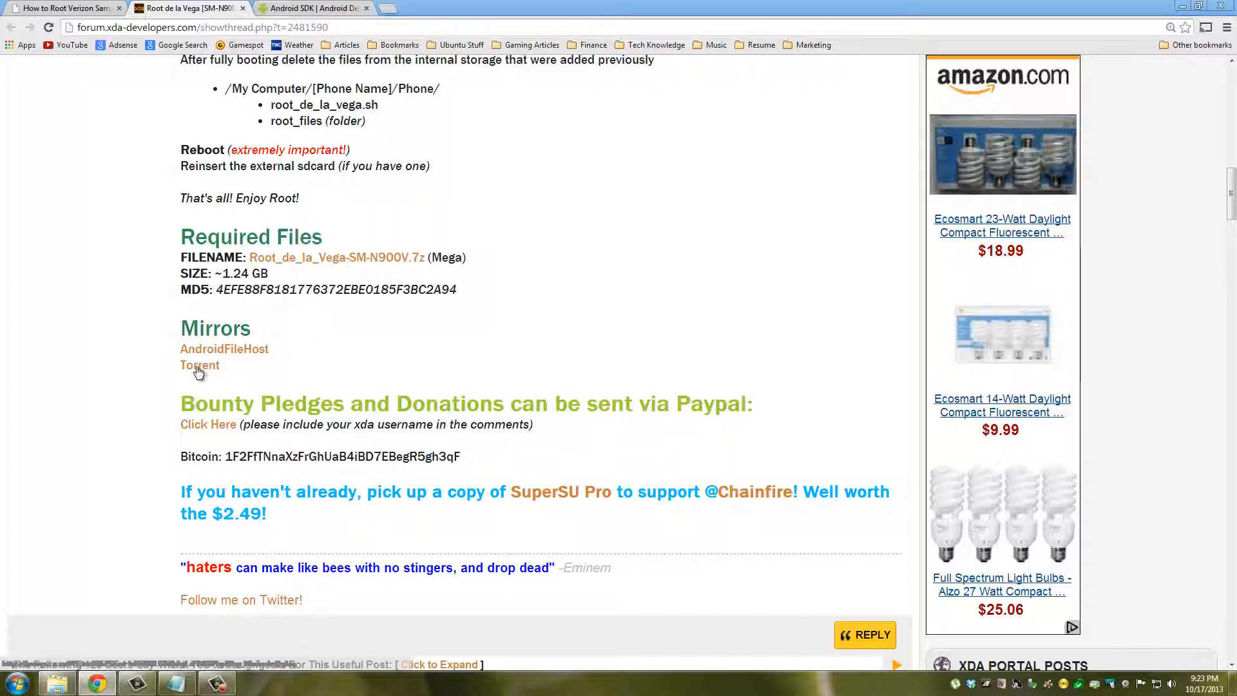
pyautogui.doubleClick(215, 326)
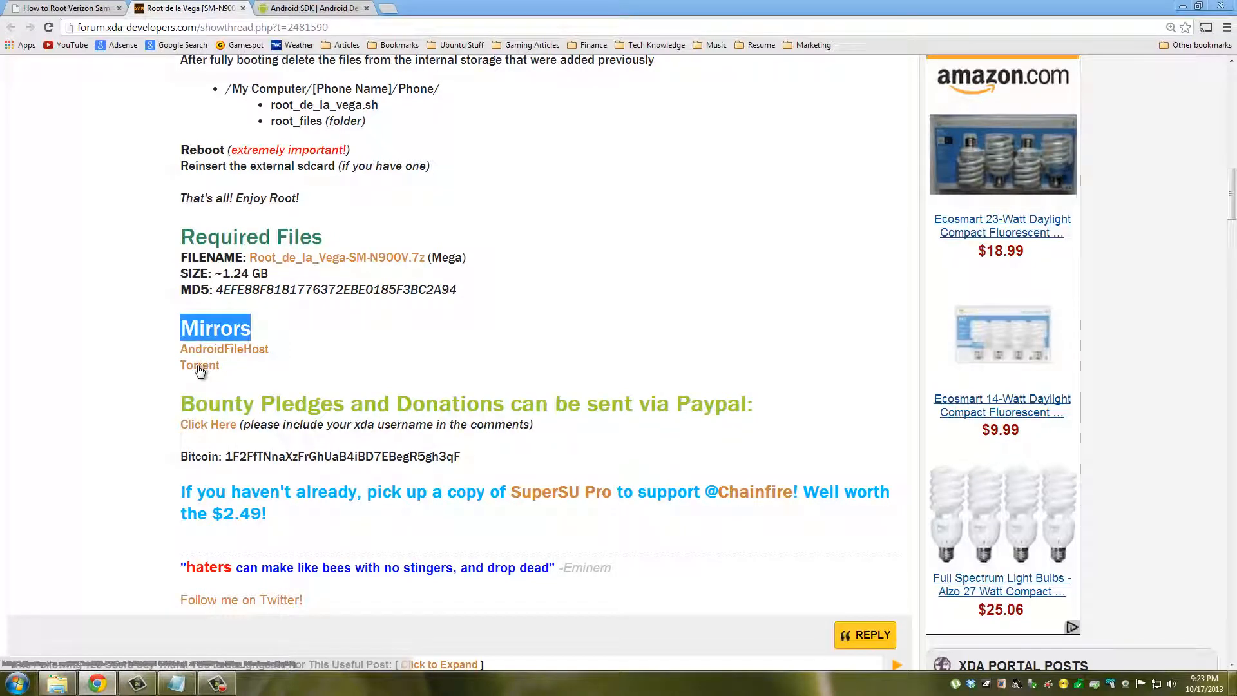
pyautogui.moveTo(331, 261)
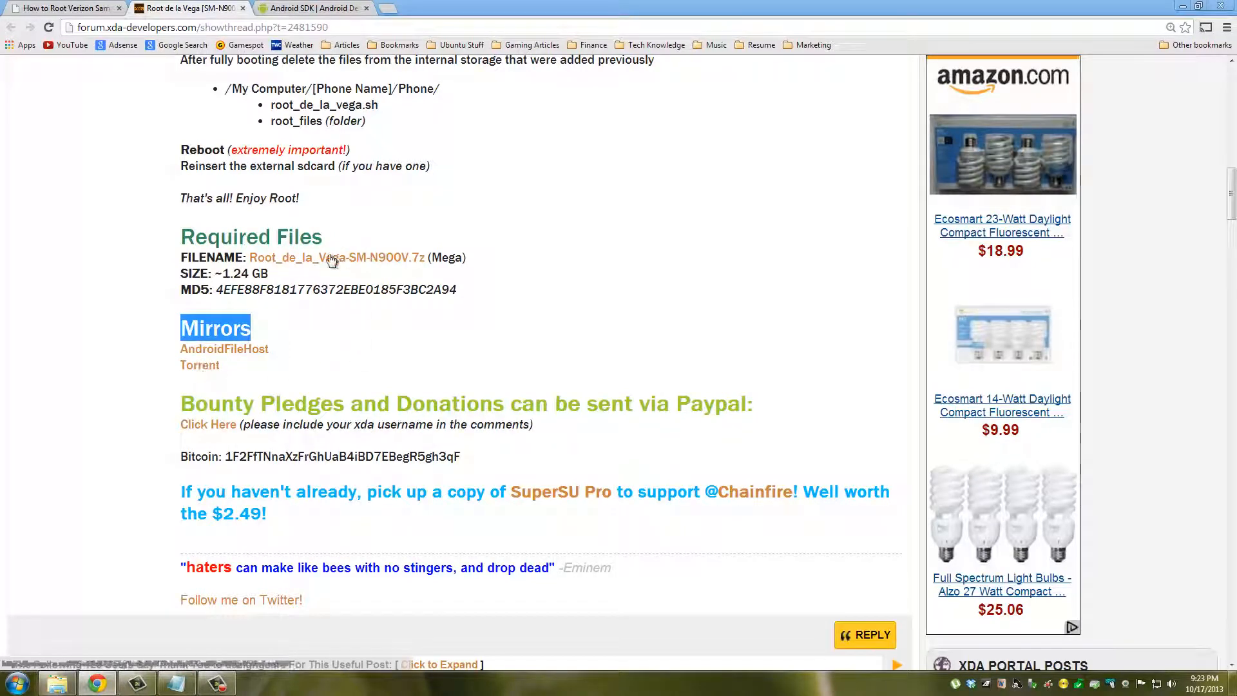
pyautogui.moveTo(335, 262)
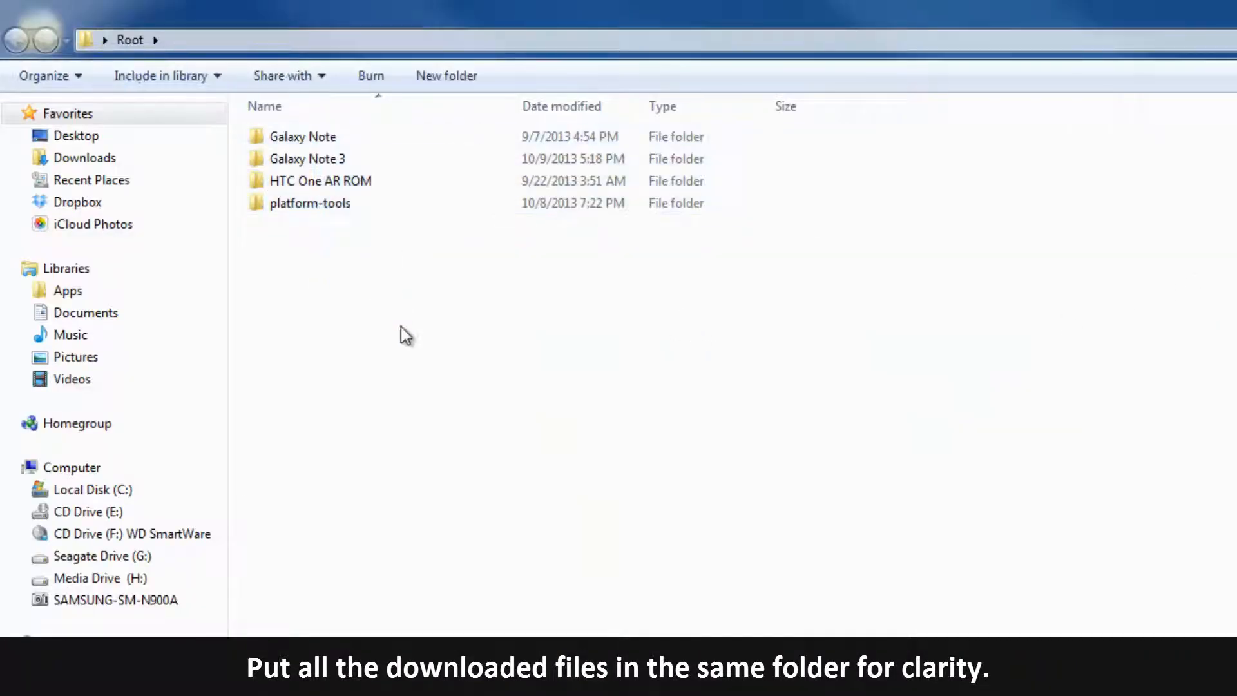
# Step: Open the Galaxy Note 3 folder under Root and select the adt-bundle-windows-x86_64 zip
pyautogui.click(306, 158)
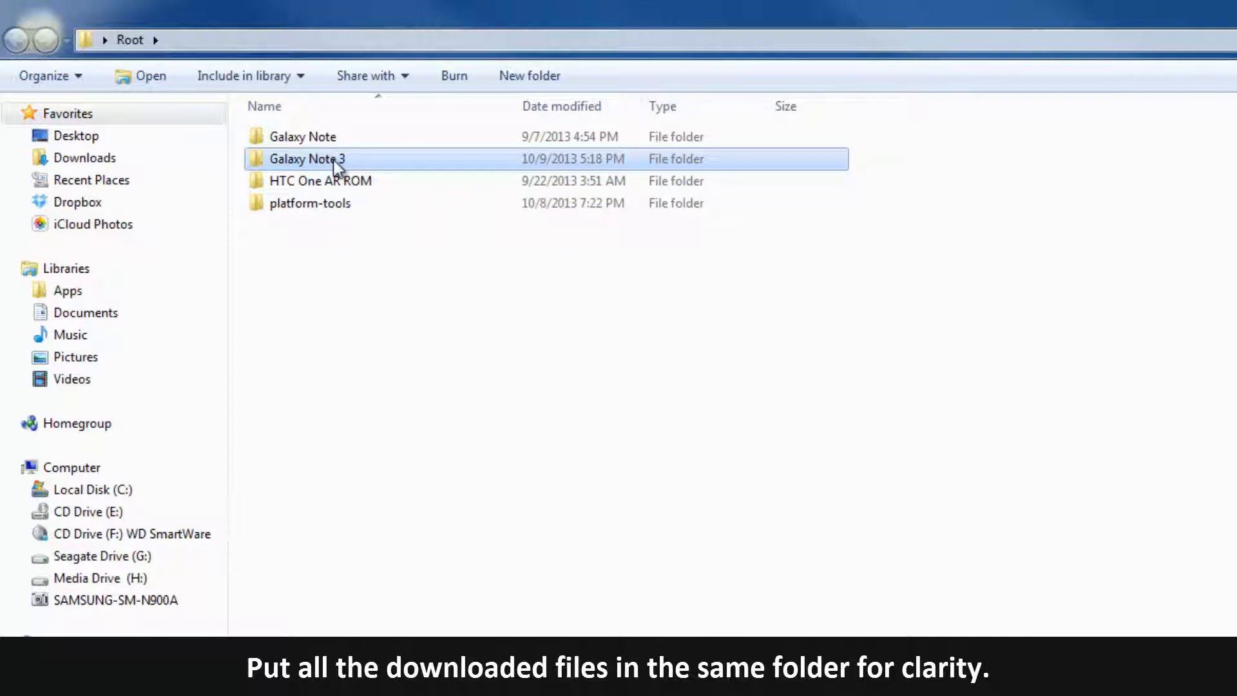
pyautogui.doubleClick(307, 159)
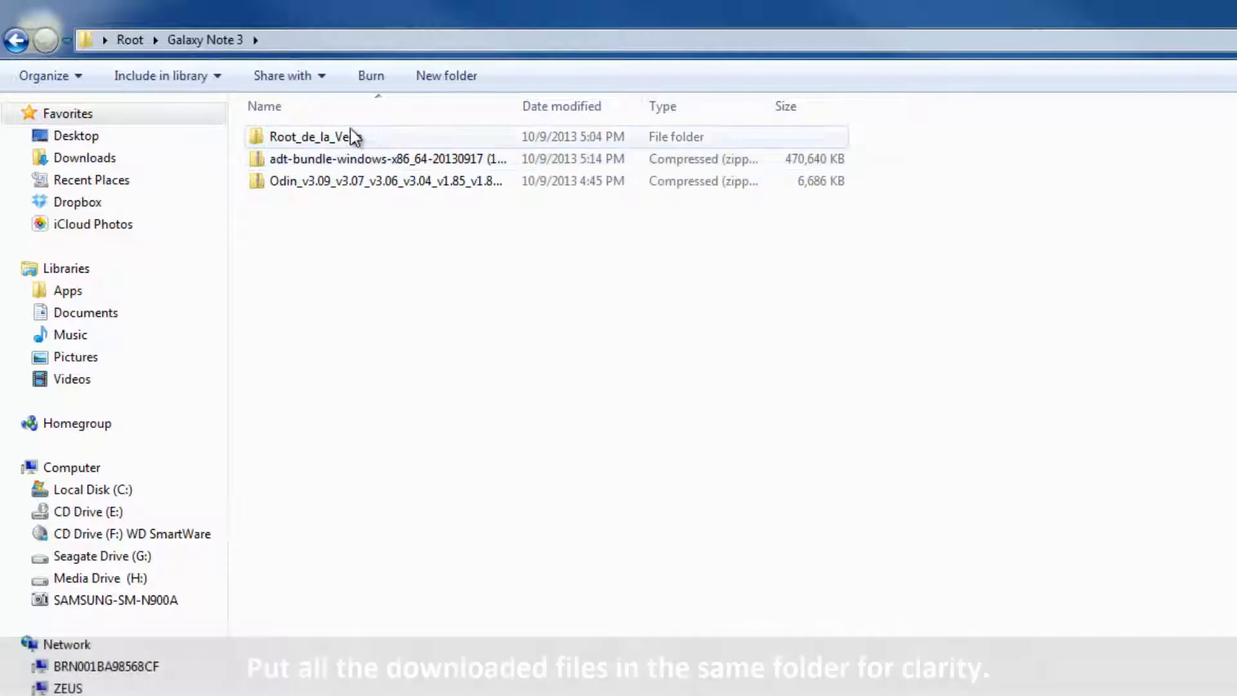
pyautogui.click(314, 136)
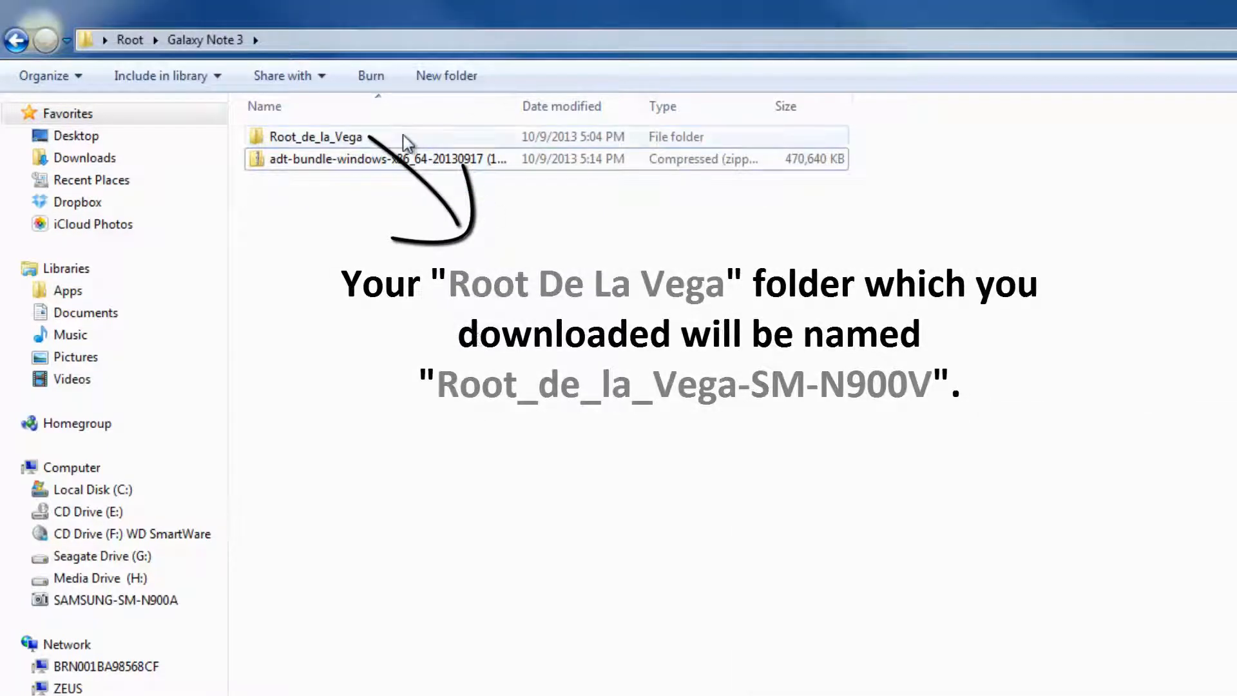
pyautogui.moveTo(315, 135)
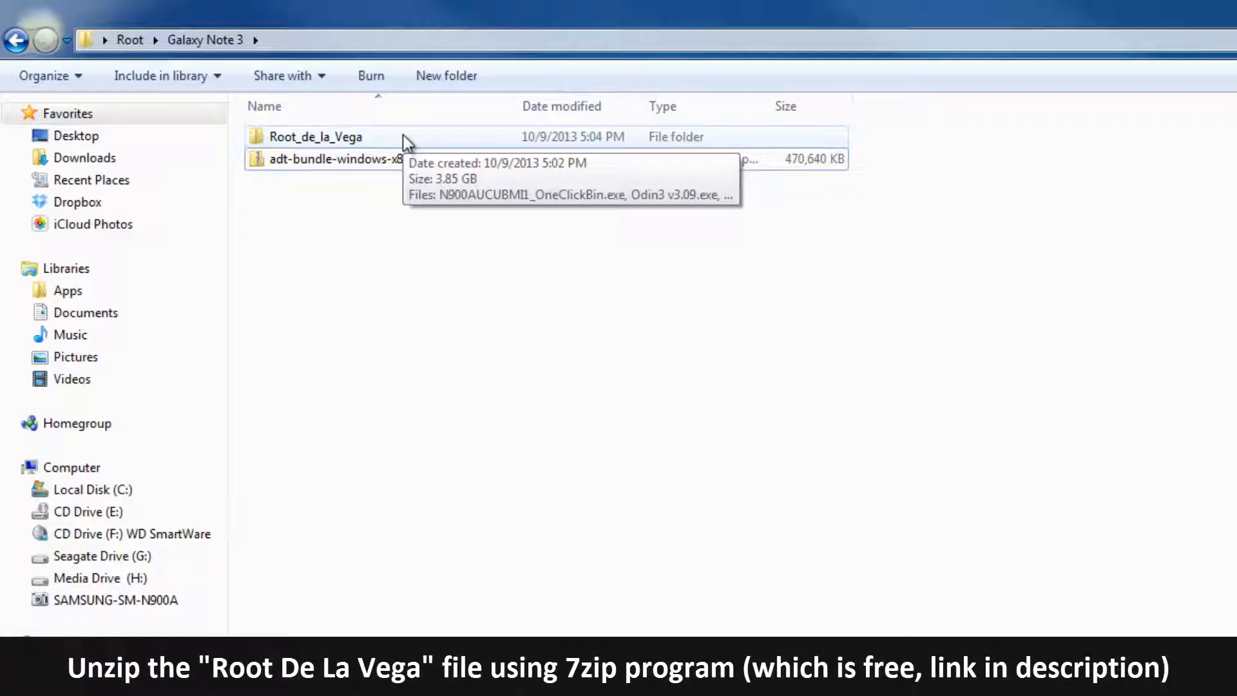
pyautogui.click(379, 158)
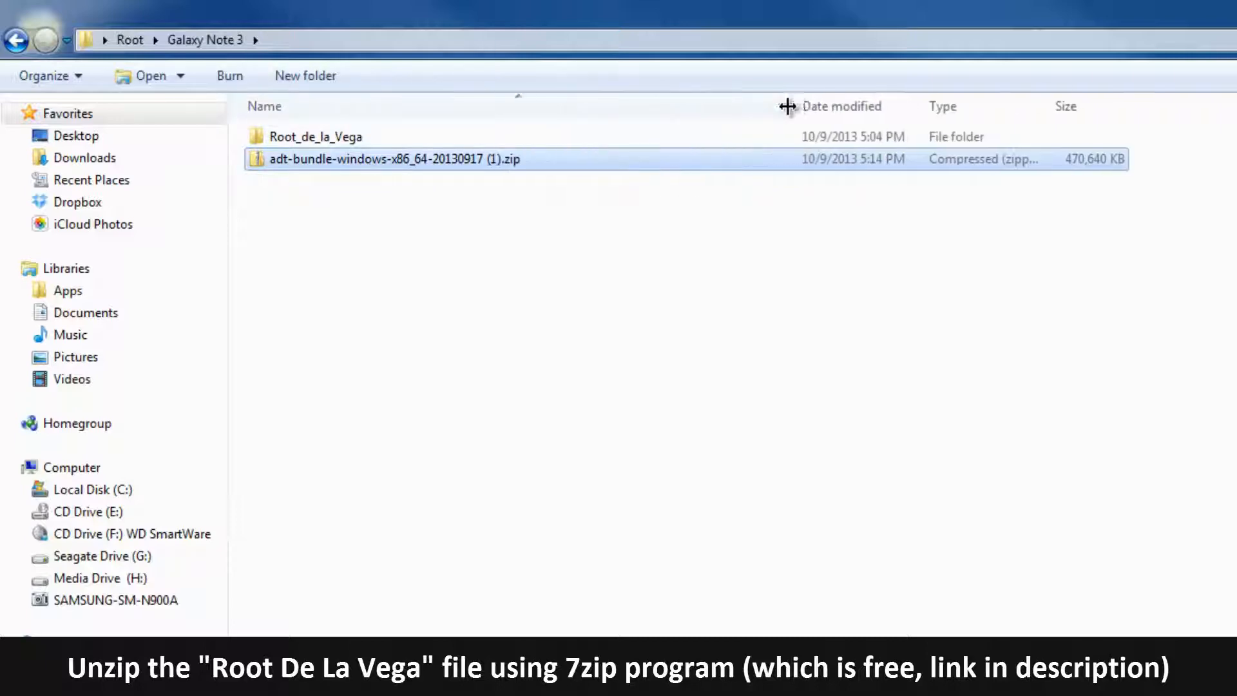
# Step: Extract the adt-bundle zip into its own folder and delete the zip archive
pyautogui.rightClick(386, 158)
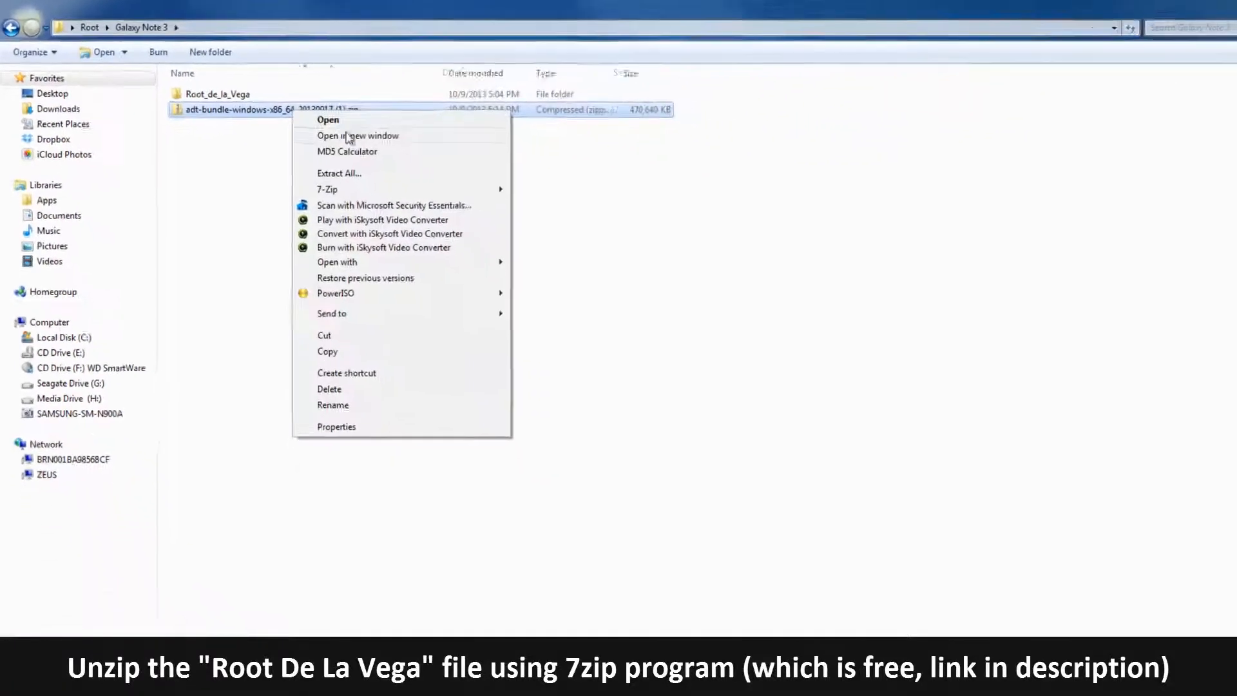
pyautogui.click(339, 172)
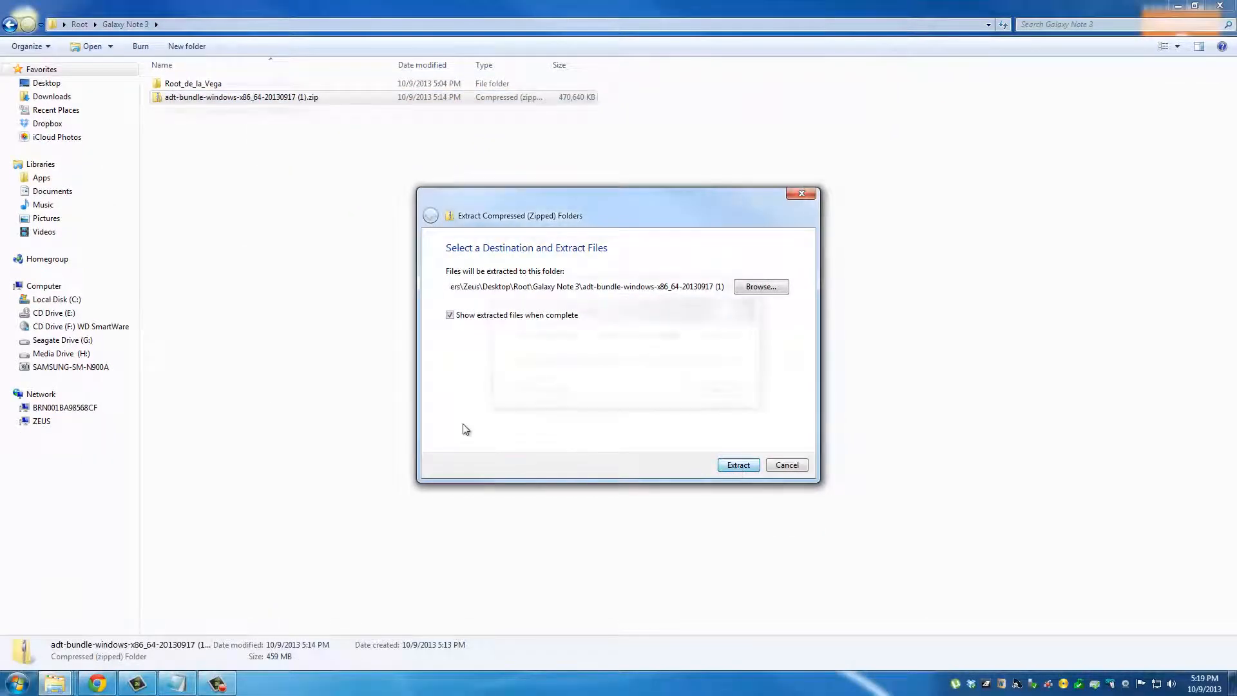
pyautogui.click(737, 466)
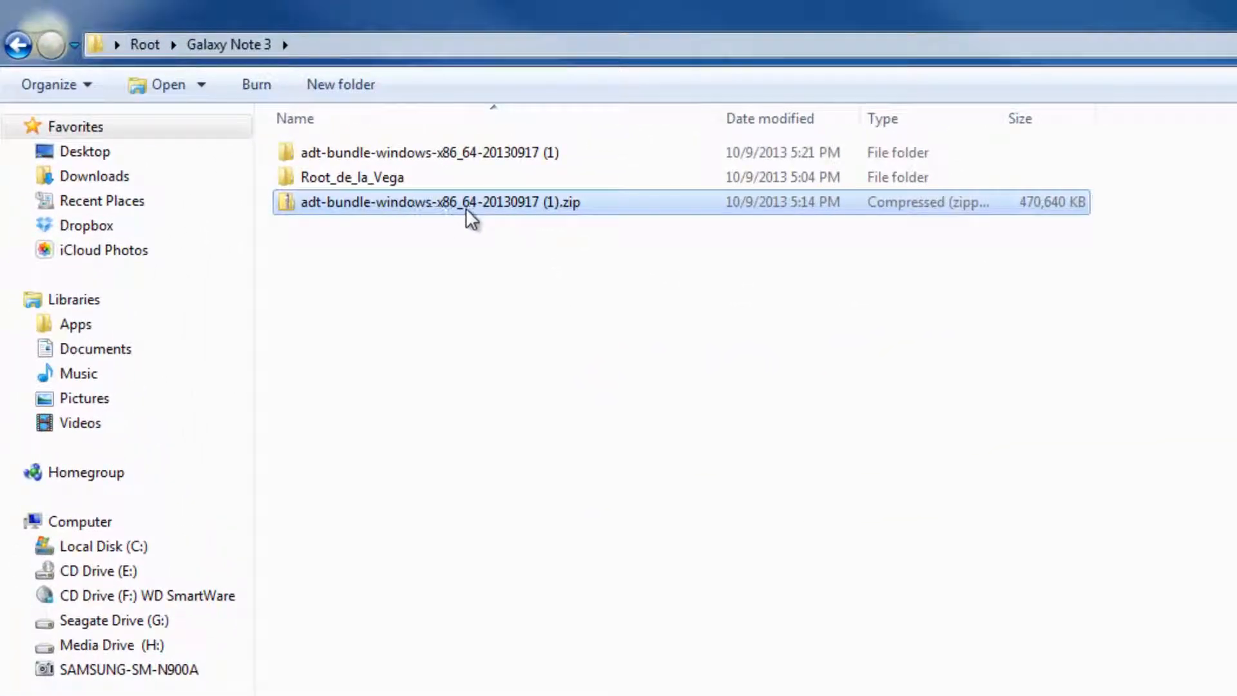
pyautogui.rightClick(440, 203)
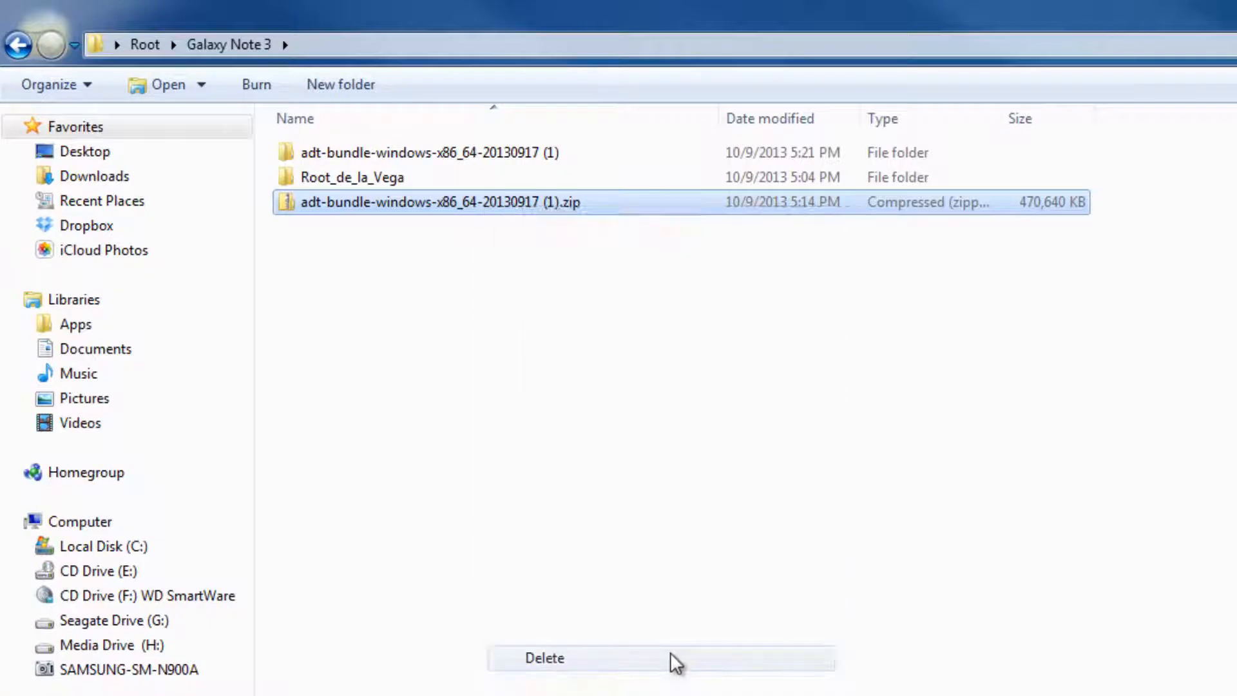
pyautogui.click(542, 659)
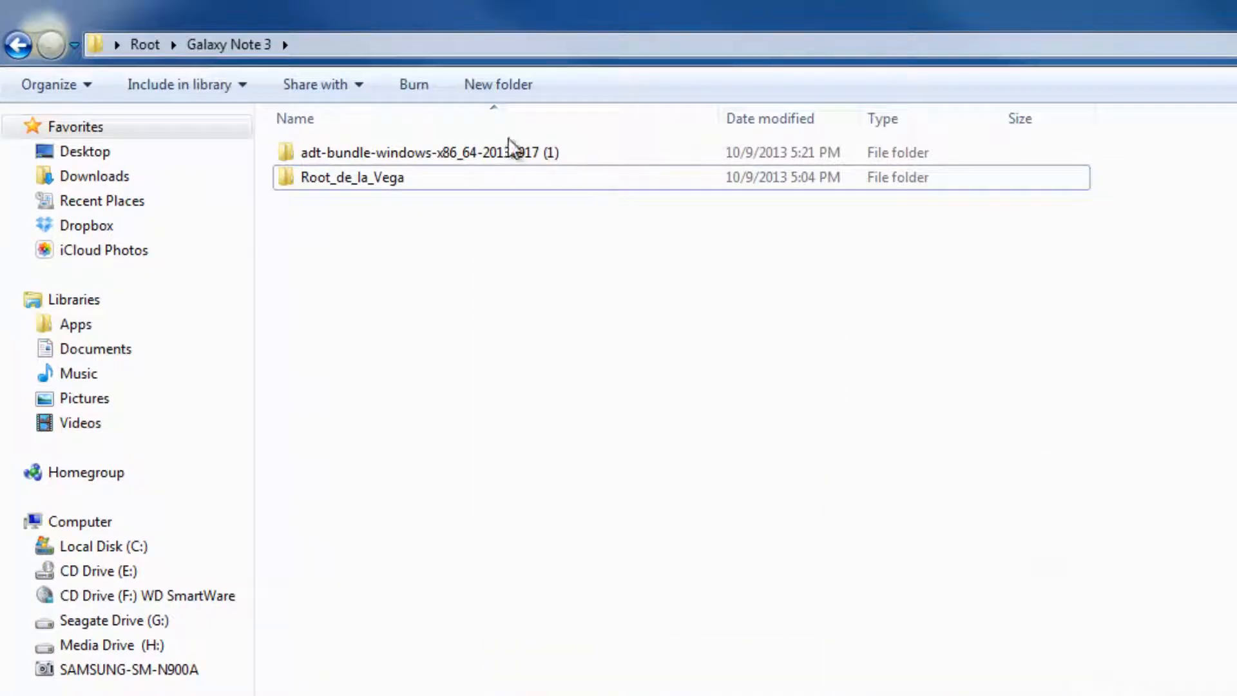
# Step: Copy sdk\platform-tools into the Galaxy Note 3 folder and remove the adt-bundle folder
pyautogui.doubleClick(423, 152)
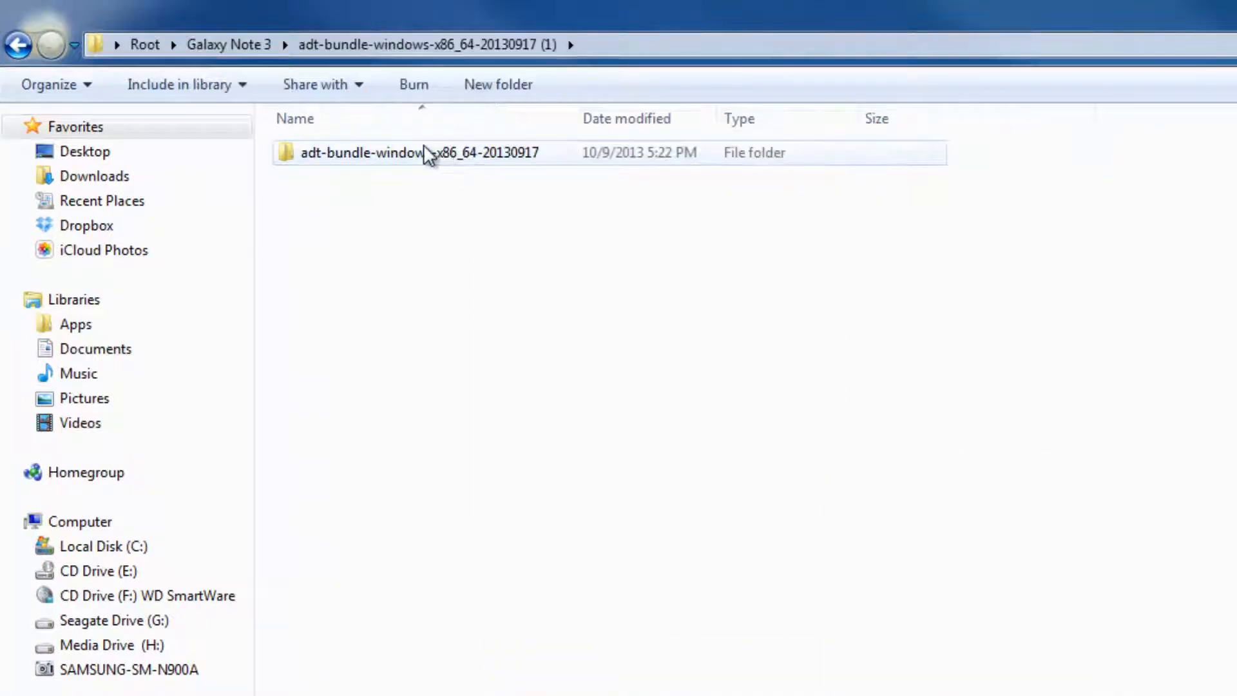
pyautogui.doubleClick(417, 152)
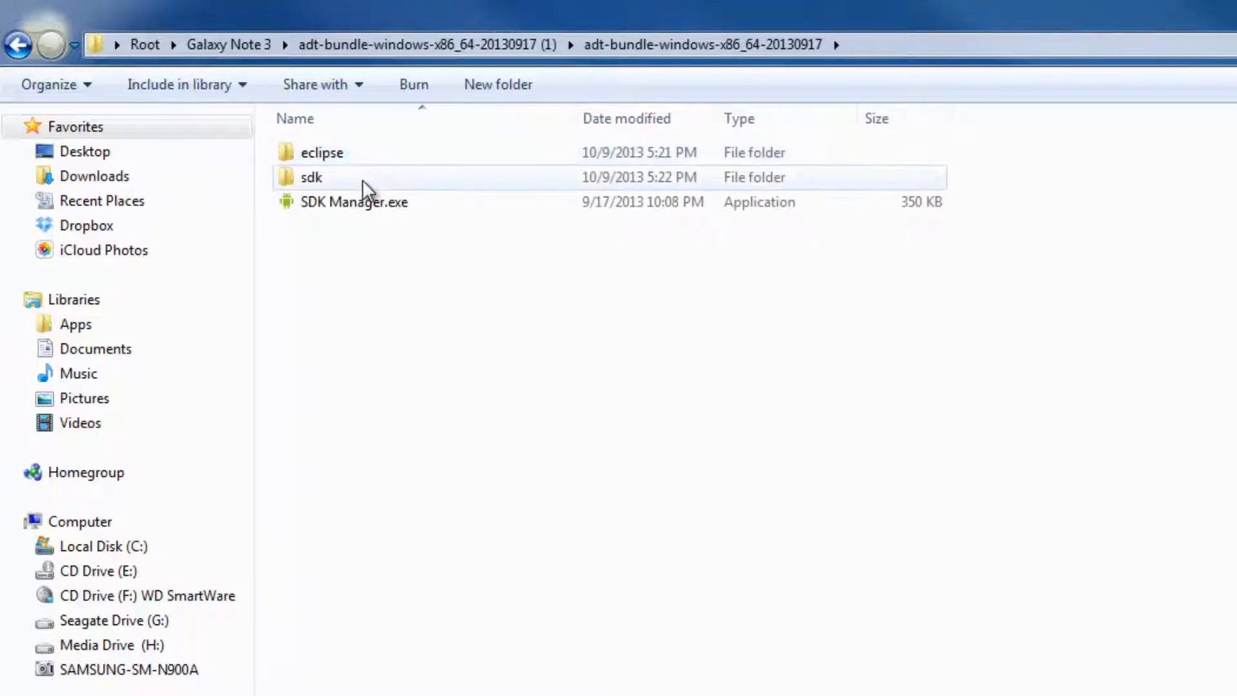
pyautogui.doubleClick(311, 176)
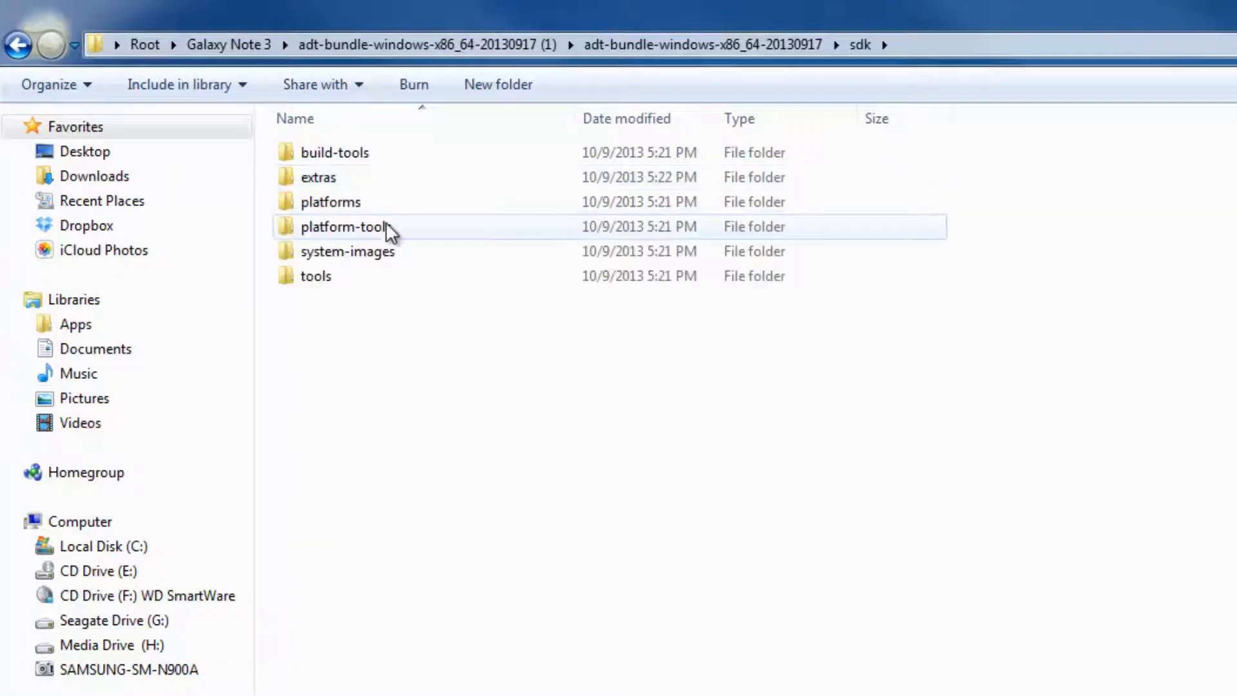
pyautogui.click(346, 227)
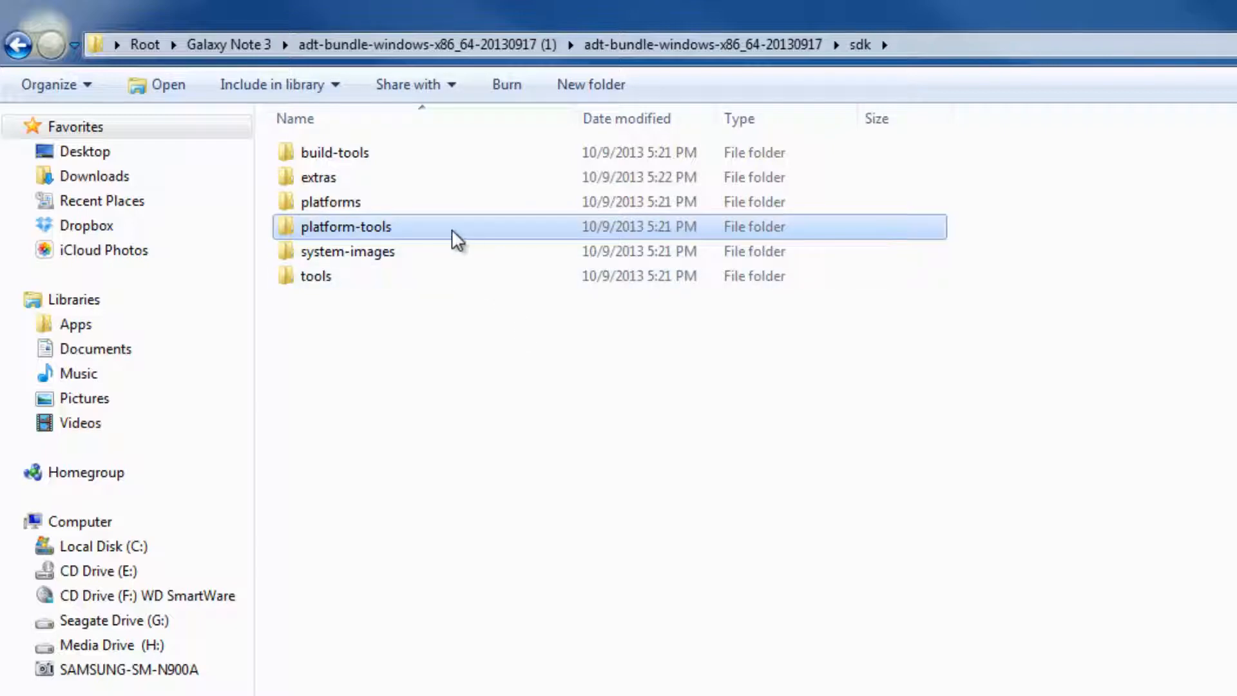
pyautogui.moveTo(339, 406)
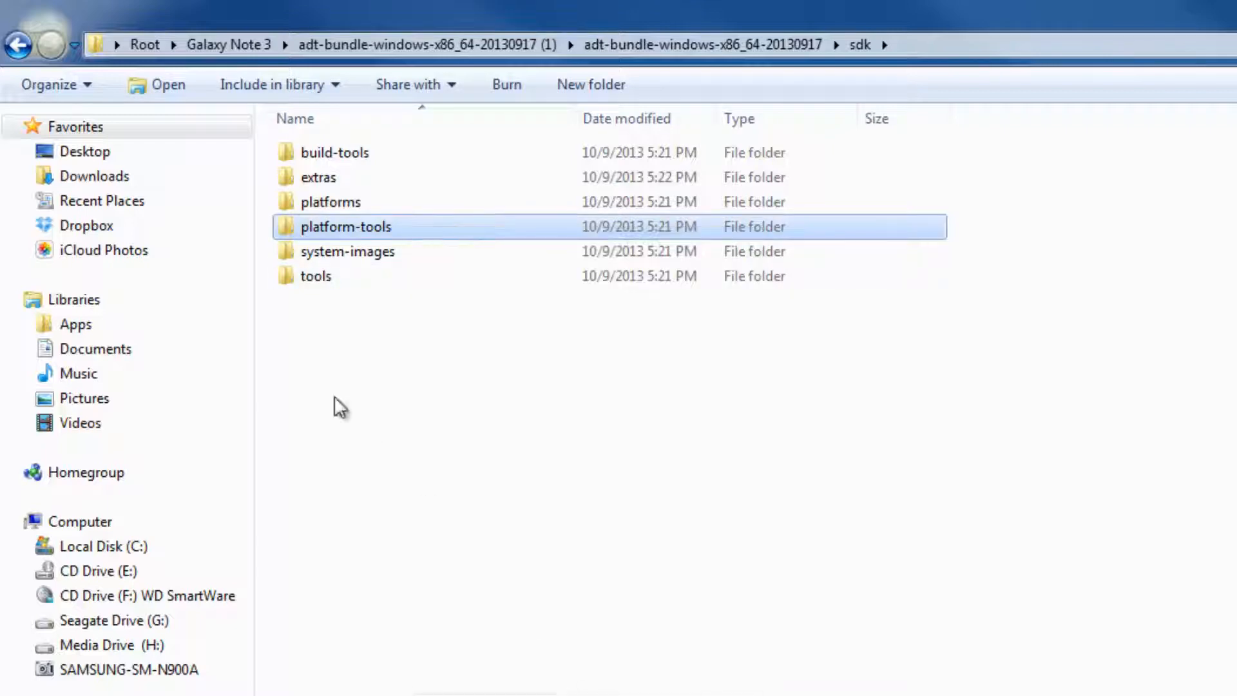
pyautogui.click(16, 46)
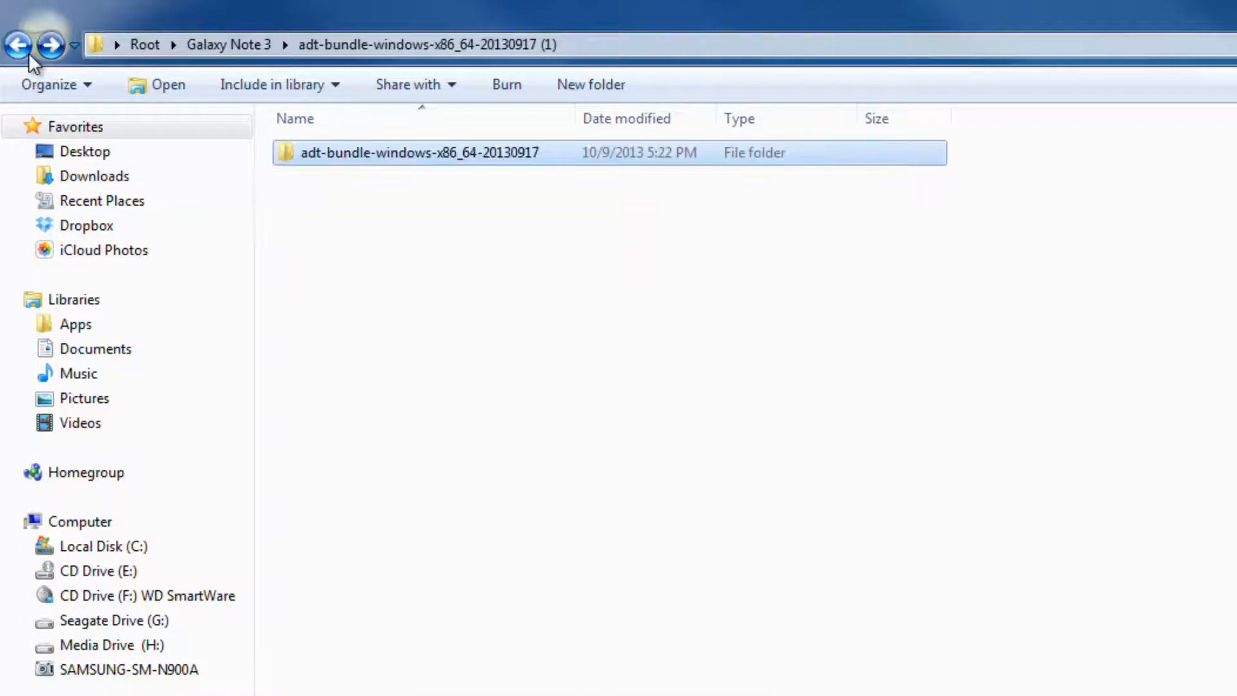
pyautogui.click(17, 45)
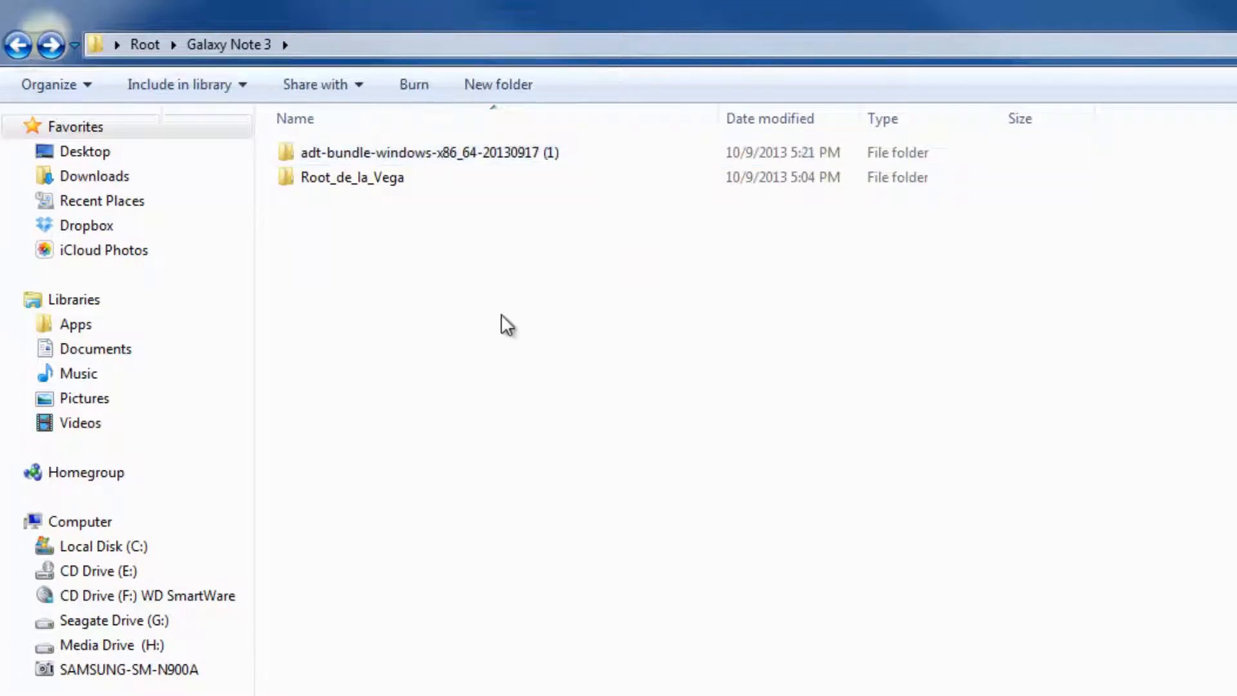
pyautogui.click(345, 202)
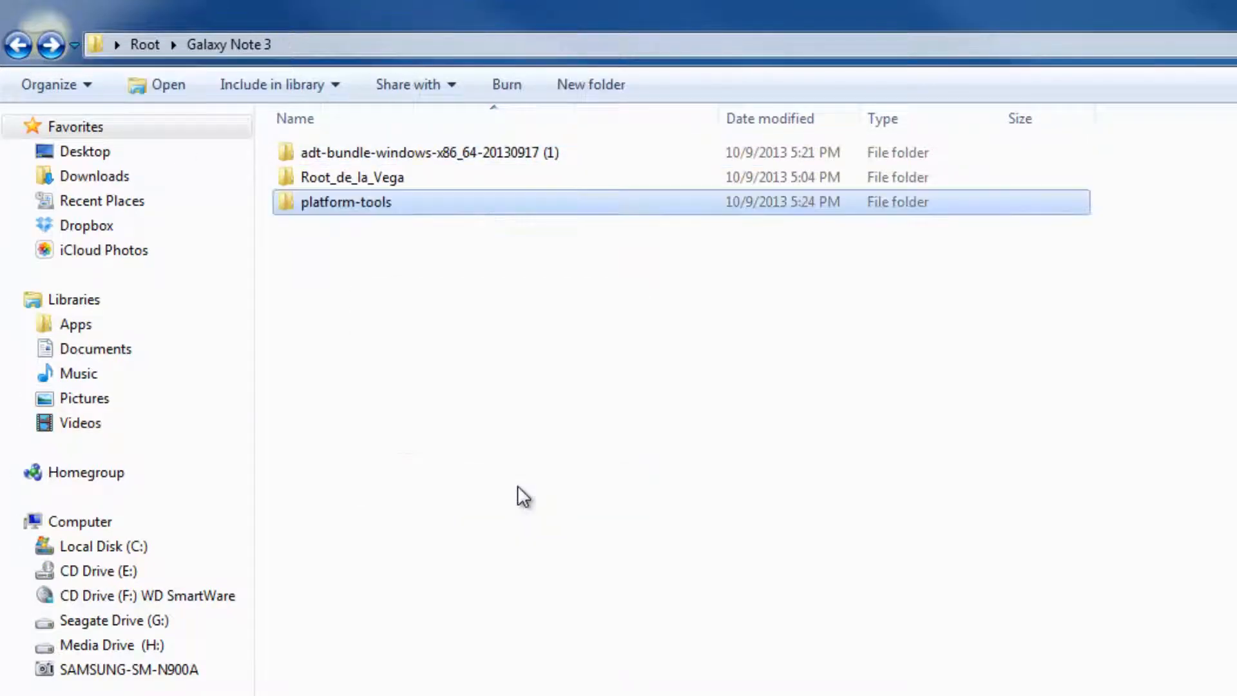
pyautogui.click(428, 152)
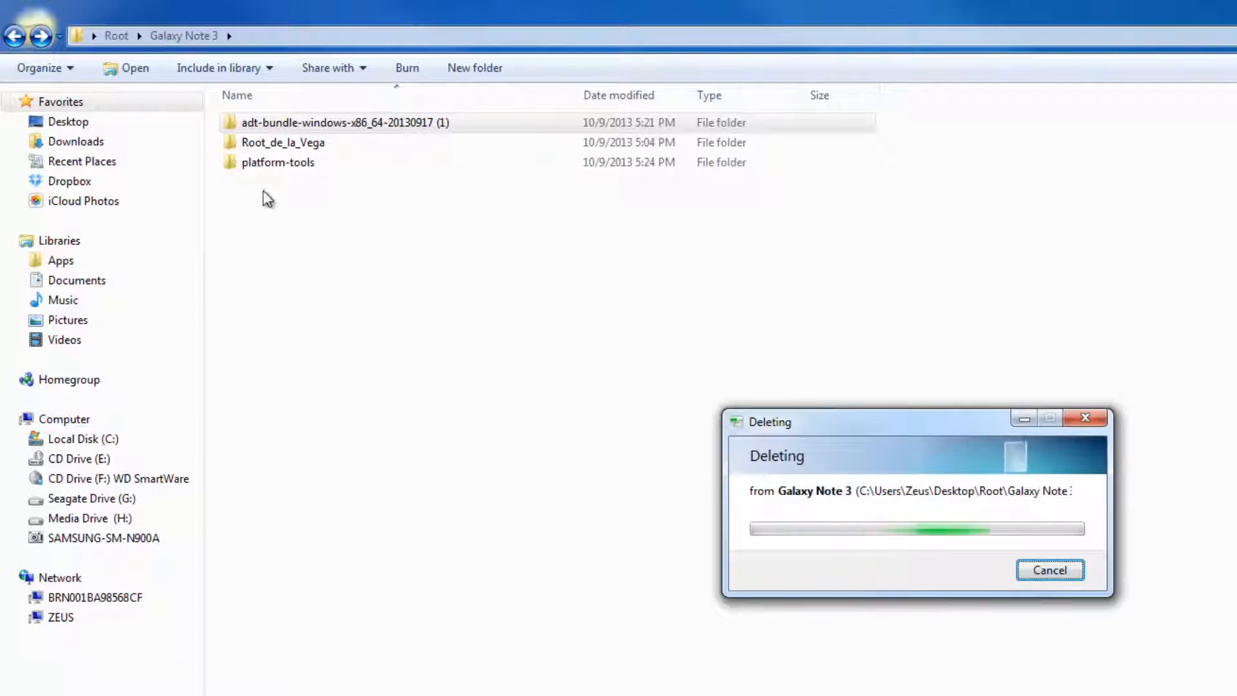
pyautogui.click(277, 163)
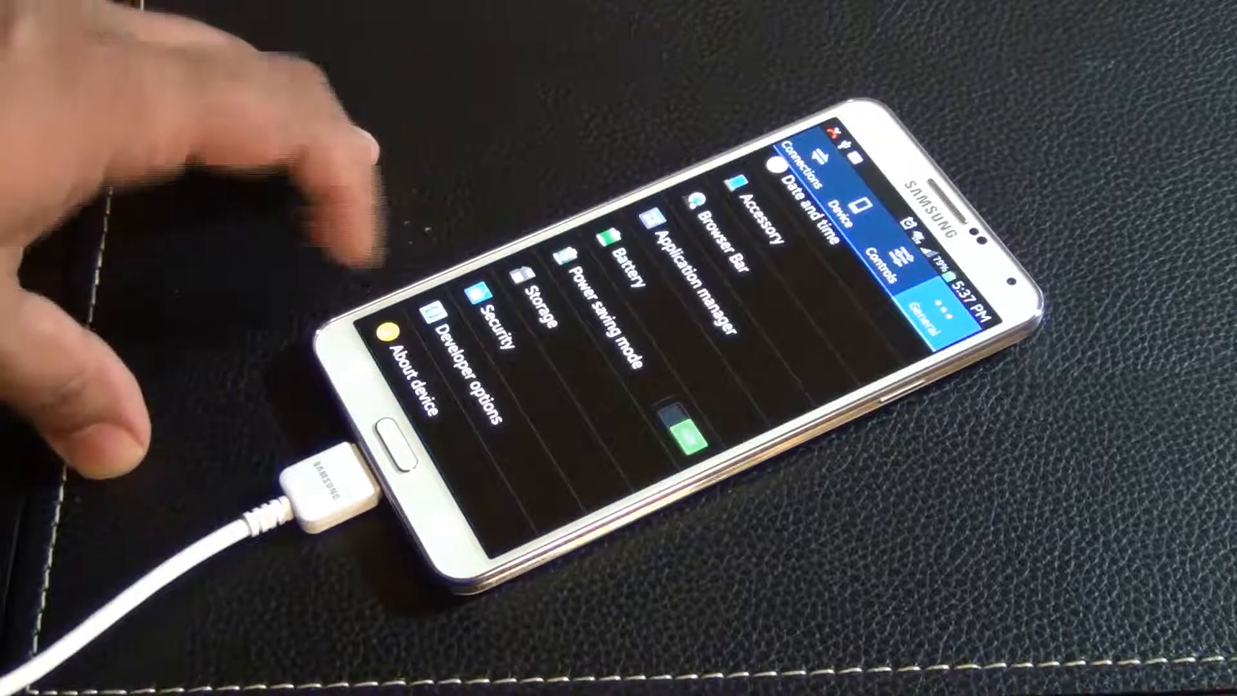
# Step: Enable USB debugging in the phone's Developer options
pyautogui.click(405, 361)
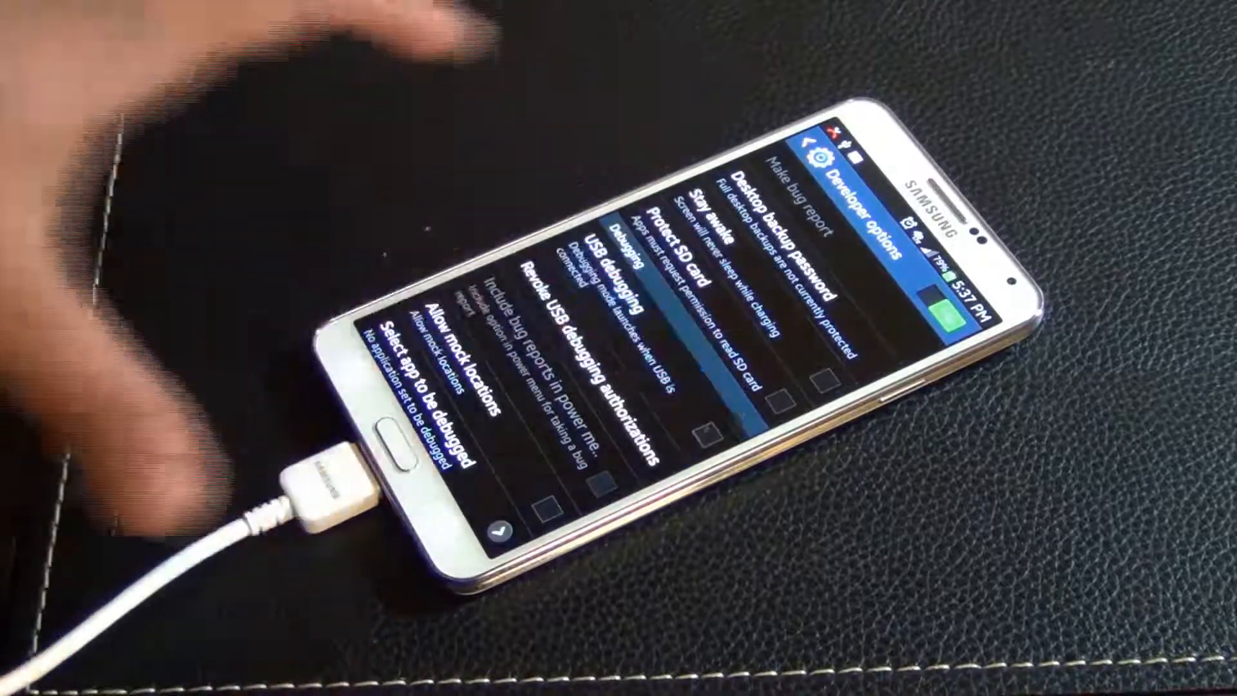
pyautogui.click(624, 372)
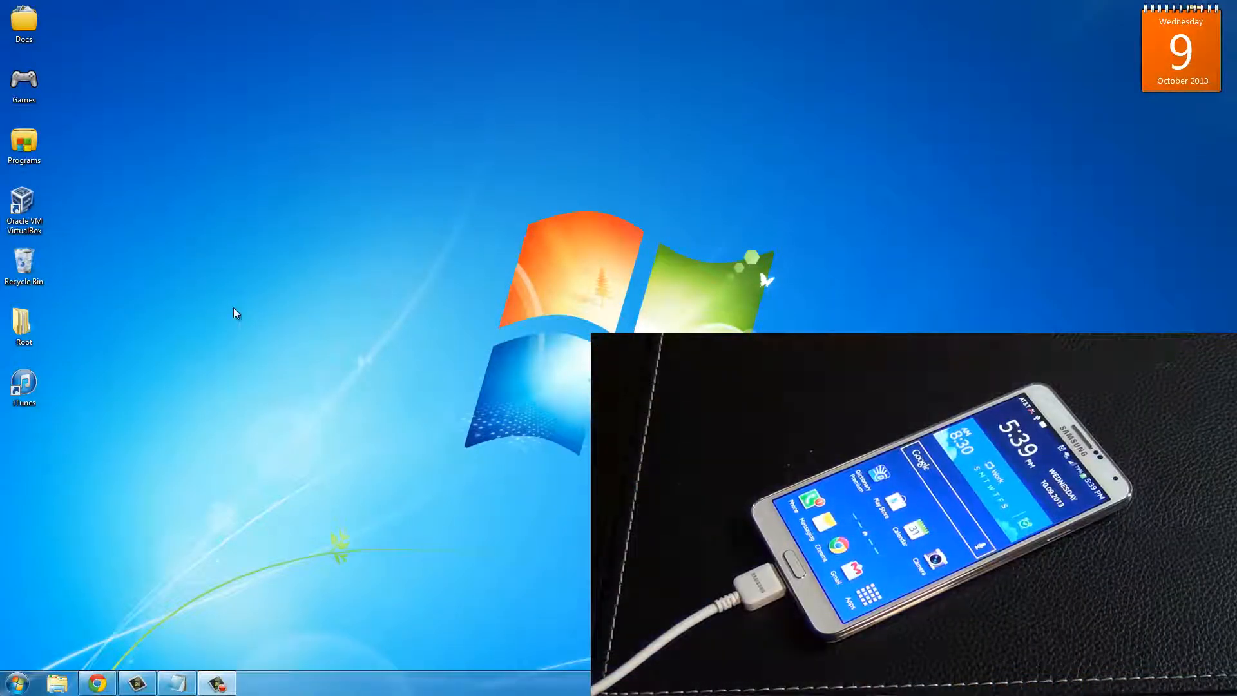
# Step: Open Root > Galaxy Note 3 > platform-tools from the desktop and bring up the folder's actions
pyautogui.click(23, 324)
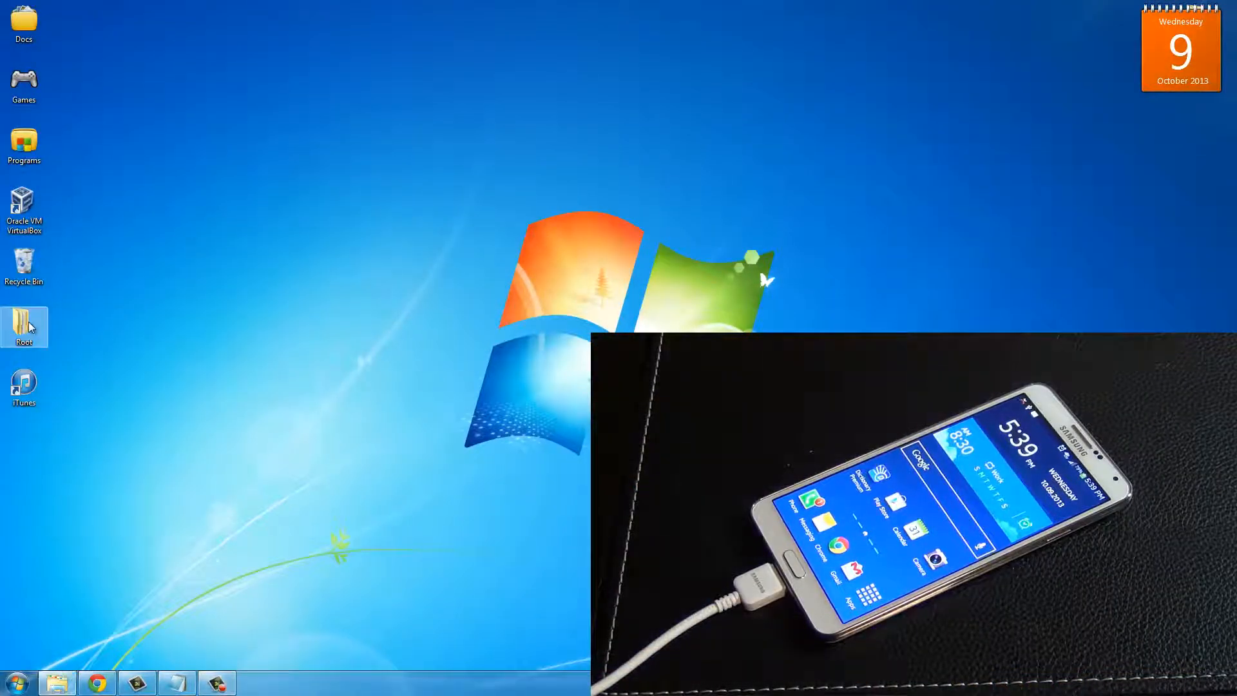
pyautogui.doubleClick(23, 326)
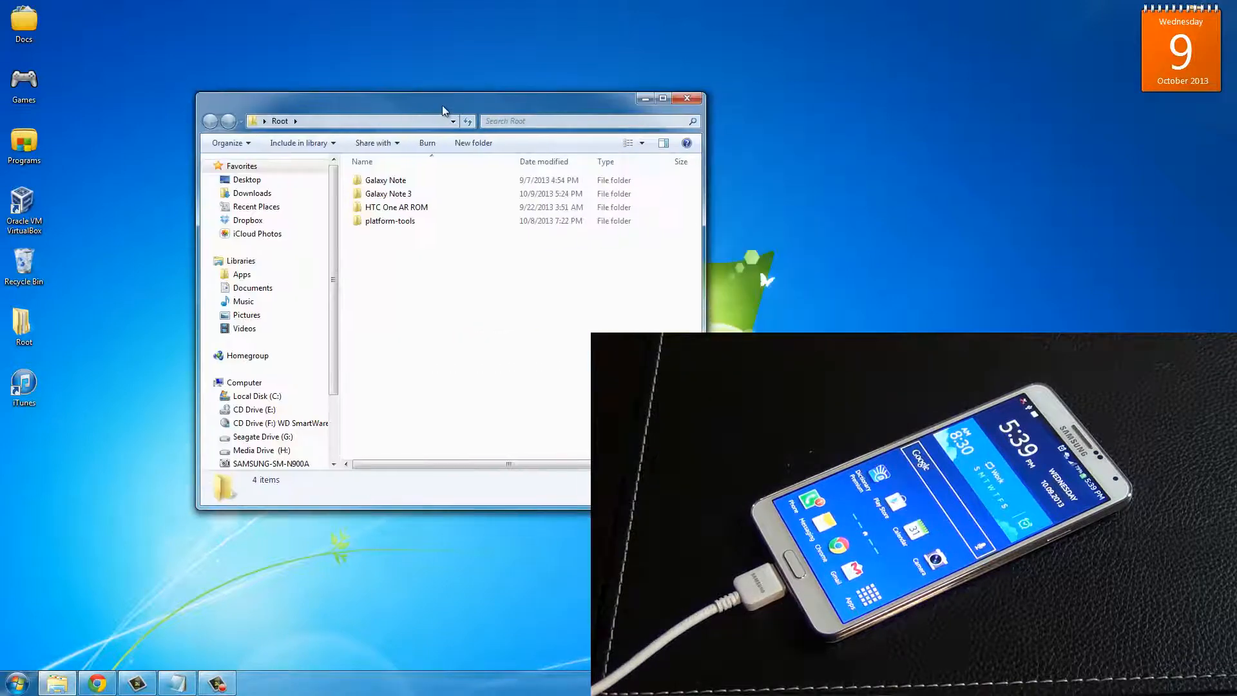
pyautogui.doubleClick(388, 193)
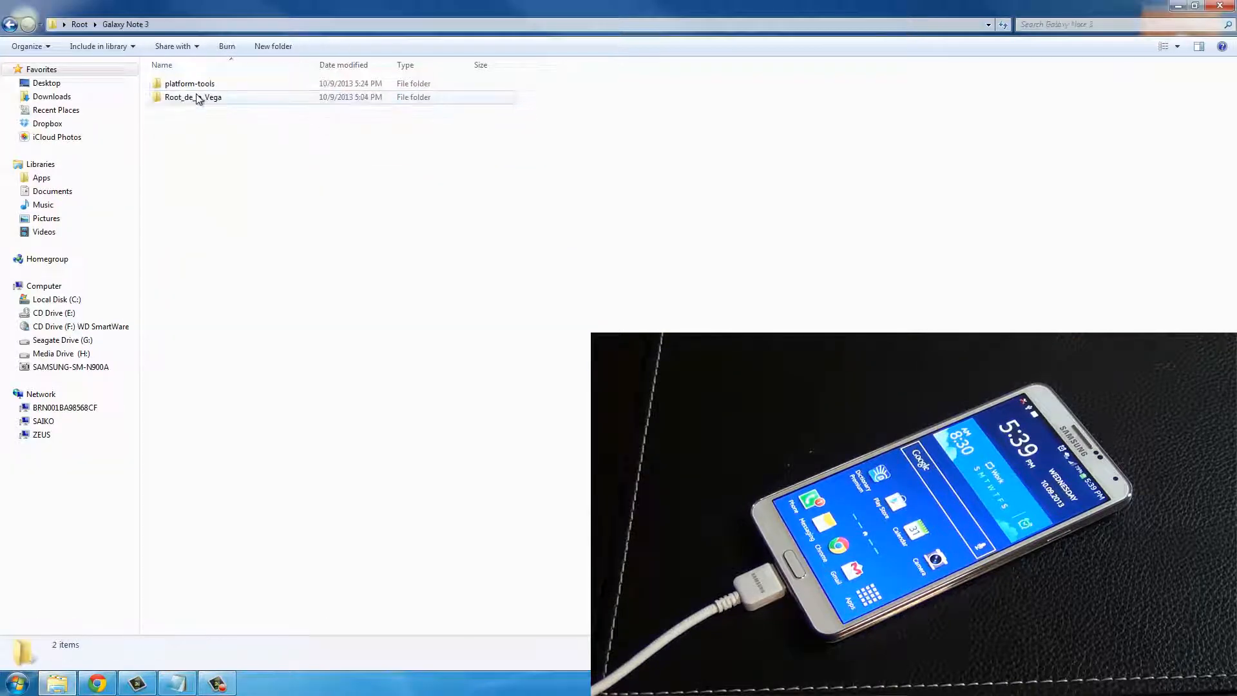
pyautogui.doubleClick(188, 82)
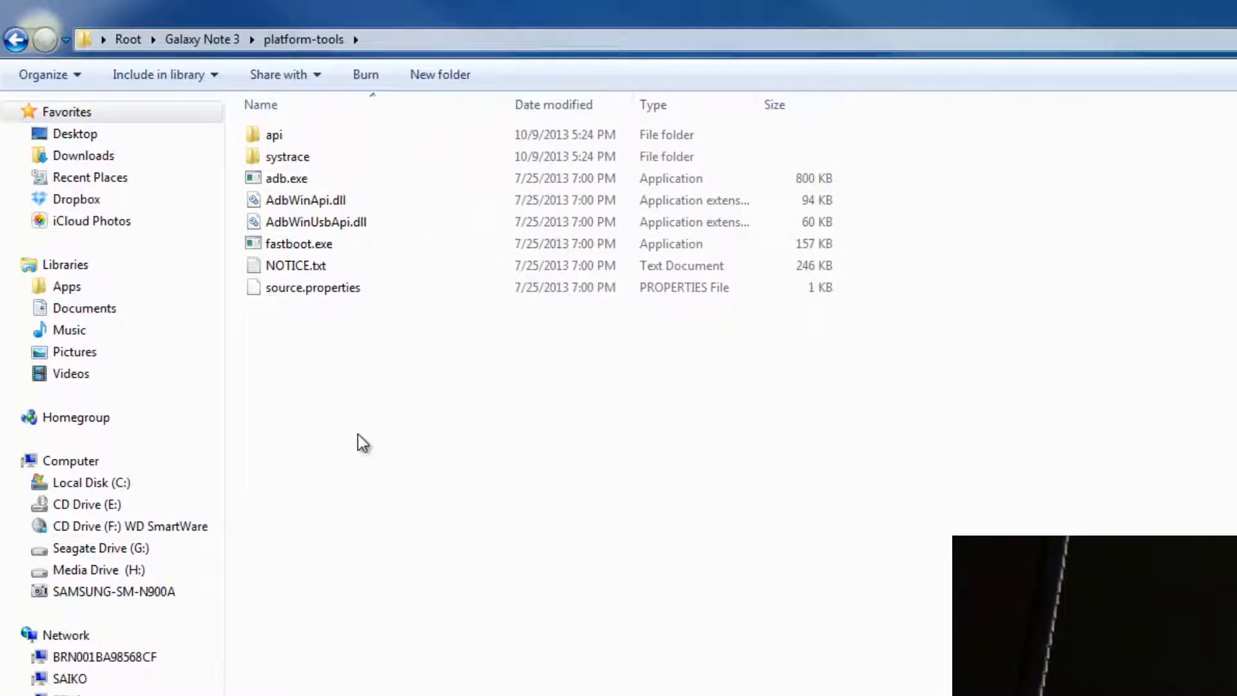
pyautogui.rightClick(360, 441)
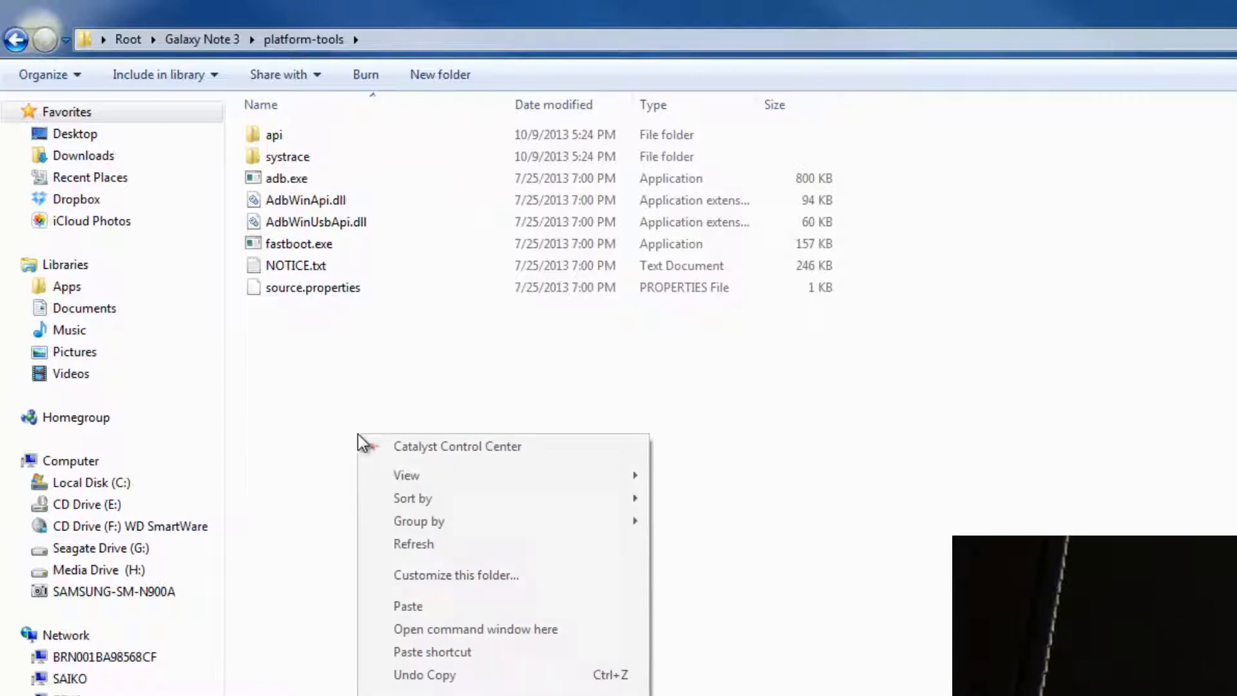
pyautogui.moveTo(372, 452)
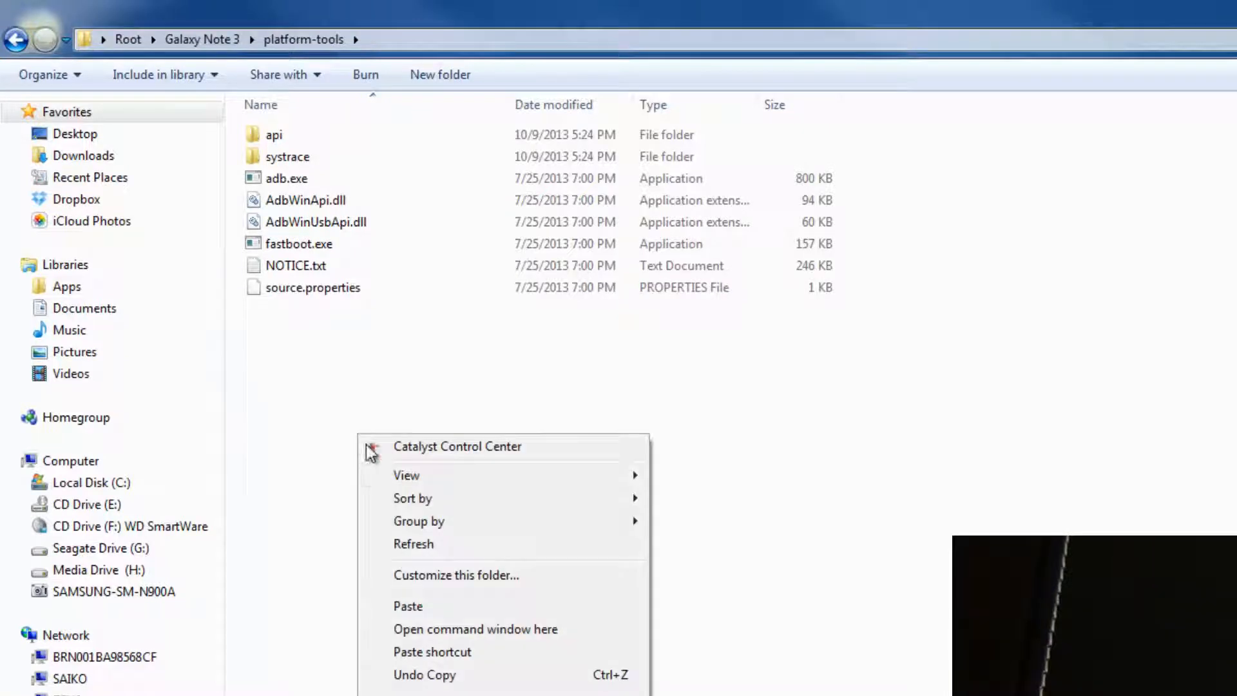
pyautogui.moveTo(475, 629)
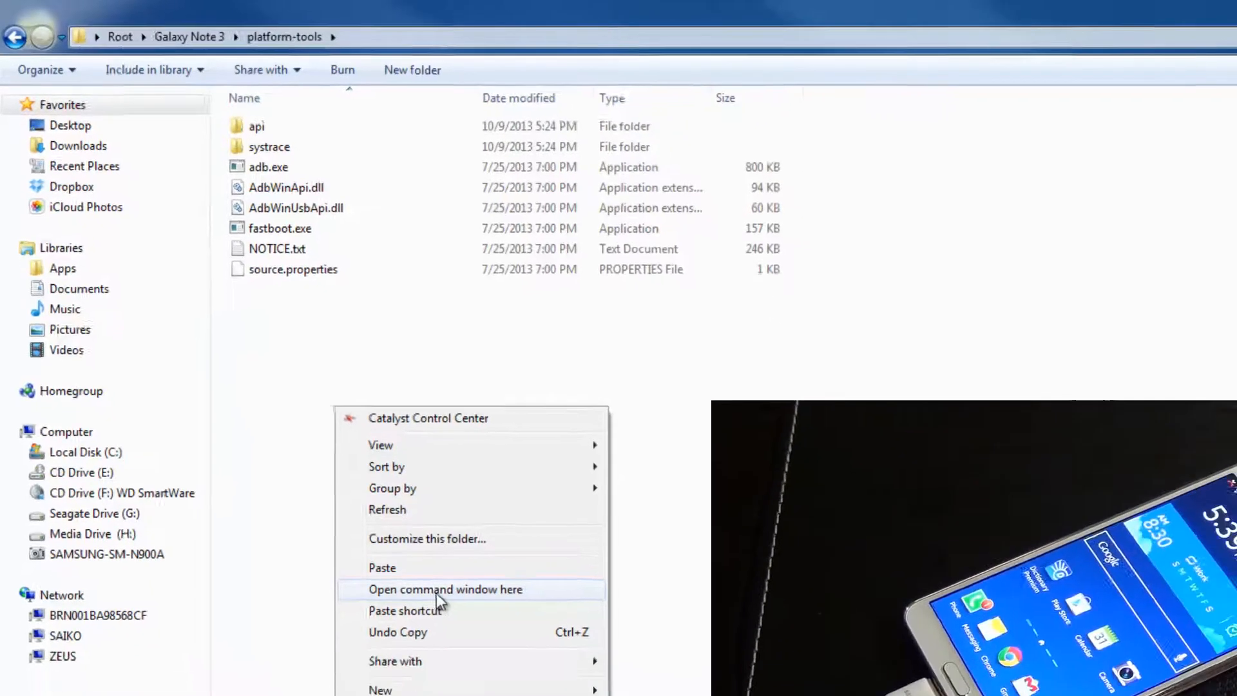
# Step: Run adb devices in a command window opened in platform-tools to confirm the phone is attached
pyautogui.click(444, 589)
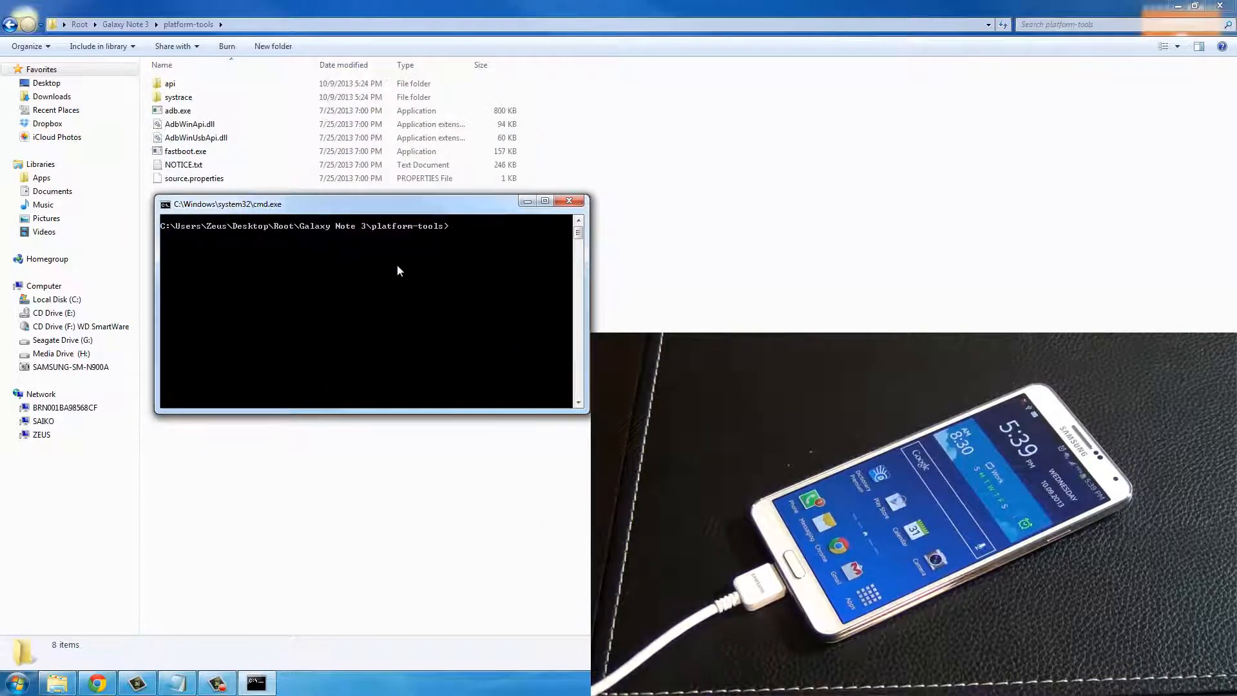
pyautogui.write('adb devices')
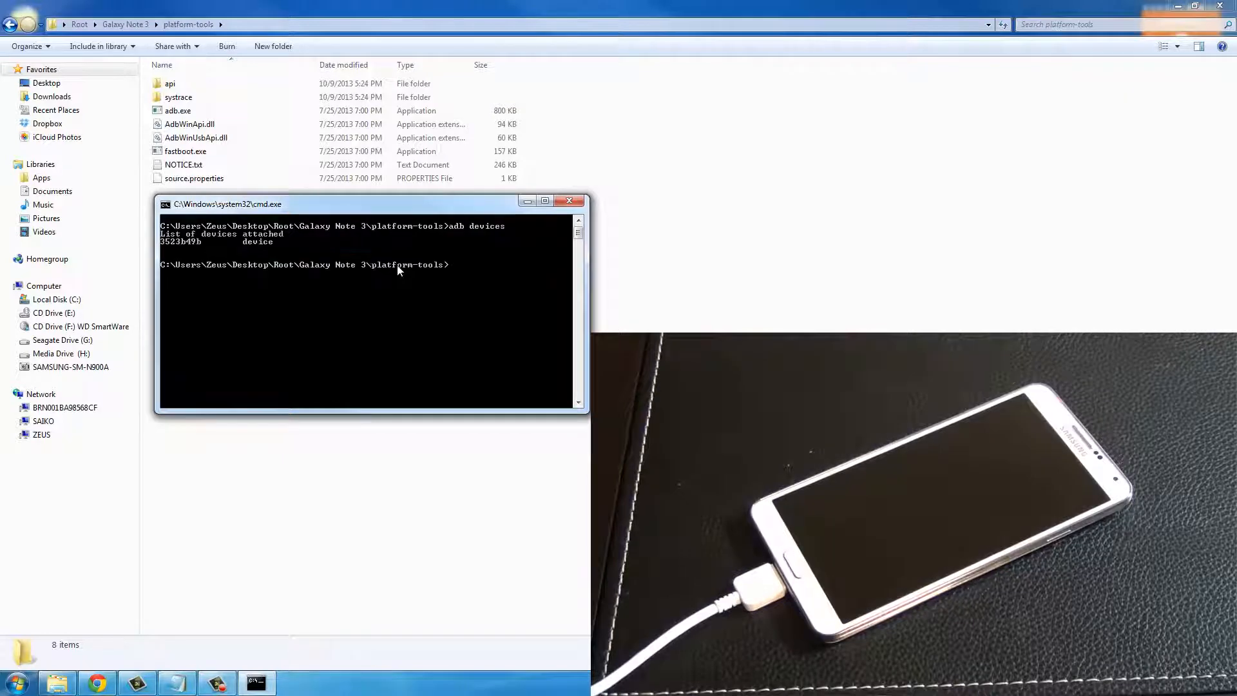
pyautogui.moveTo(190, 252)
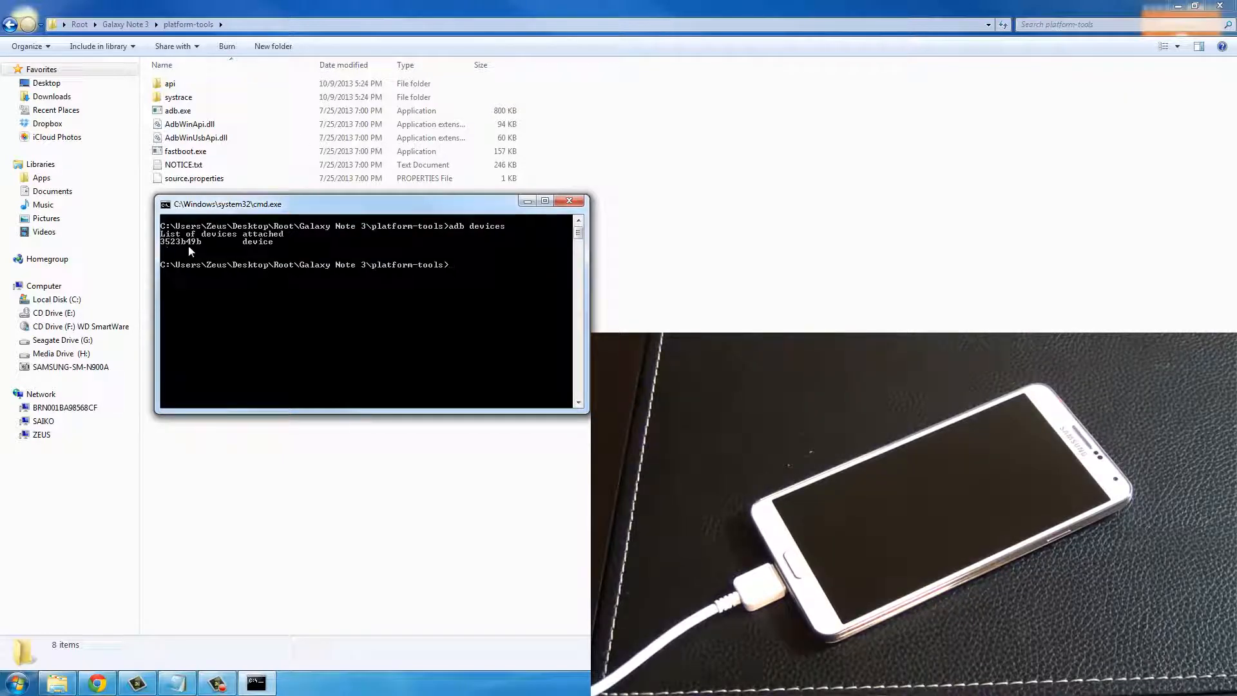
pyautogui.moveTo(282, 251)
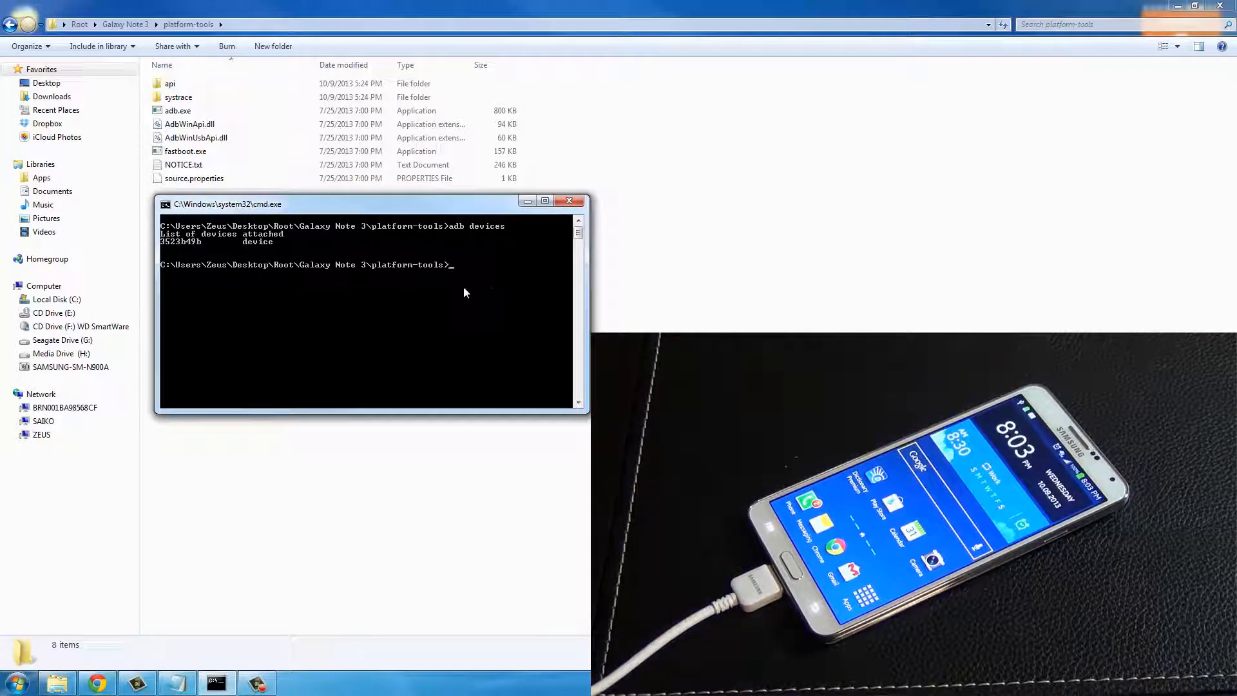
# Step: Run adb reboot download to put the Galaxy Note 3 into download mode
pyautogui.write('a')
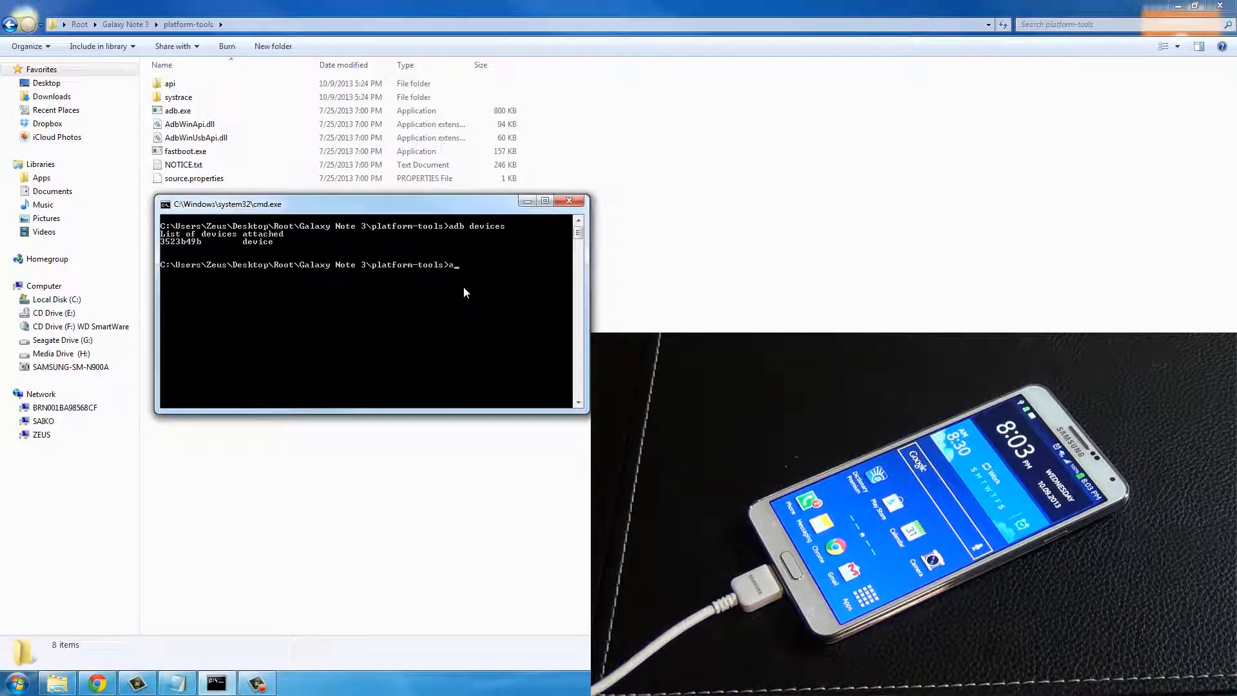
pyautogui.write('db')
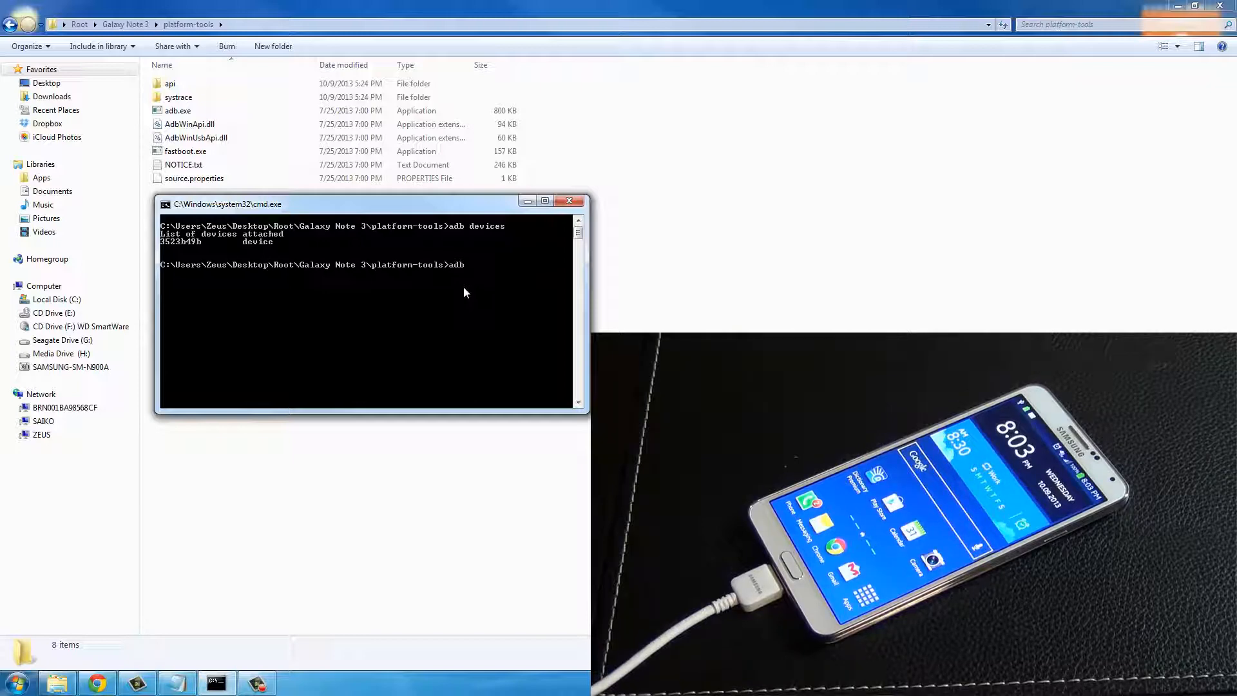
pyautogui.write('reboot')
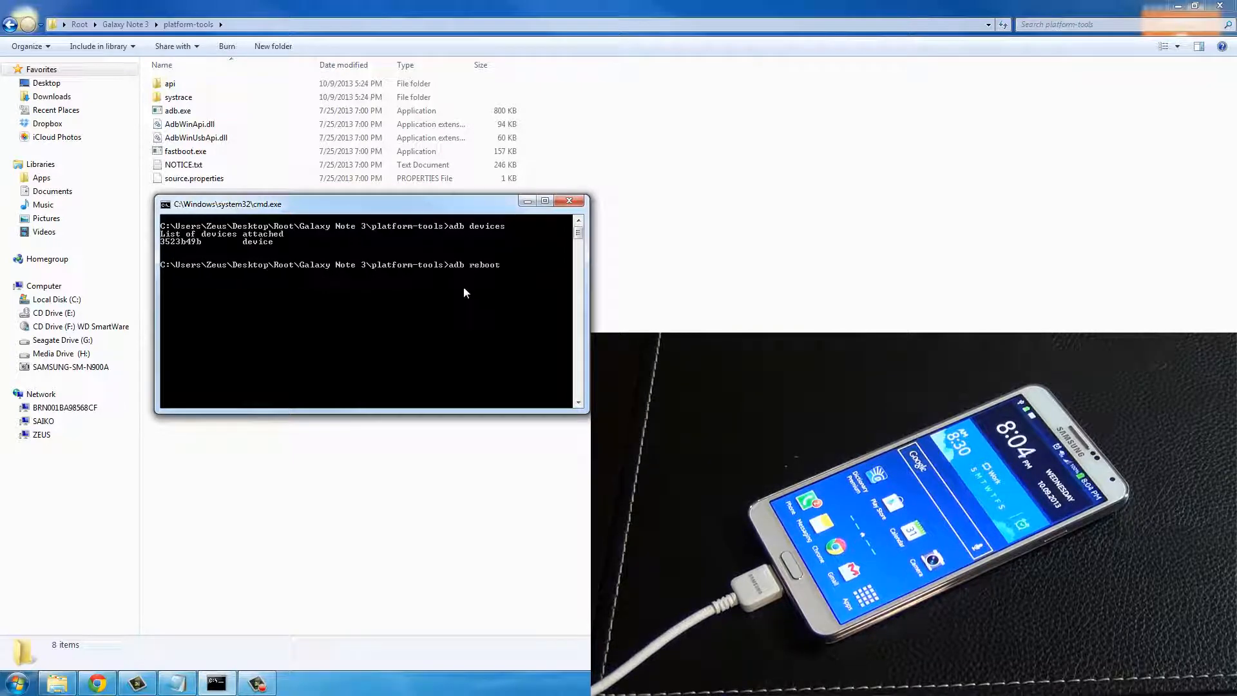
pyautogui.write('download')
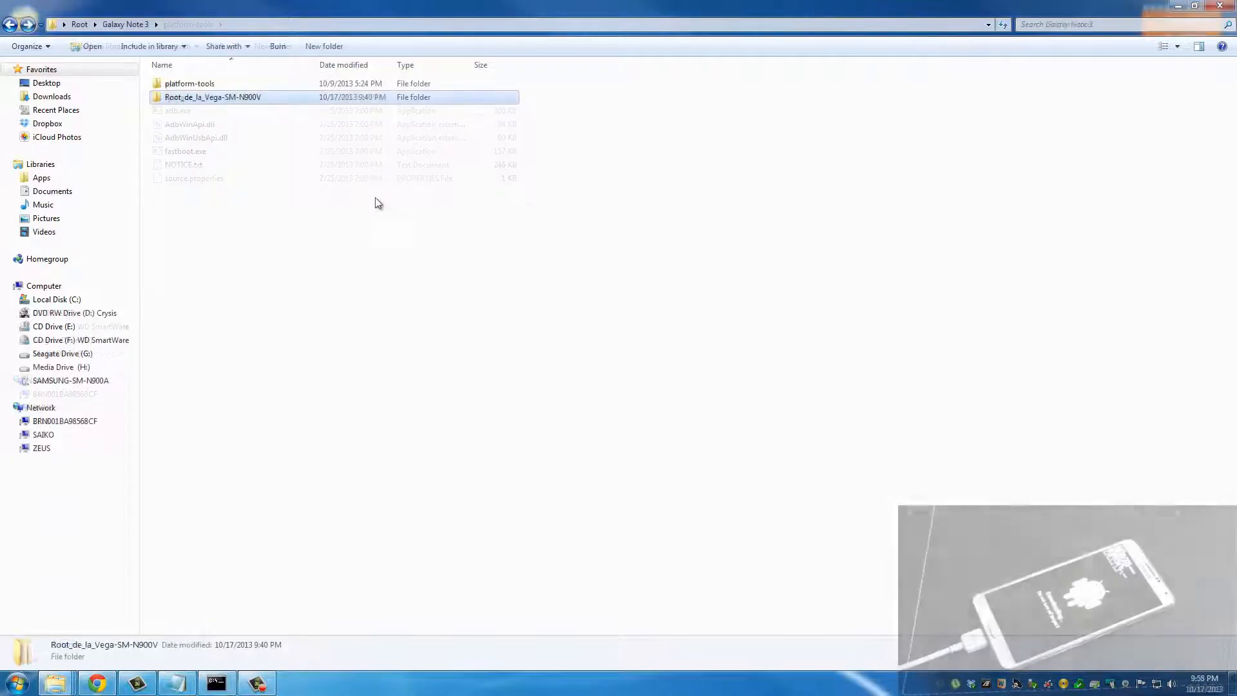
# Step: Launch Odin3 v3.09 from inside the Root_de_la_Vega-SM-N900V folder
pyautogui.click(125, 25)
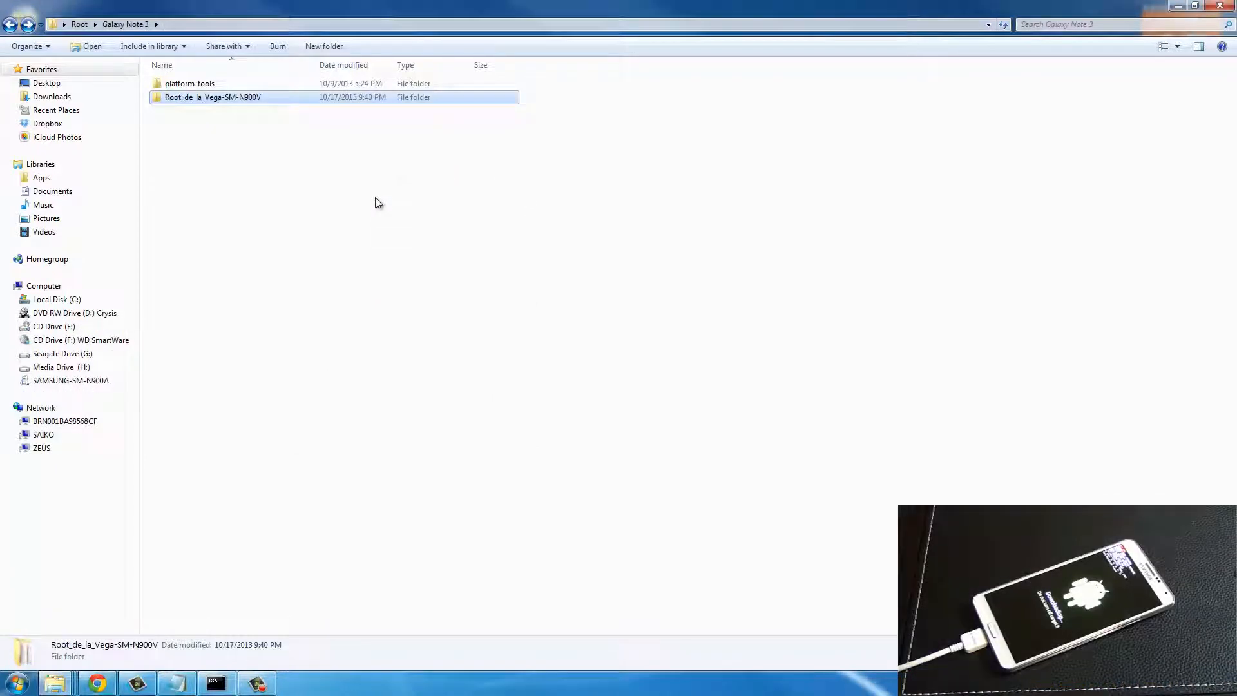
pyautogui.moveTo(374, 224)
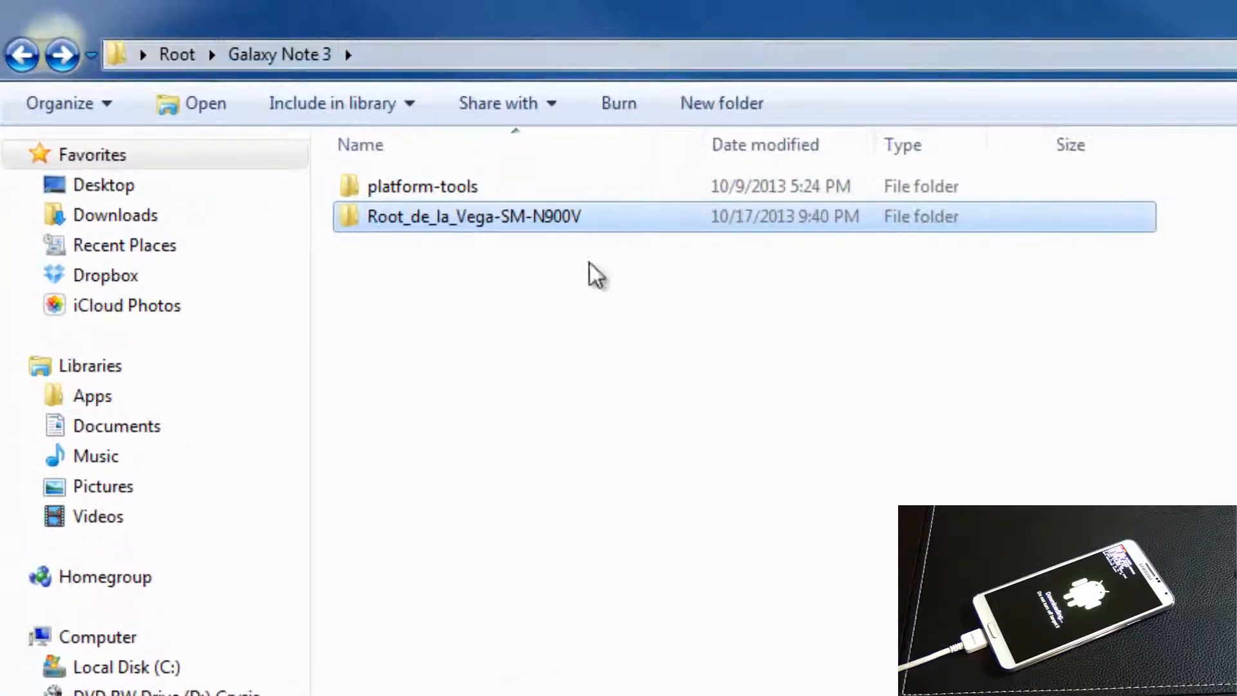
pyautogui.moveTo(431, 230)
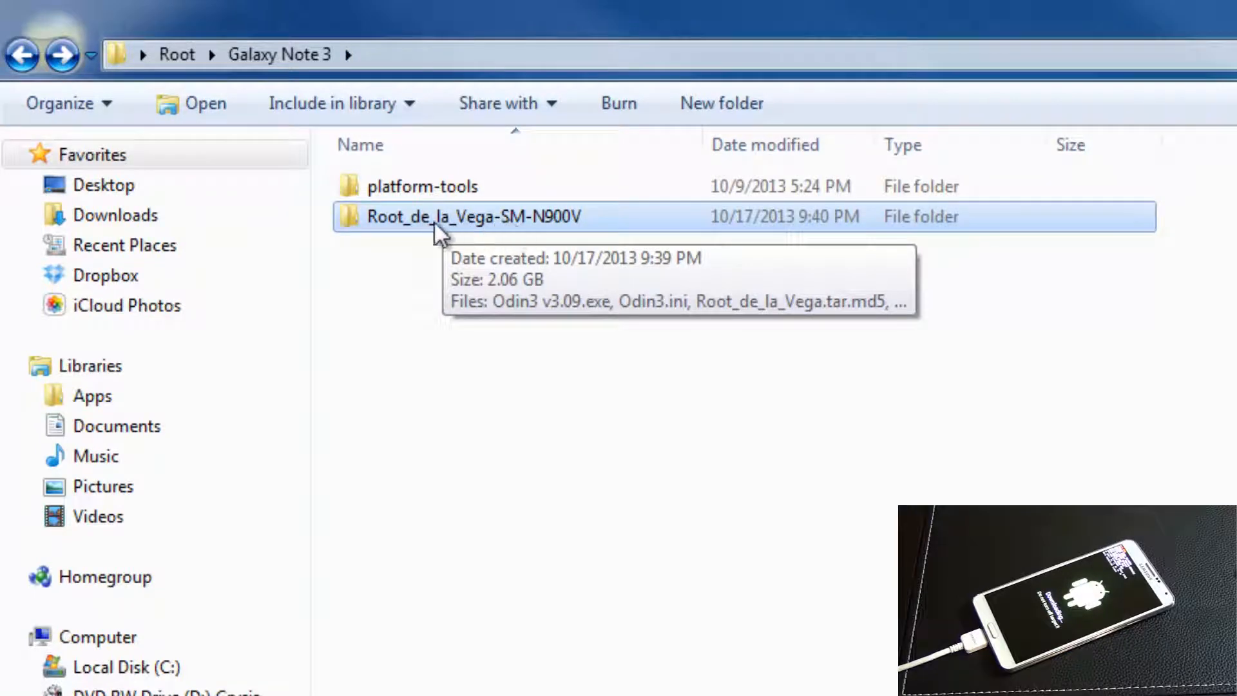
pyautogui.doubleClick(468, 217)
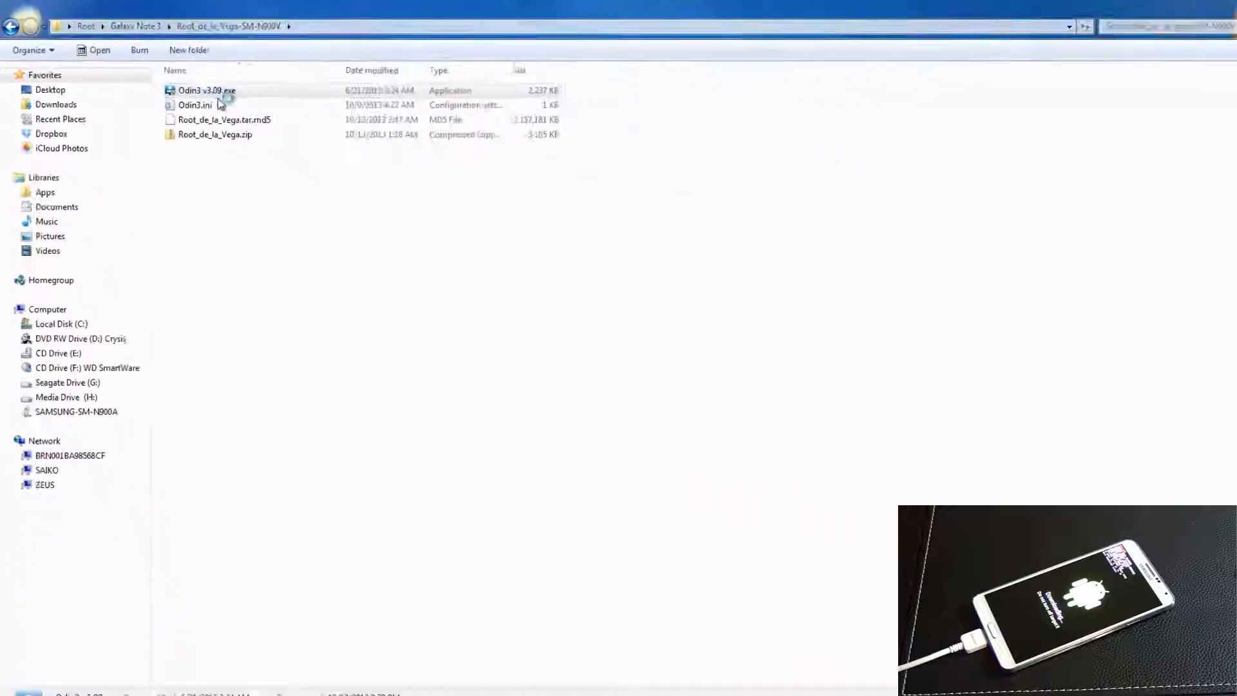
pyautogui.doubleClick(206, 90)
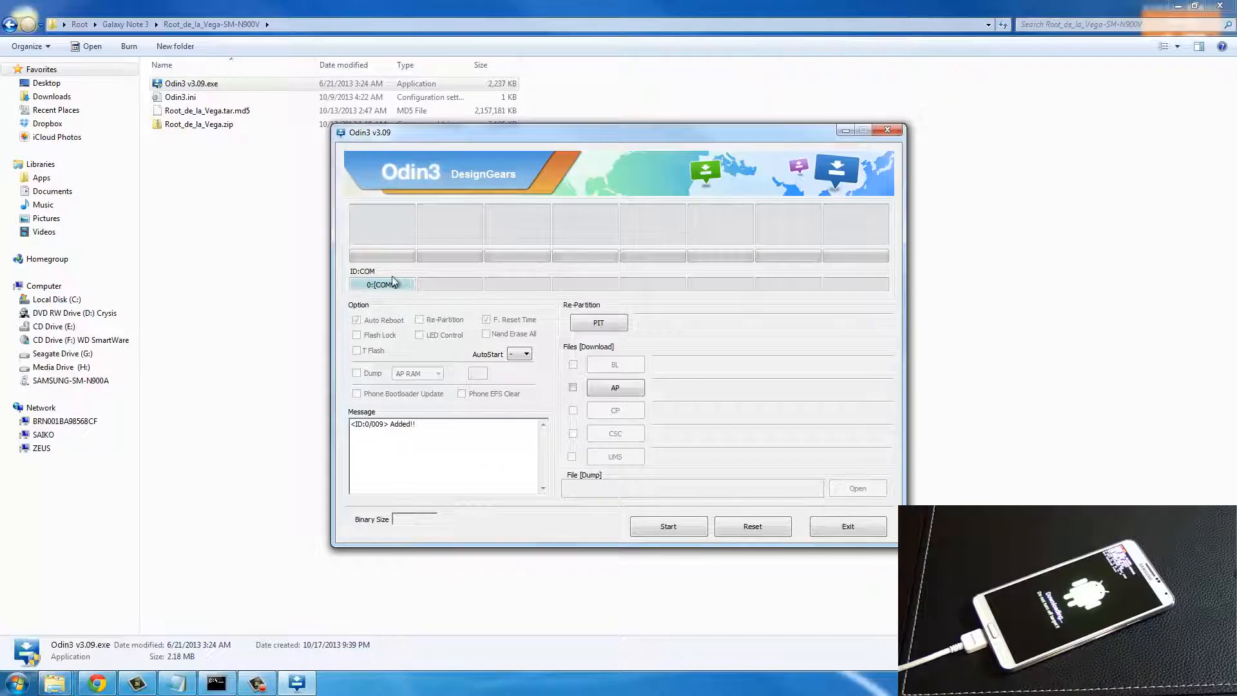
pyautogui.moveTo(421, 304)
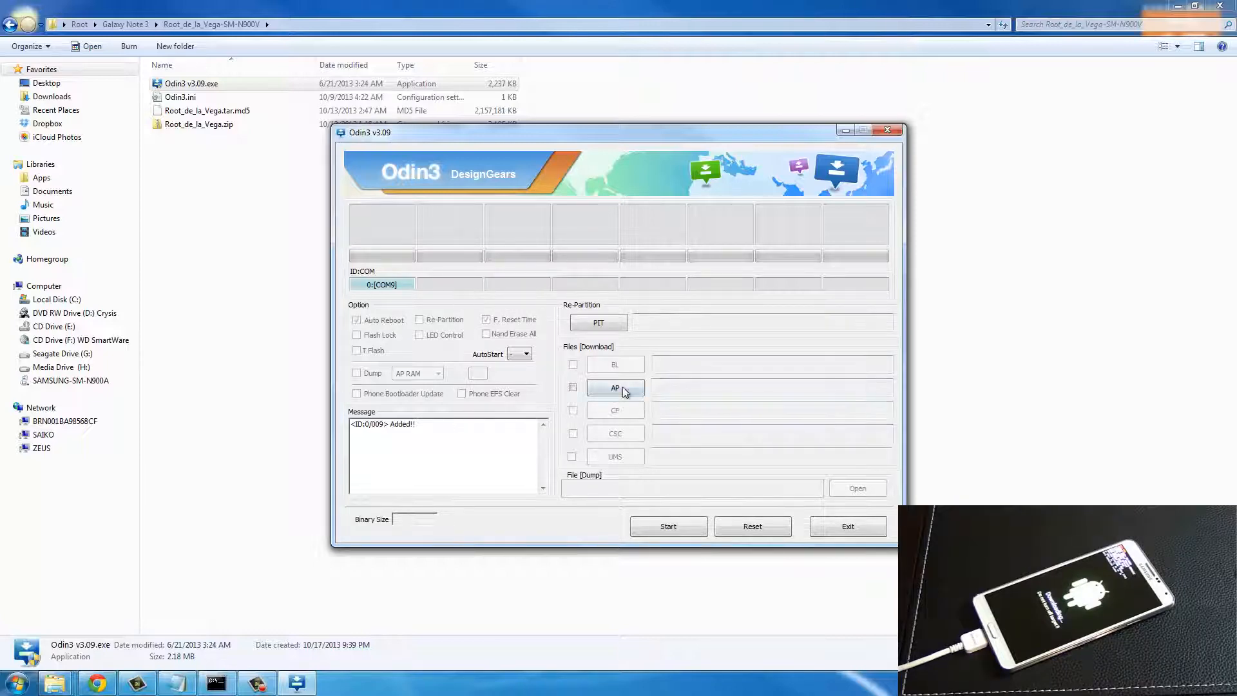
# Step: Load Root_de_la_Vega.tar.md5 as Odin's AP package, starting its MD5 check
pyautogui.click(615, 388)
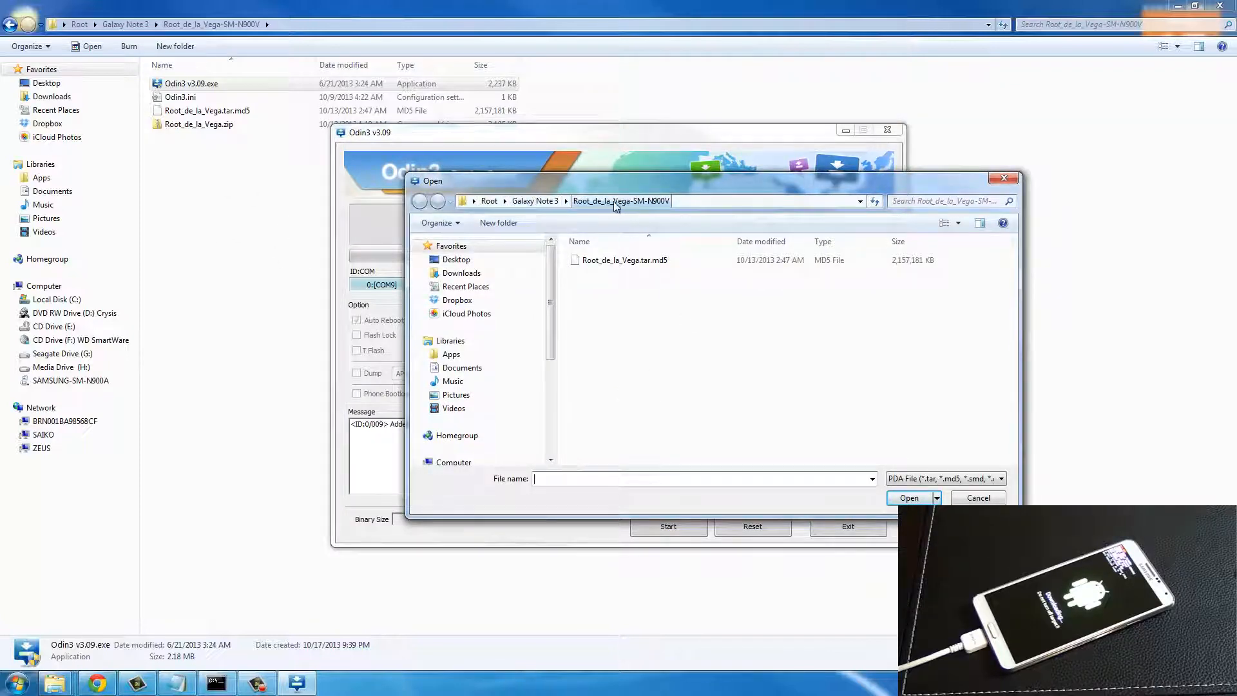
pyautogui.click(624, 259)
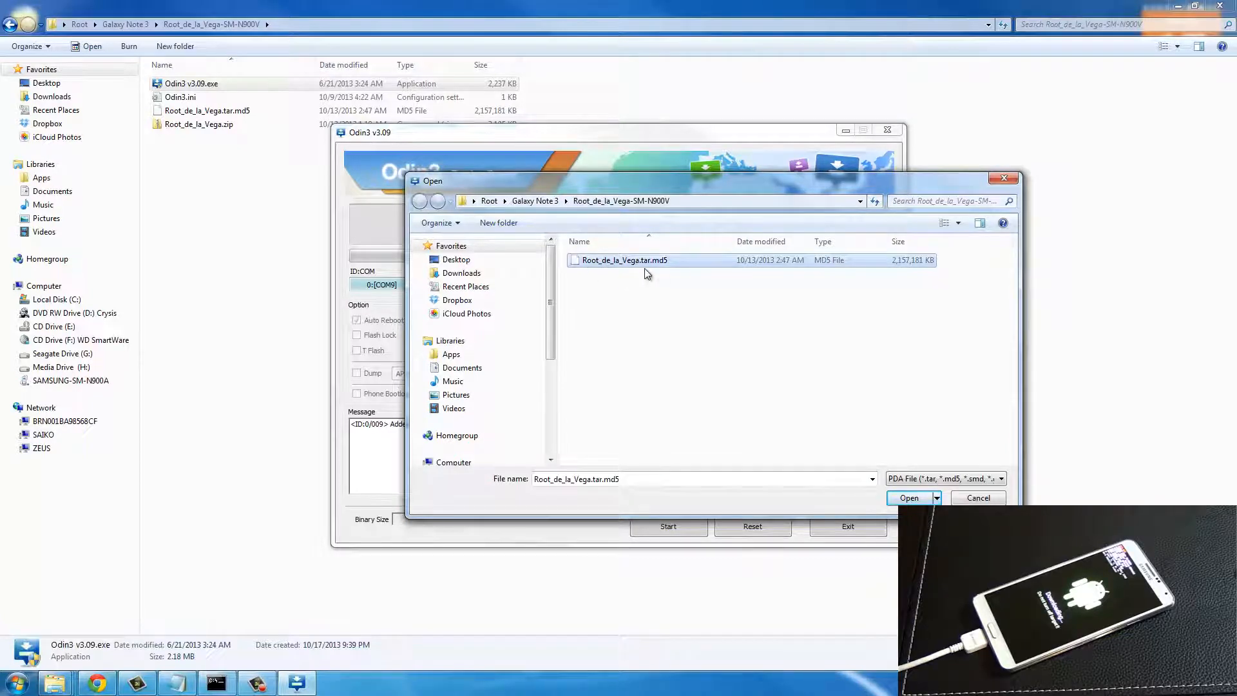
pyautogui.moveTo(676, 280)
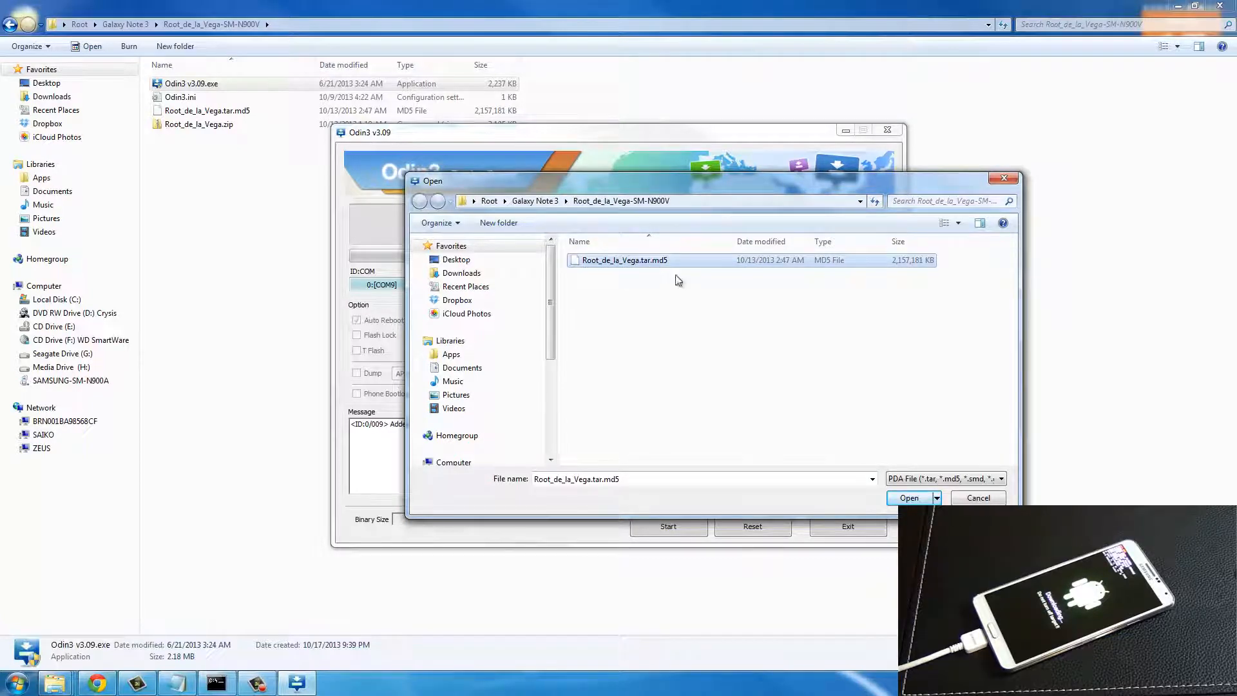
pyautogui.click(909, 498)
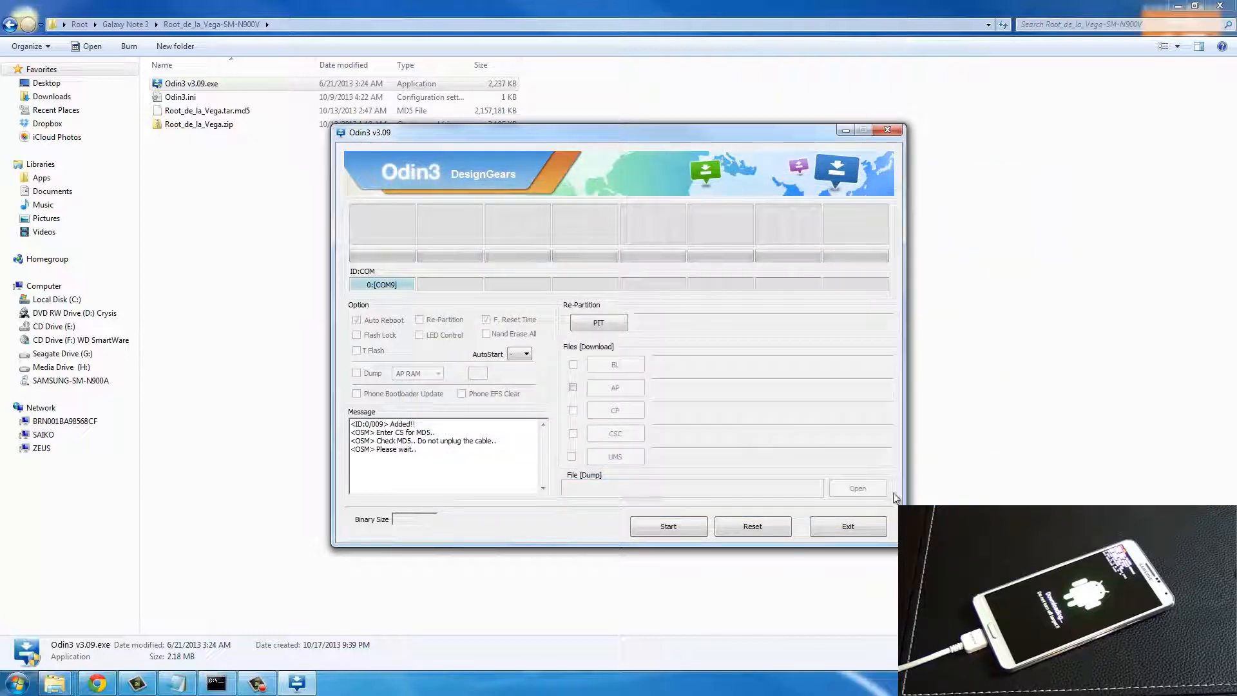
# Step: Start flashing the Root de la Vega image to the phone via Odin's Start button
pyautogui.click(669, 526)
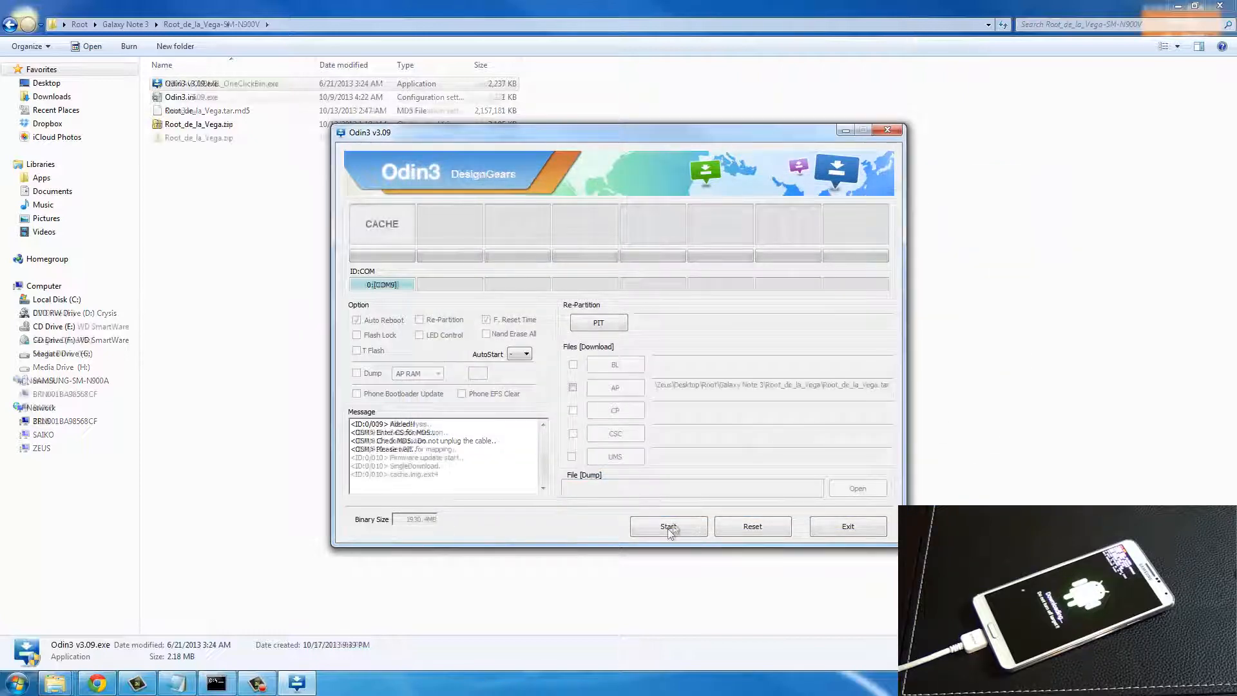
pyautogui.click(667, 527)
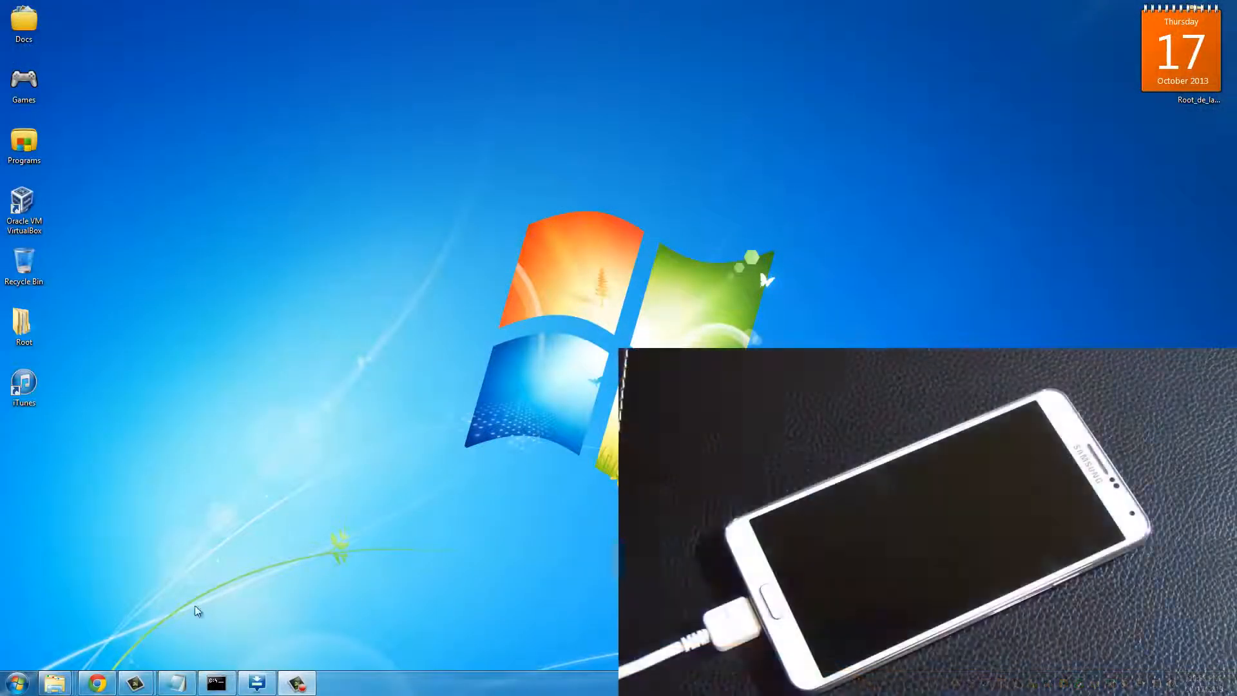
pyautogui.moveTo(54, 682)
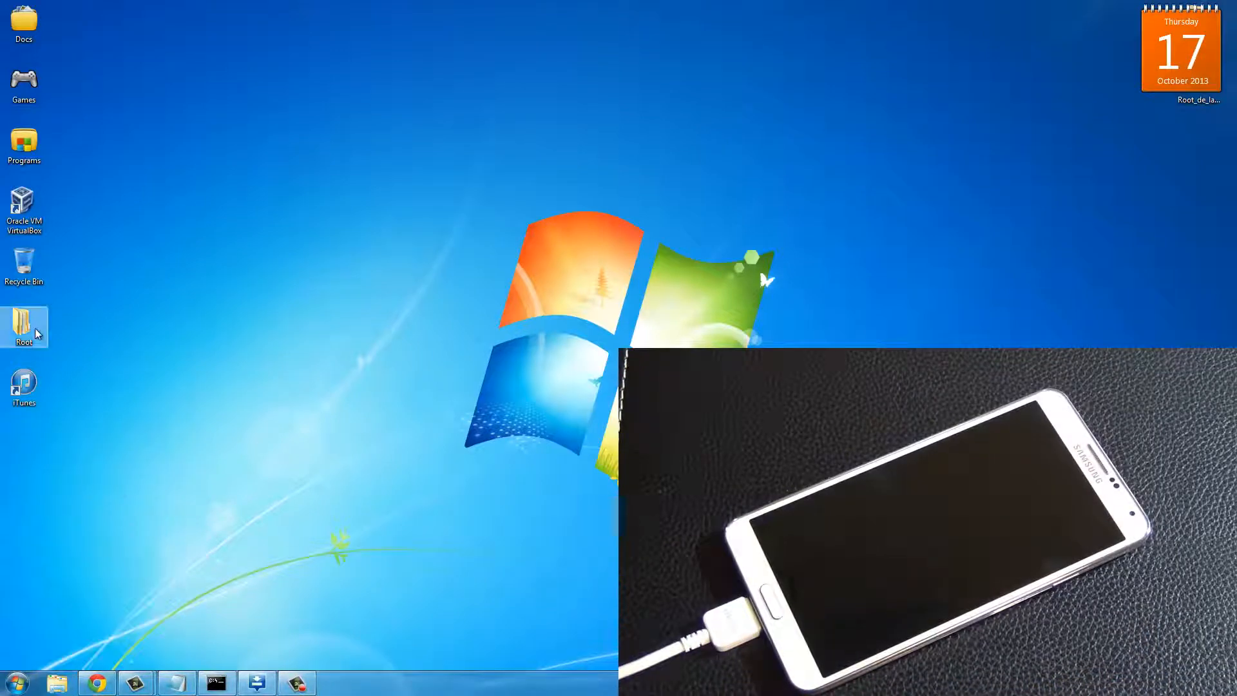
# Step: Extract Root_de_la_Vega.zip into a Root_de_la_Vega folder inside Root > Galaxy Note 3 > Root_de_la_Vega-SM-N900V
pyautogui.doubleClick(23, 326)
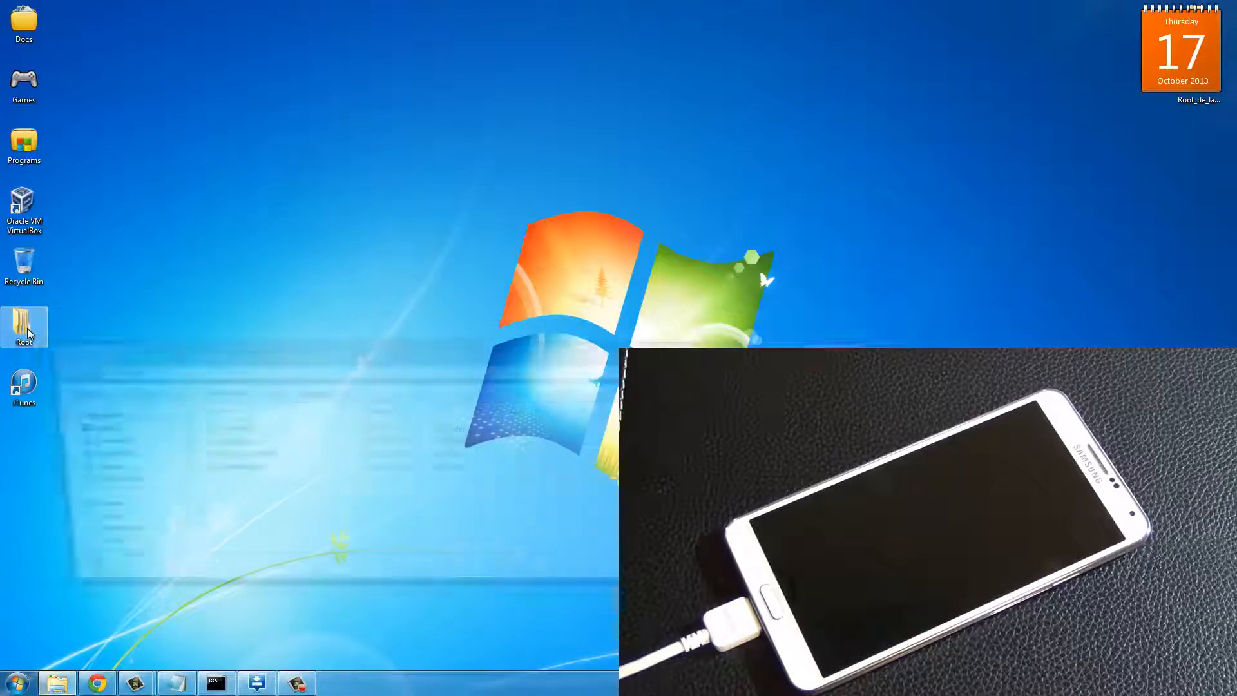
pyautogui.doubleClick(23, 326)
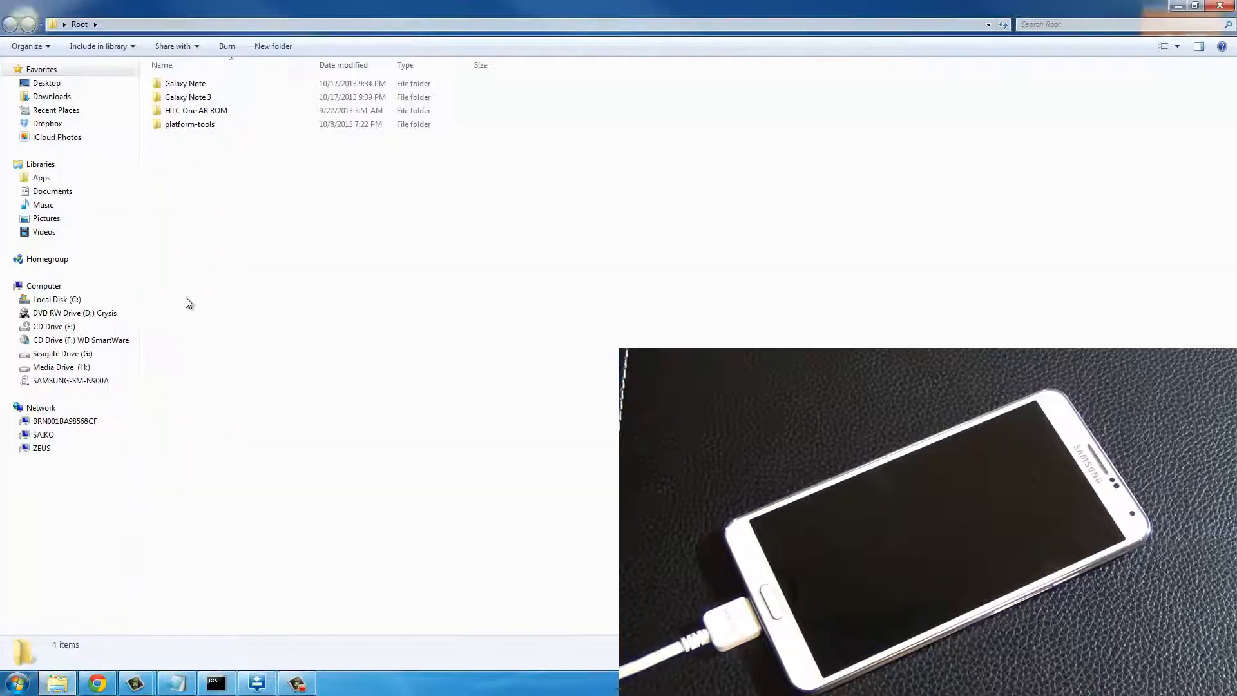
pyautogui.doubleClick(188, 97)
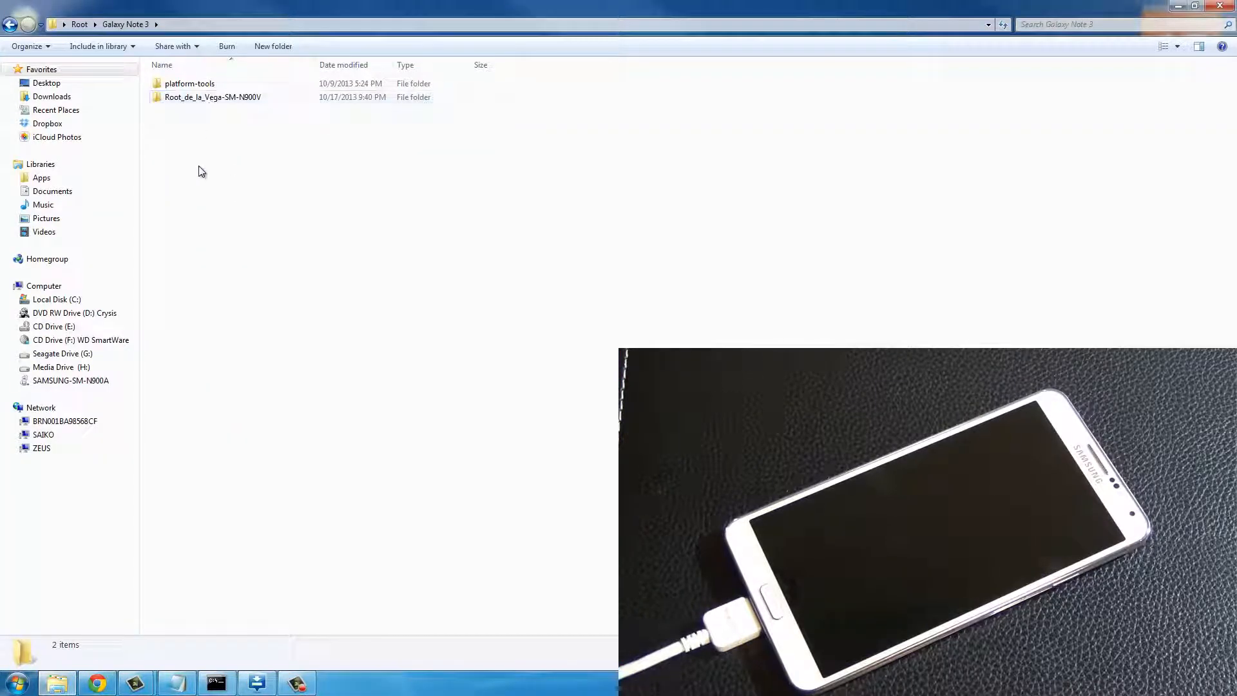
pyautogui.doubleClick(213, 97)
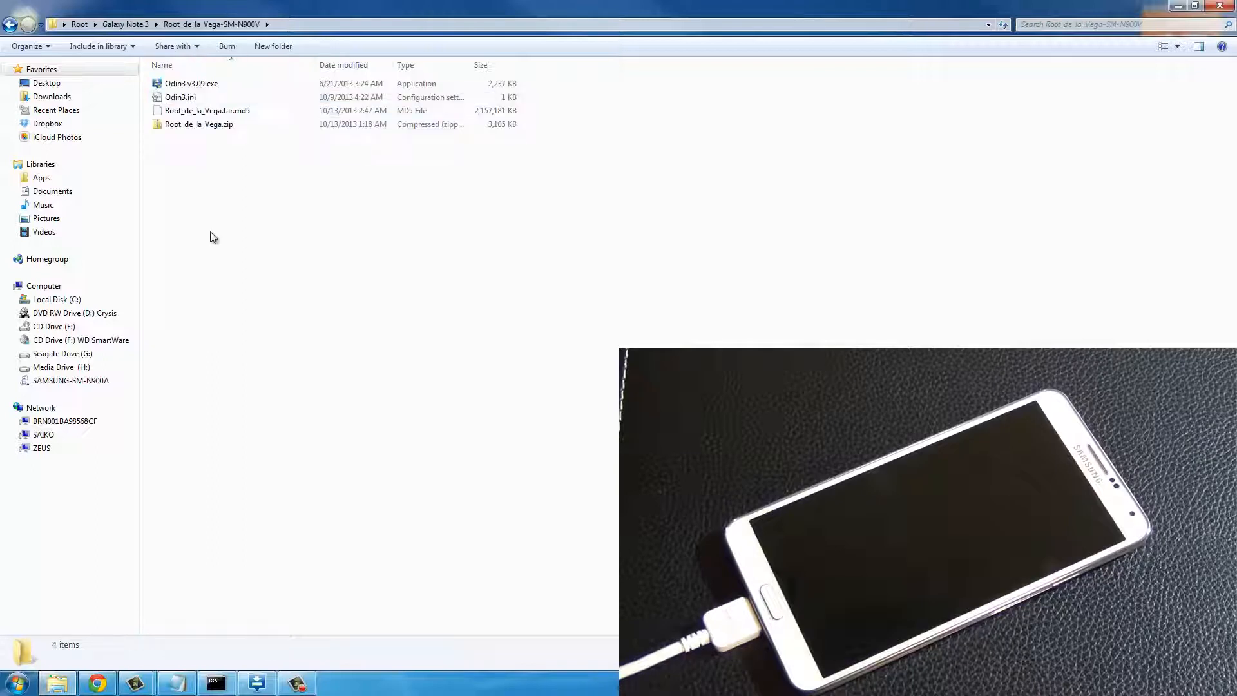
pyautogui.click(199, 124)
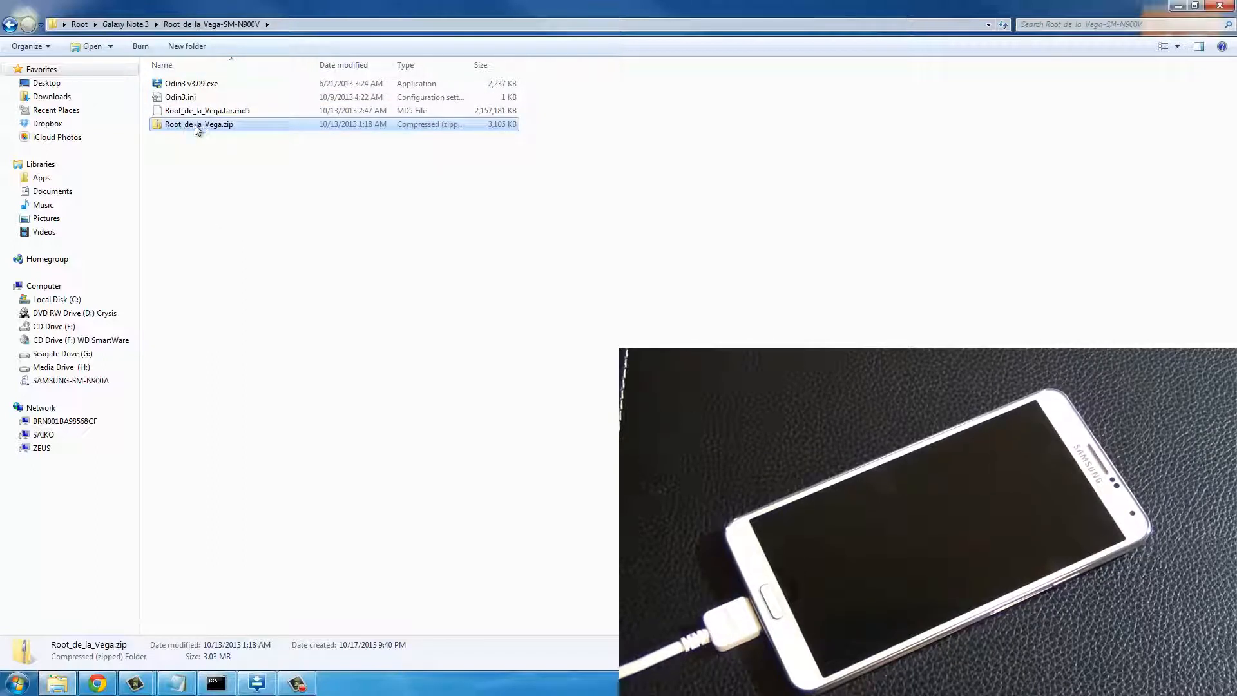
pyautogui.rightClick(199, 125)
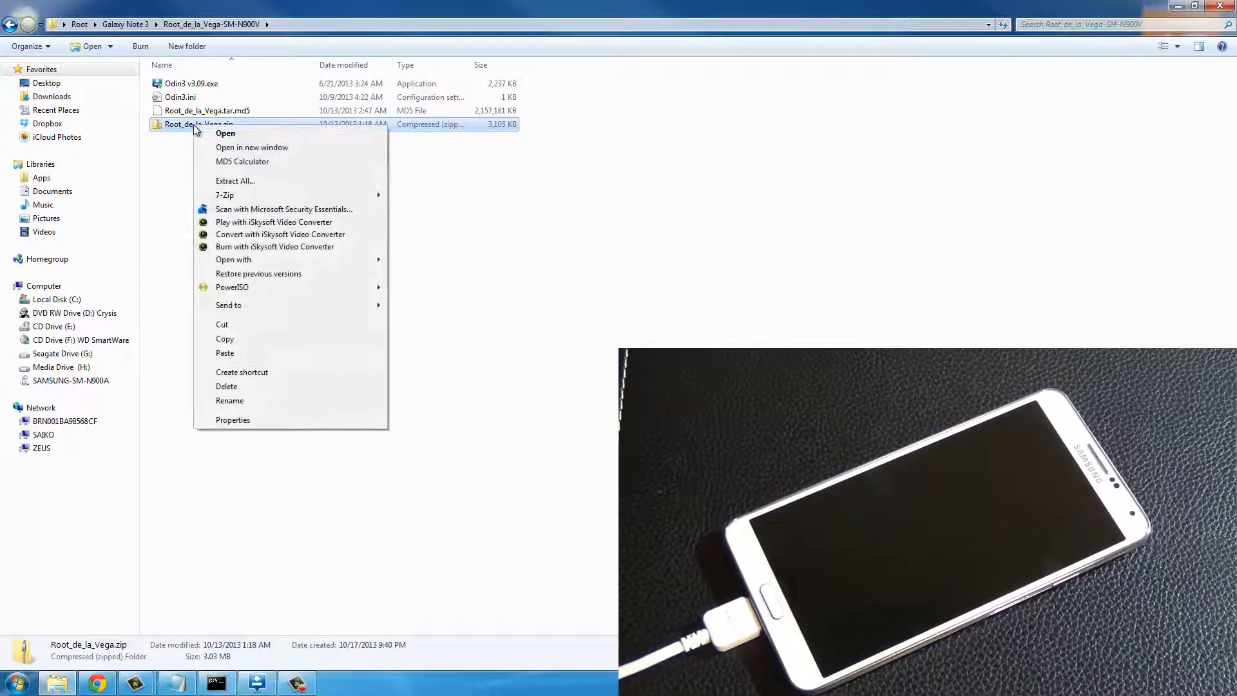
pyautogui.moveTo(224, 195)
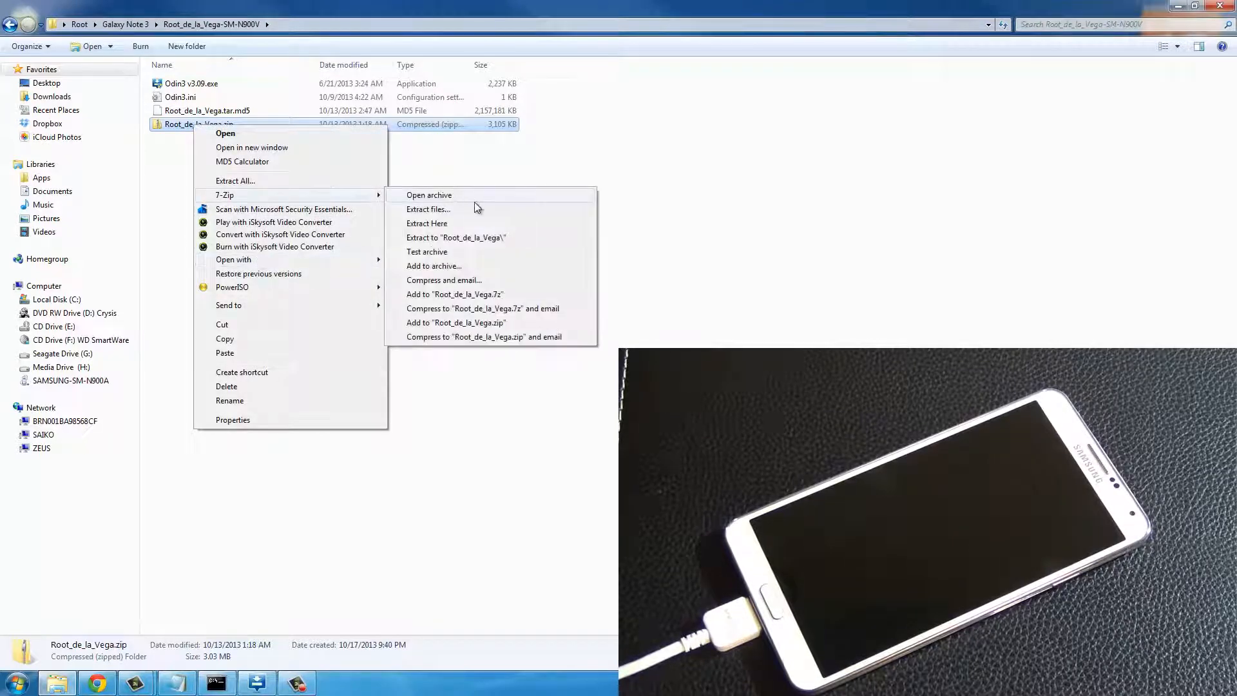
pyautogui.click(427, 223)
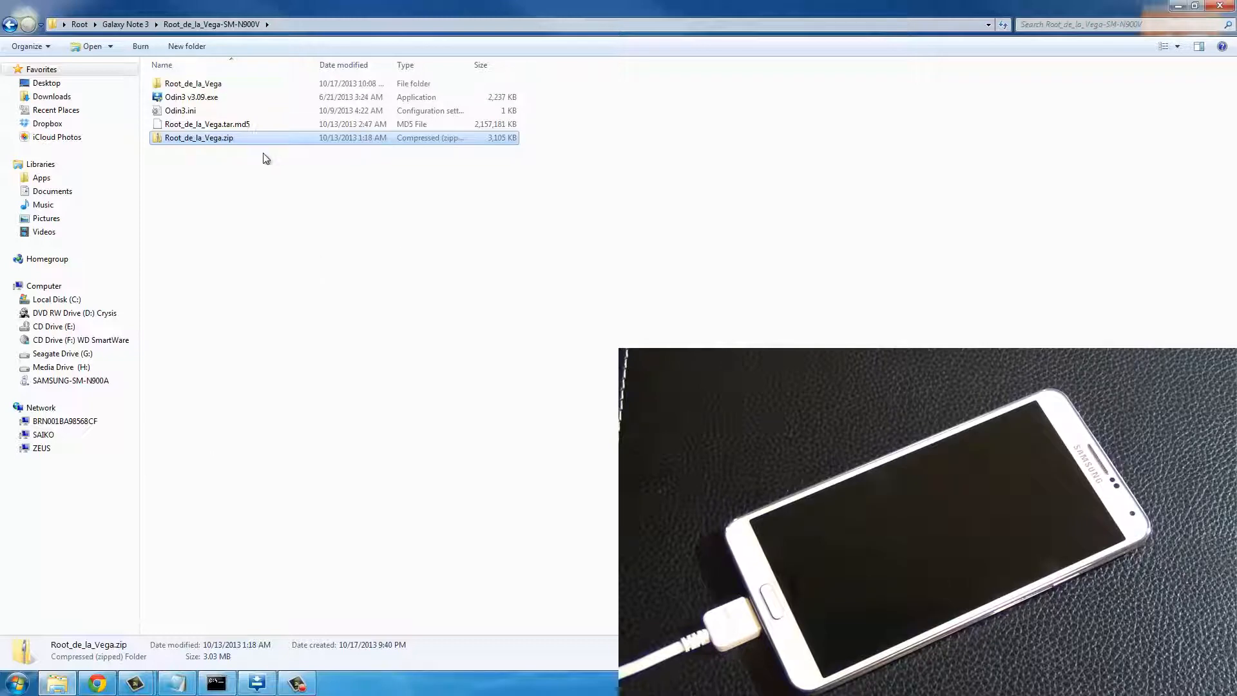
# Step: Copy root_files and root_de_la_vega.sh from the extracted Root_de_la_Vega folder
pyautogui.click(193, 83)
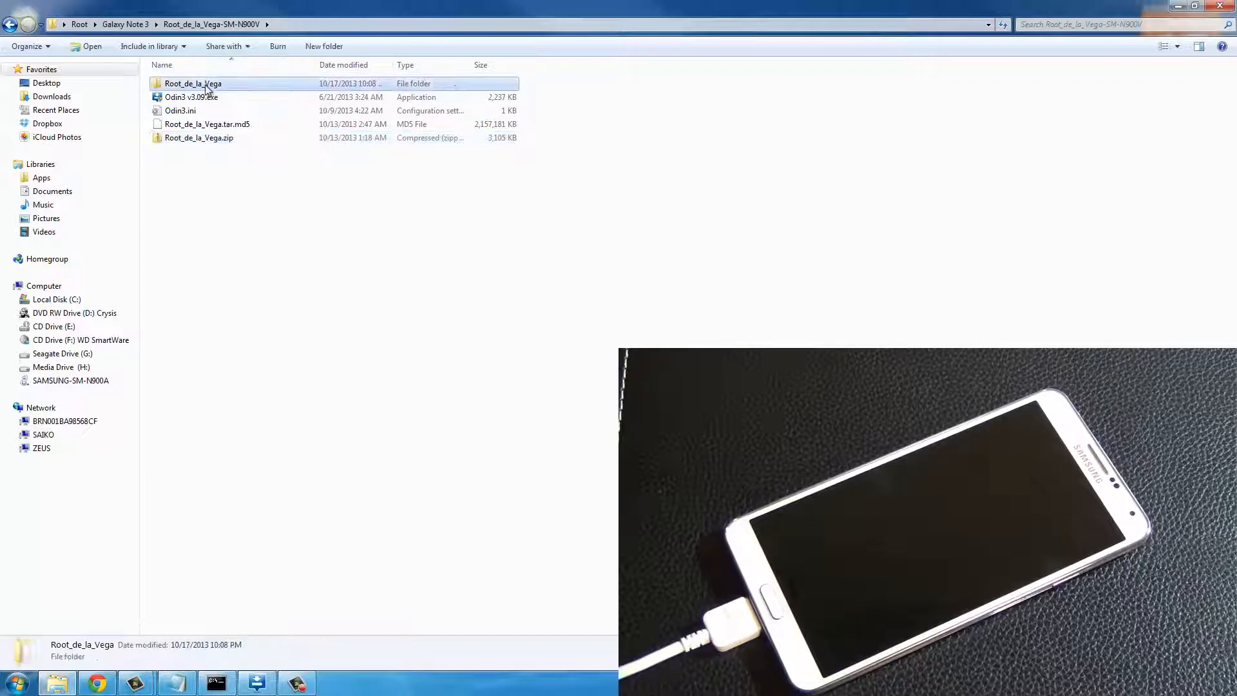
pyautogui.doubleClick(193, 83)
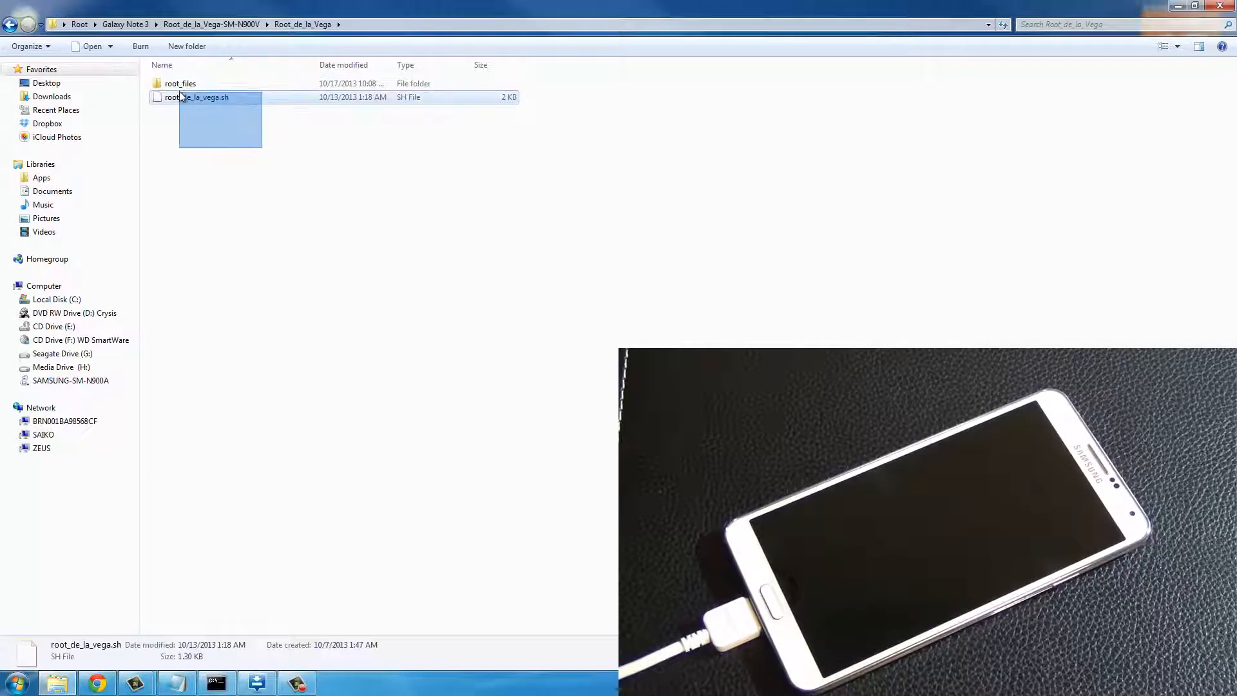
pyautogui.rightClick(180, 84)
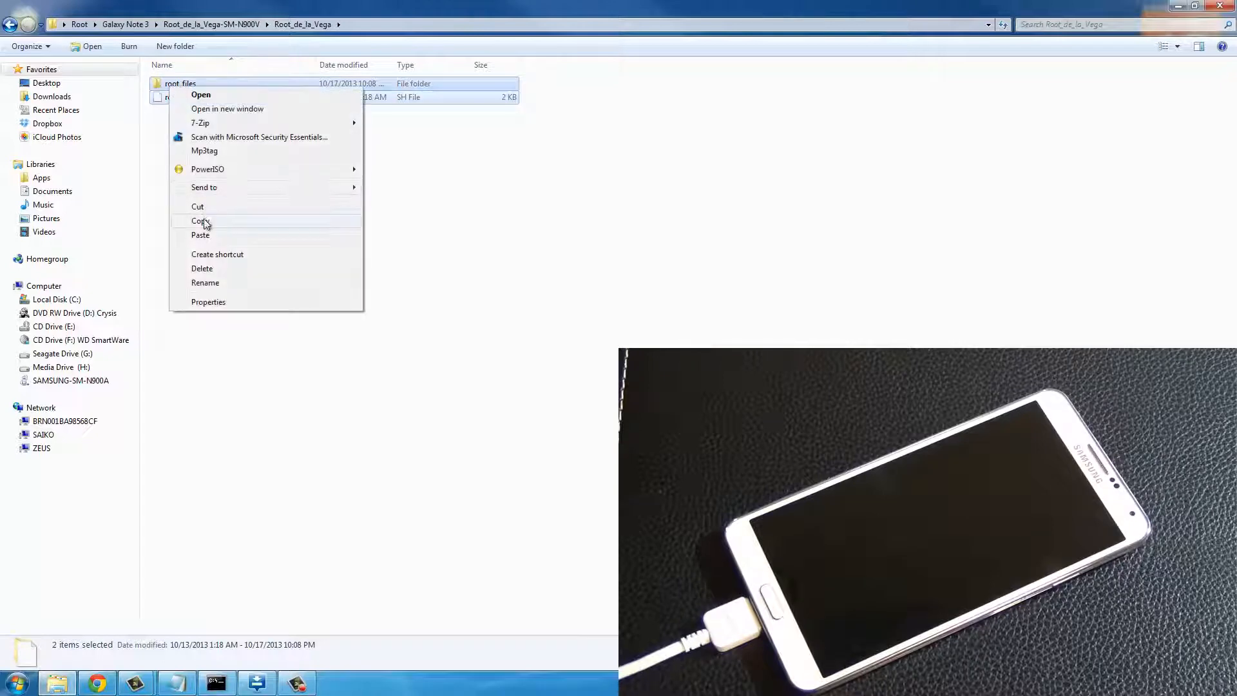
pyautogui.click(16, 681)
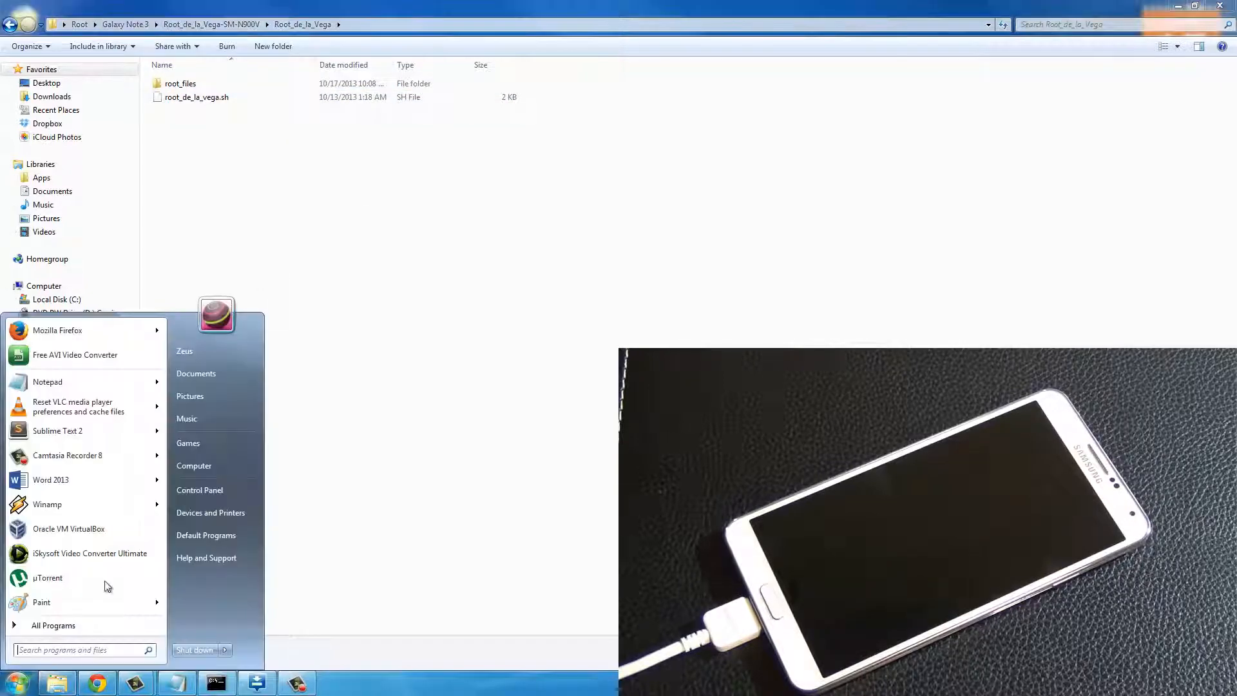
# Step: Paste the copied root files into SAMSUNG-SM-N900A > Phone internal storage
pyautogui.click(193, 465)
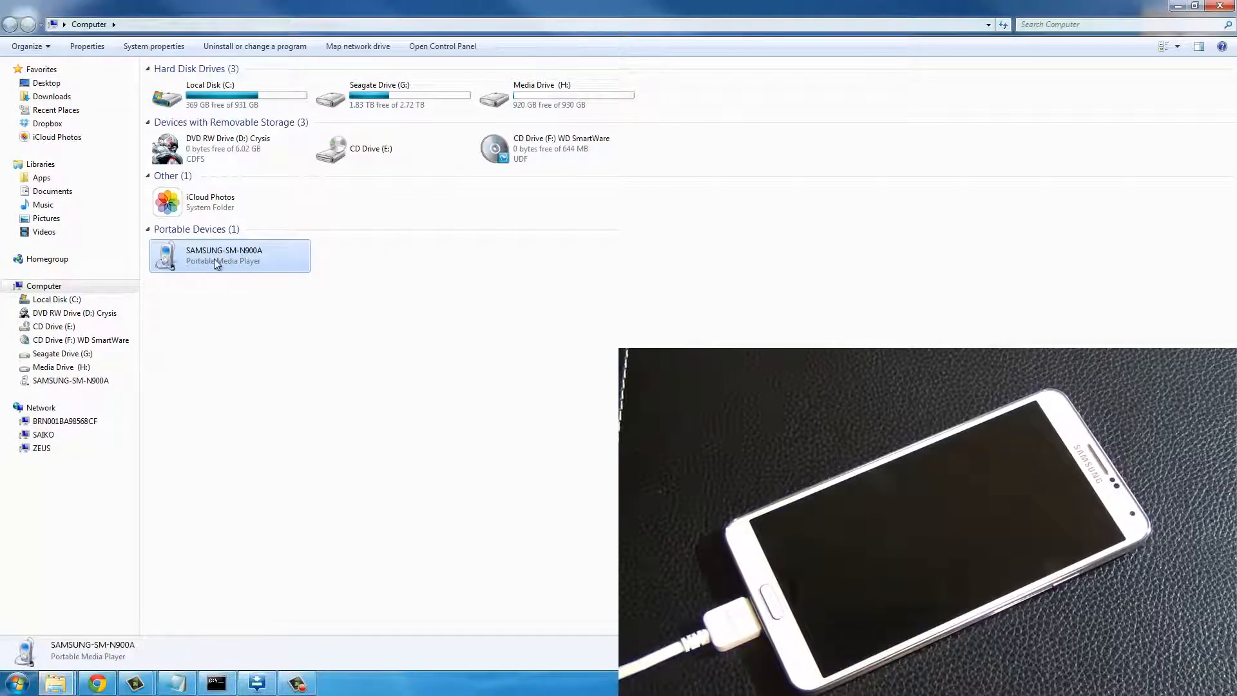
pyautogui.doubleClick(223, 255)
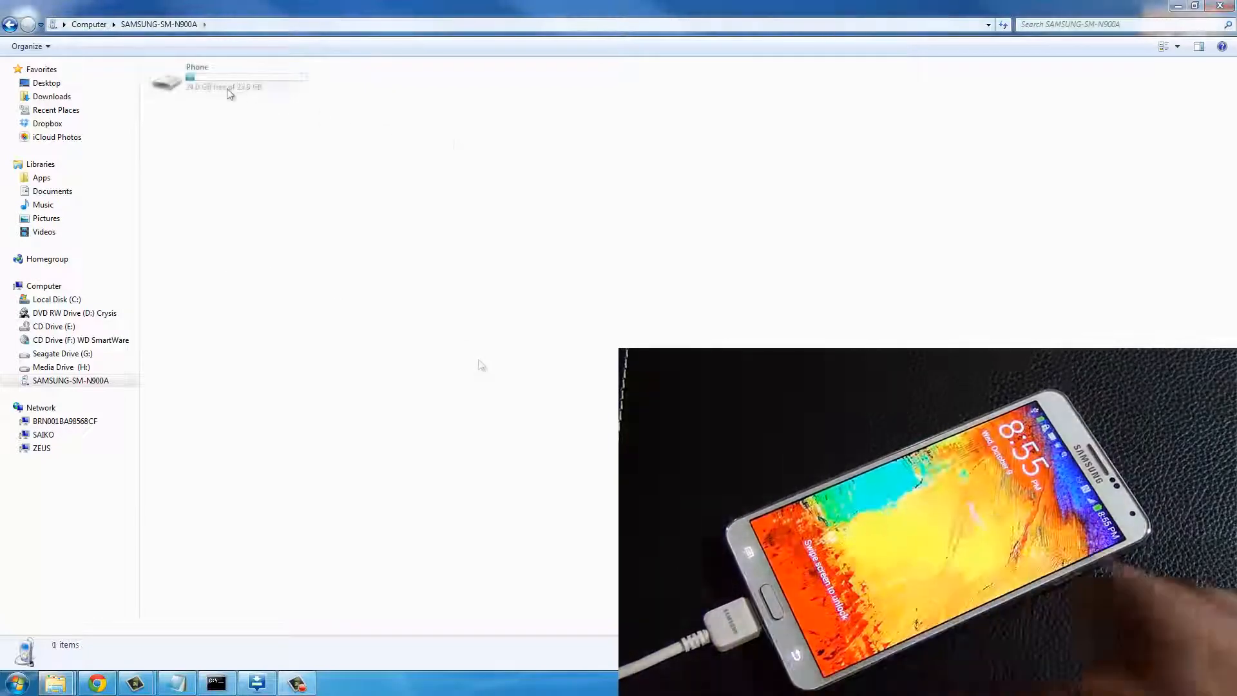
pyautogui.doubleClick(230, 79)
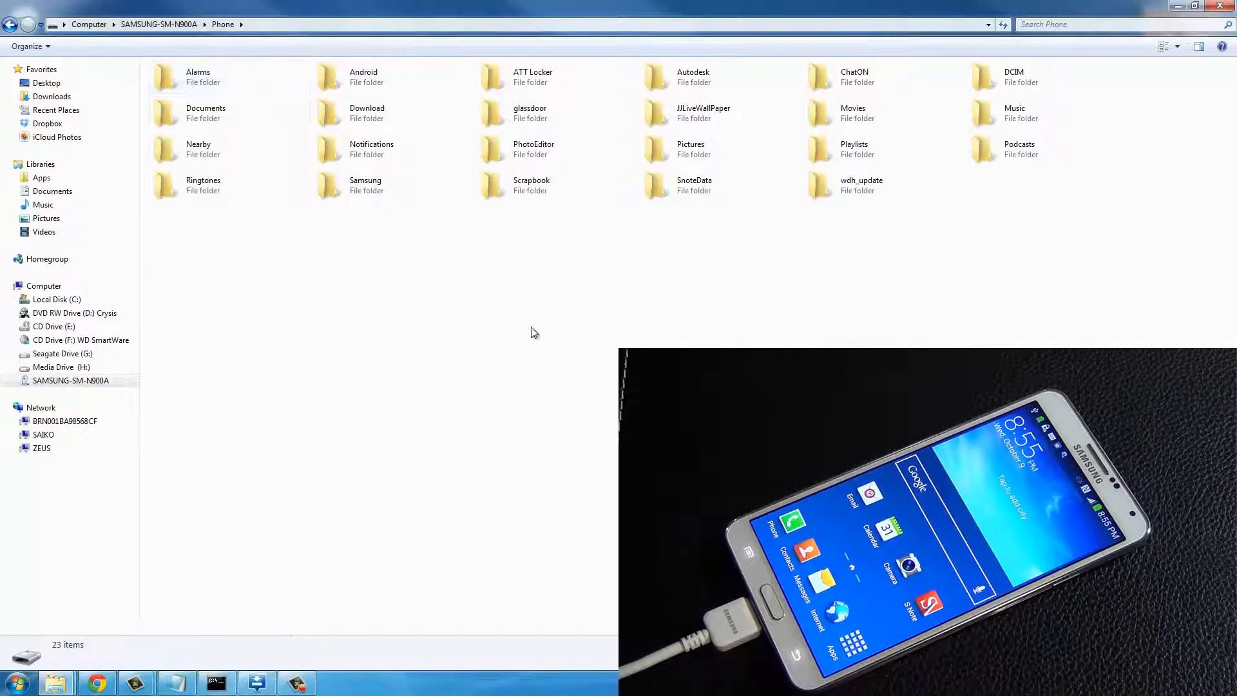
pyautogui.rightClick(532, 331)
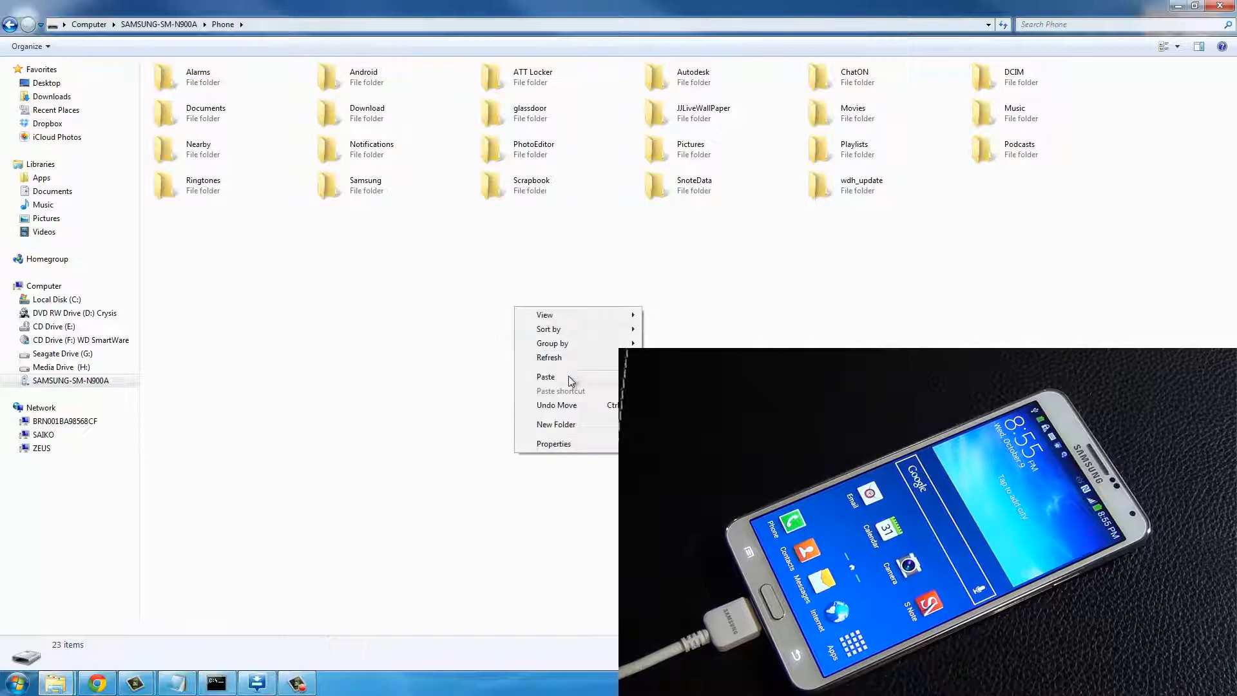
pyautogui.click(546, 377)
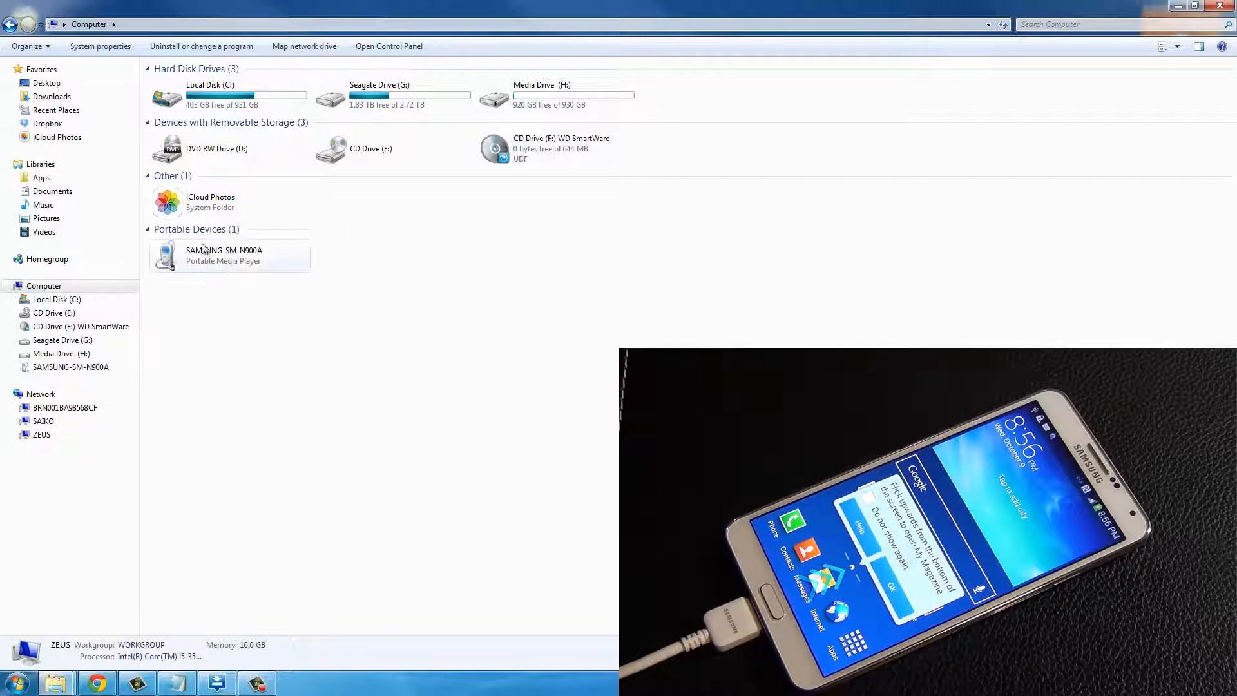
# Step: Reopen SAMSUNG-SM-N900A phone storage, dismissing AutoPlay and the extra Root_de_la_Vega window
pyautogui.doubleClick(224, 255)
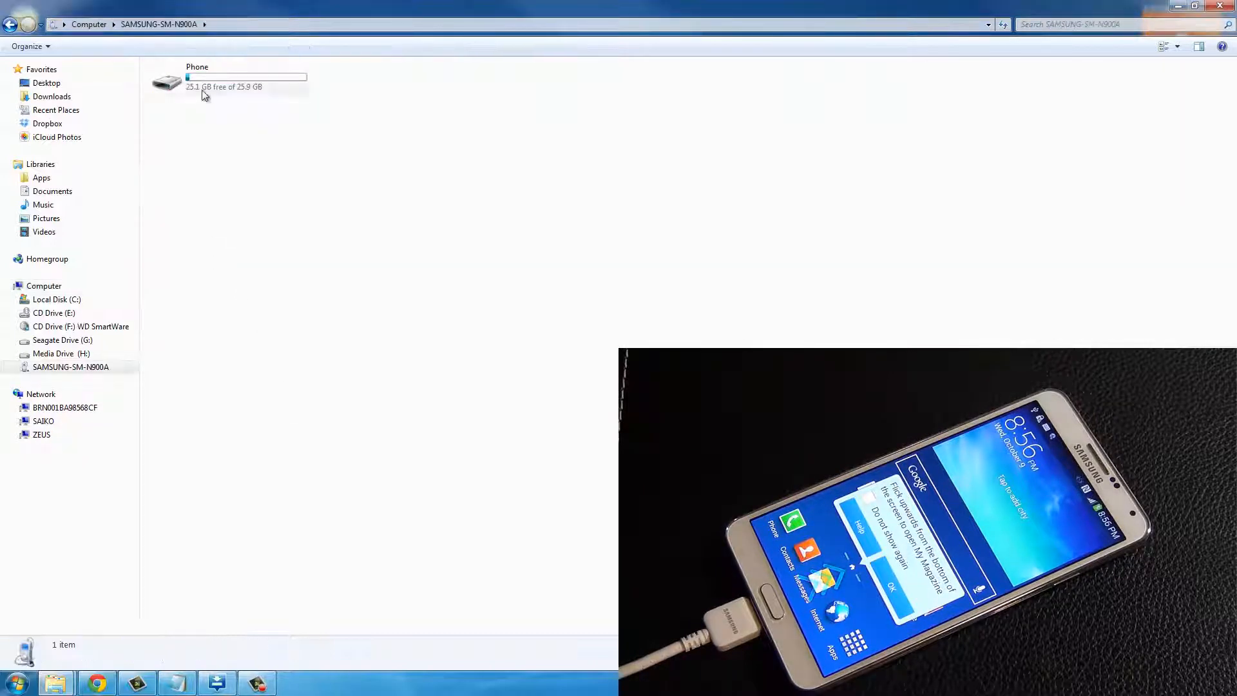
pyautogui.doubleClick(196, 76)
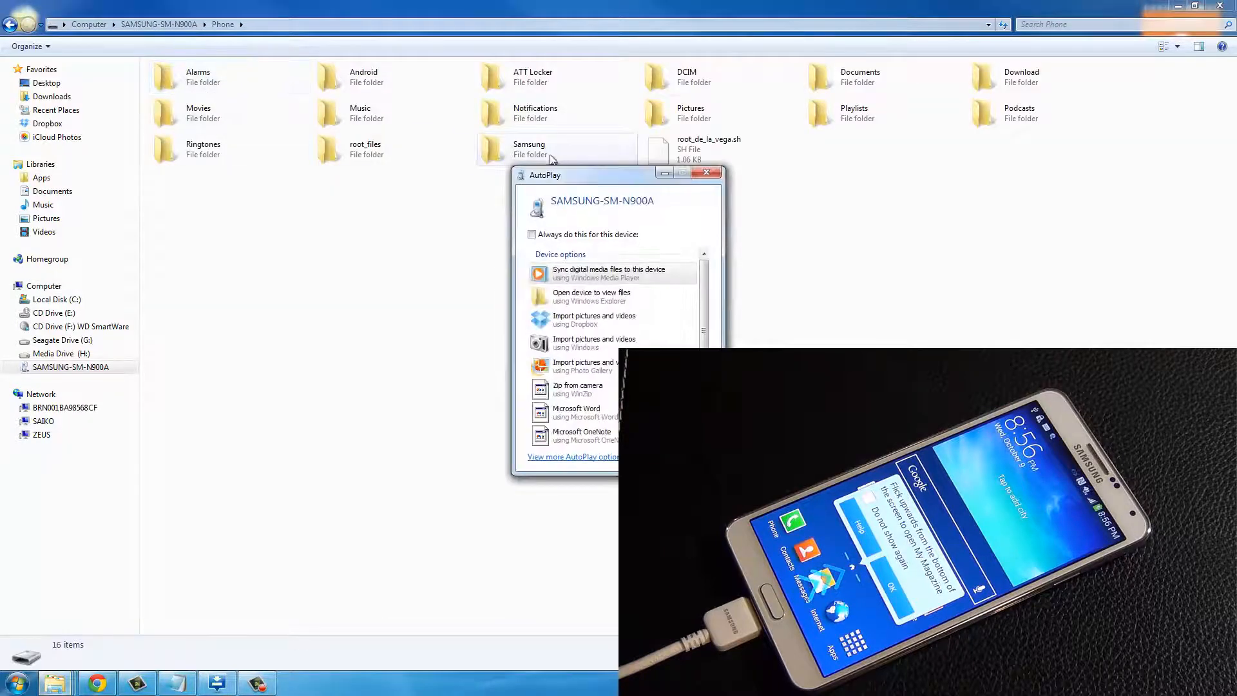
pyautogui.click(707, 173)
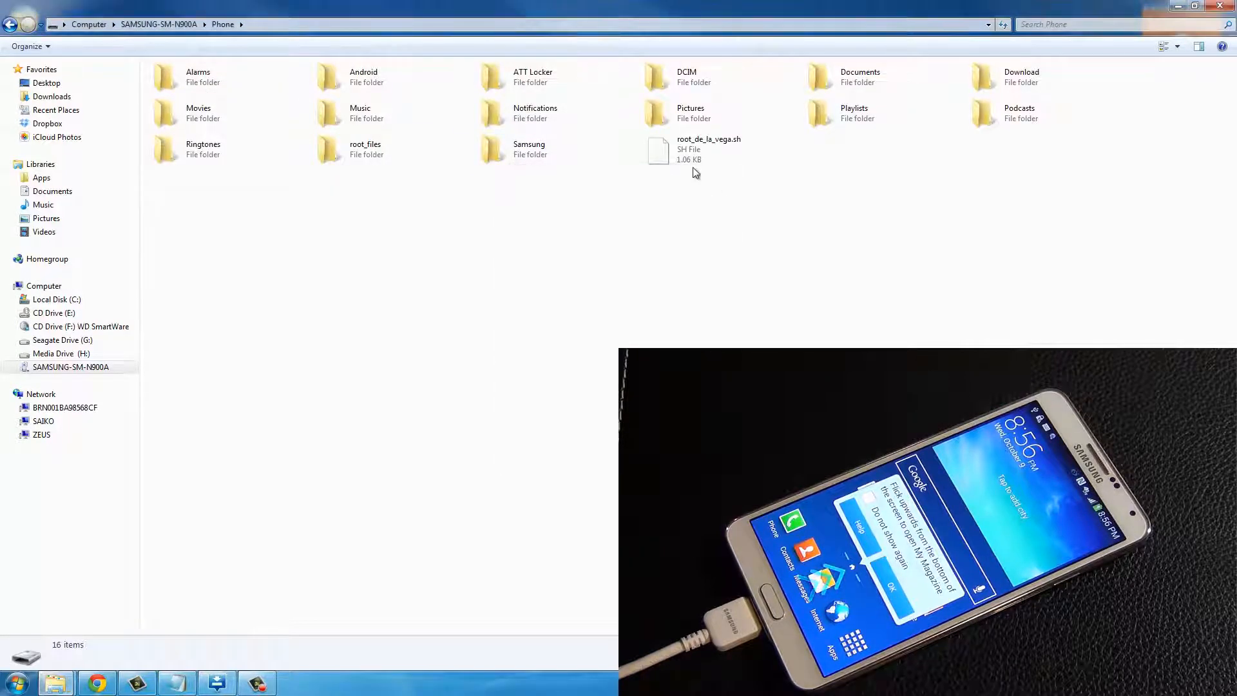
pyautogui.click(688, 150)
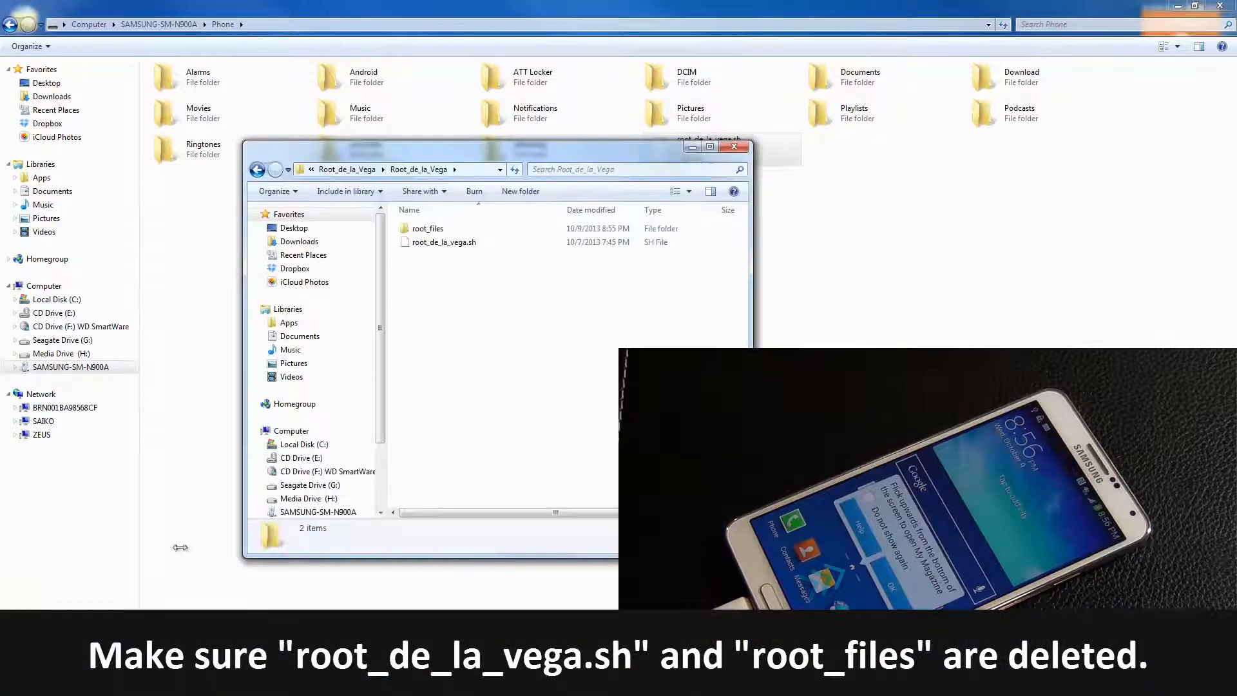
pyautogui.click(428, 228)
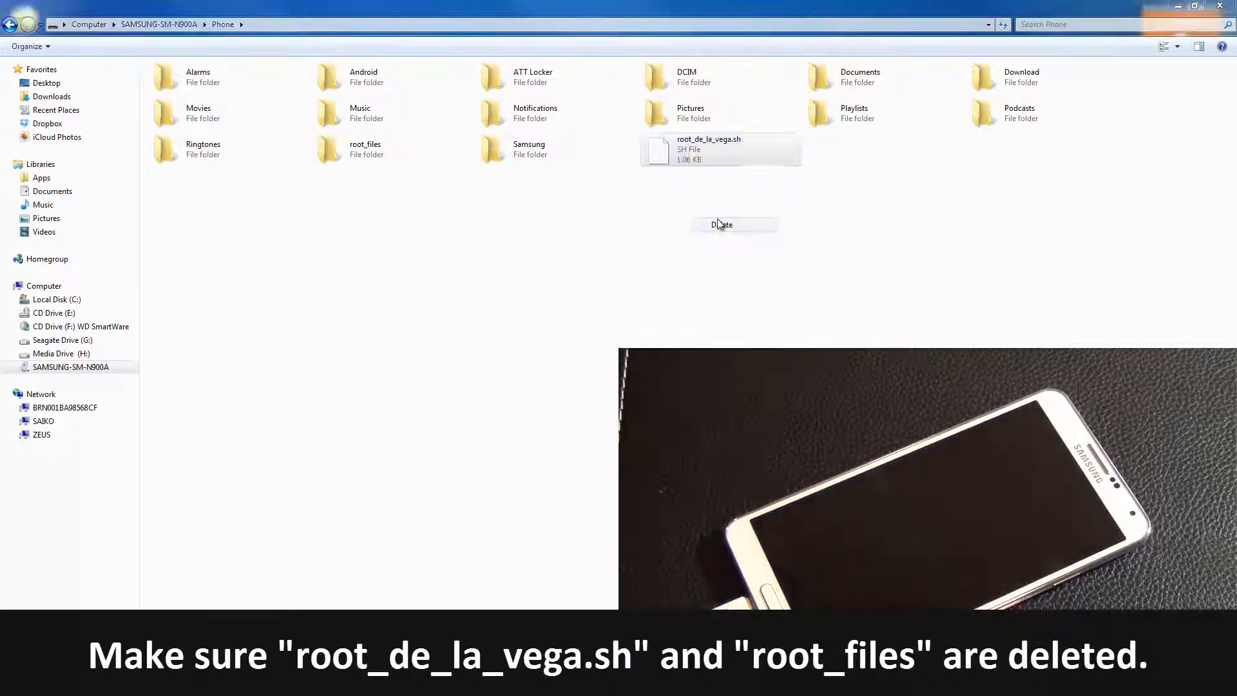
# Step: Delete root_de_la_vega.sh and the root_files folder from the phone's storage
pyautogui.click(722, 224)
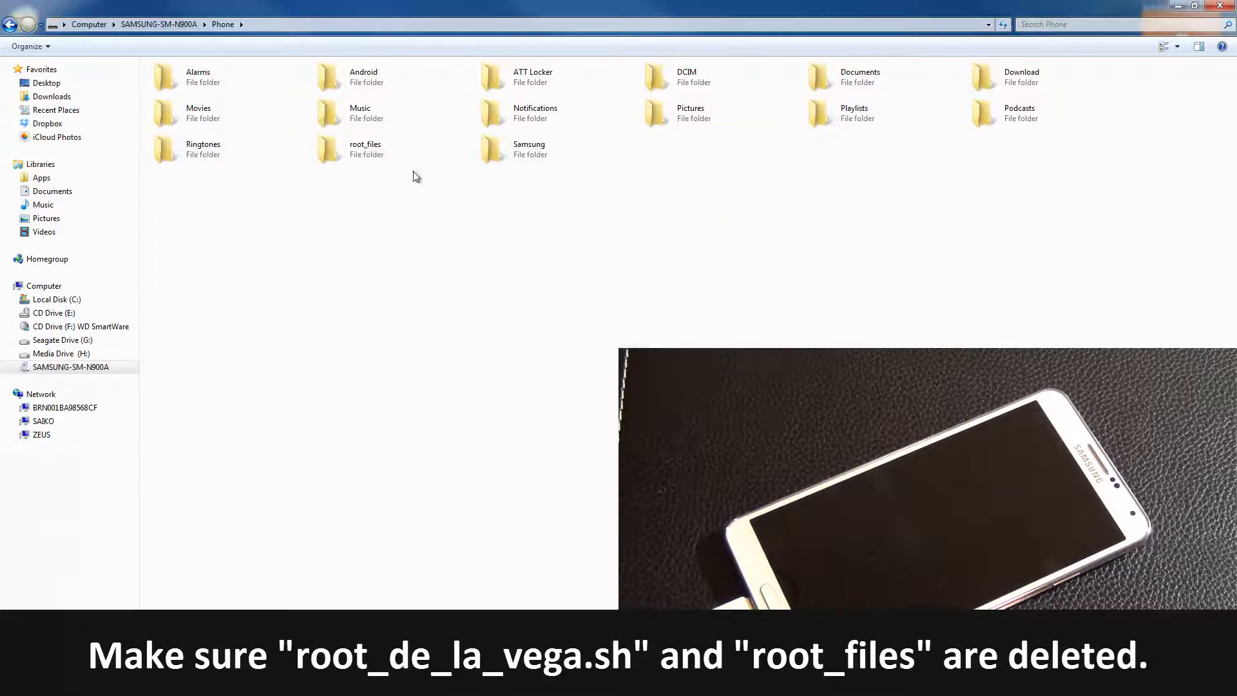
pyautogui.rightClick(365, 150)
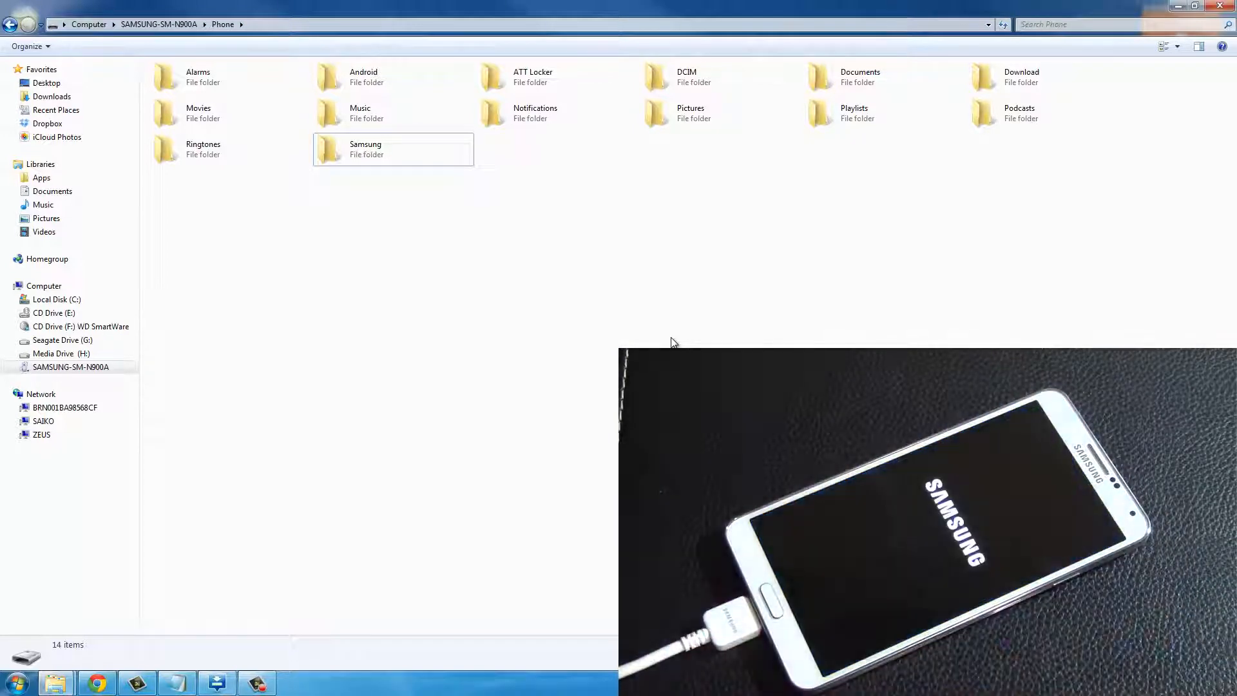
pyautogui.click(1229, 5)
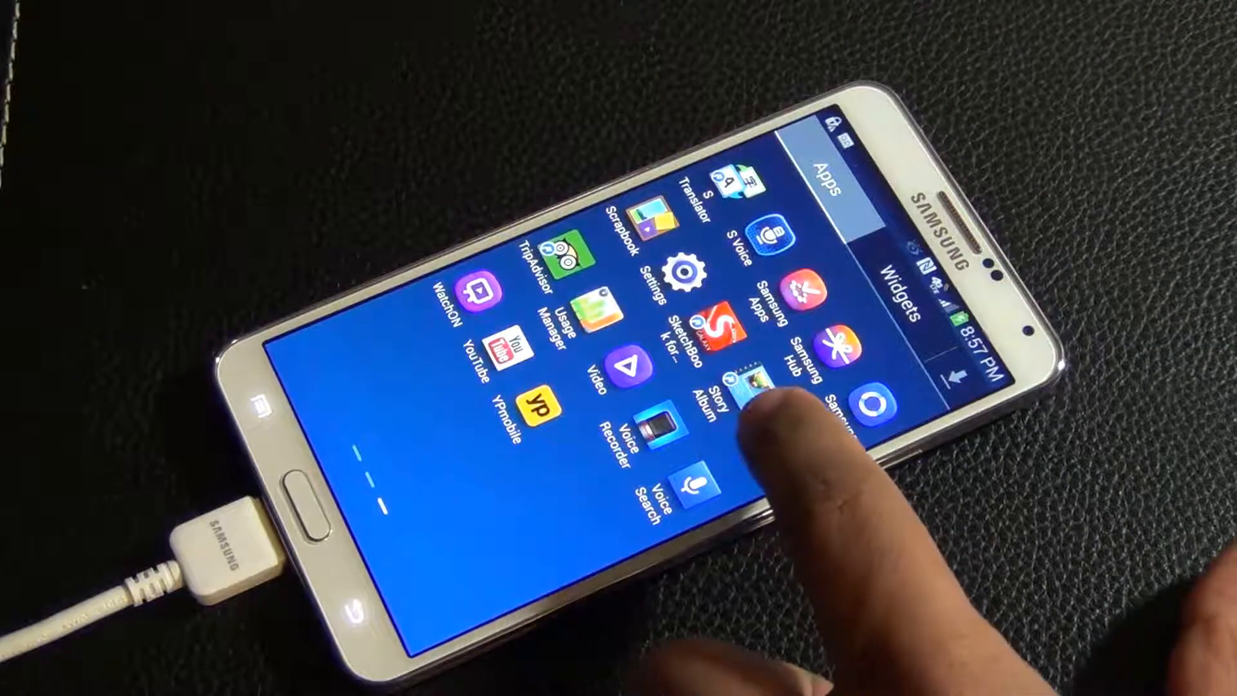
# Step: Launch SuperSU from the phone's Apps drawer, reaching its Follow me prompt
pyautogui.click(746, 395)
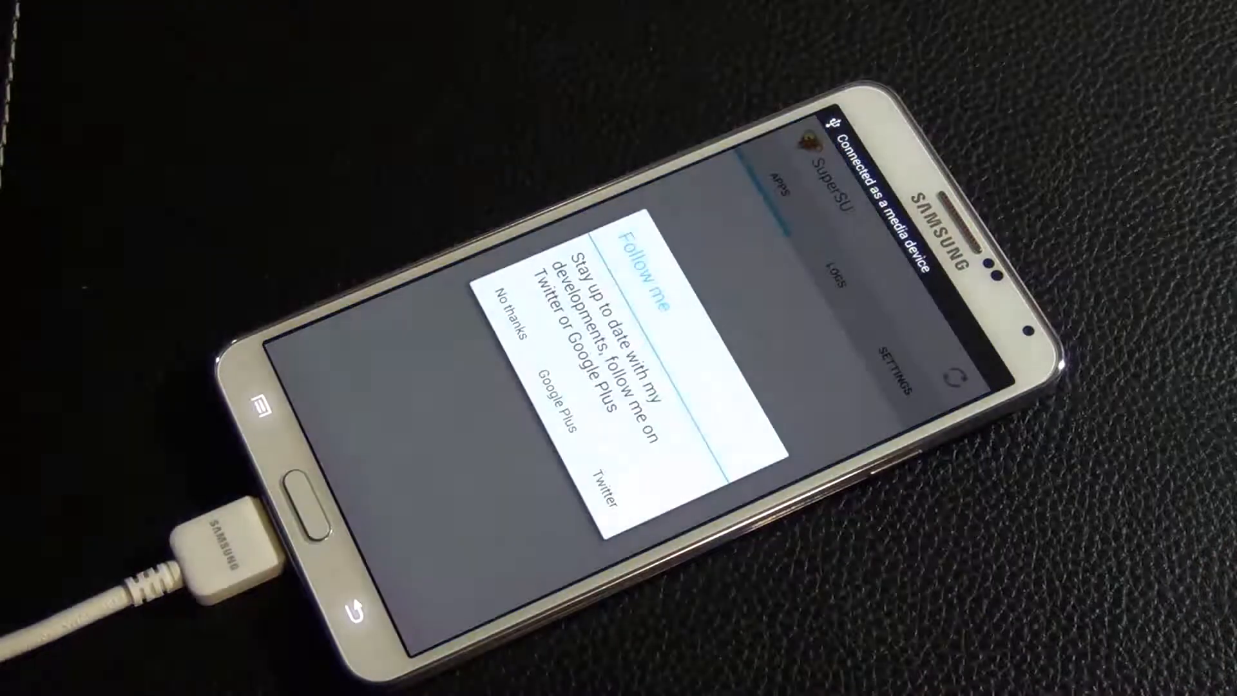